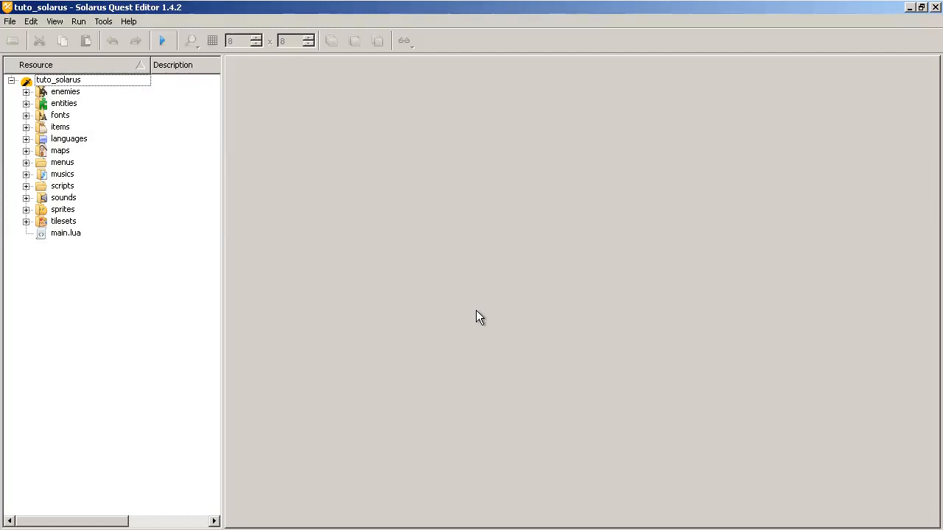
mouse_move(398, 76)
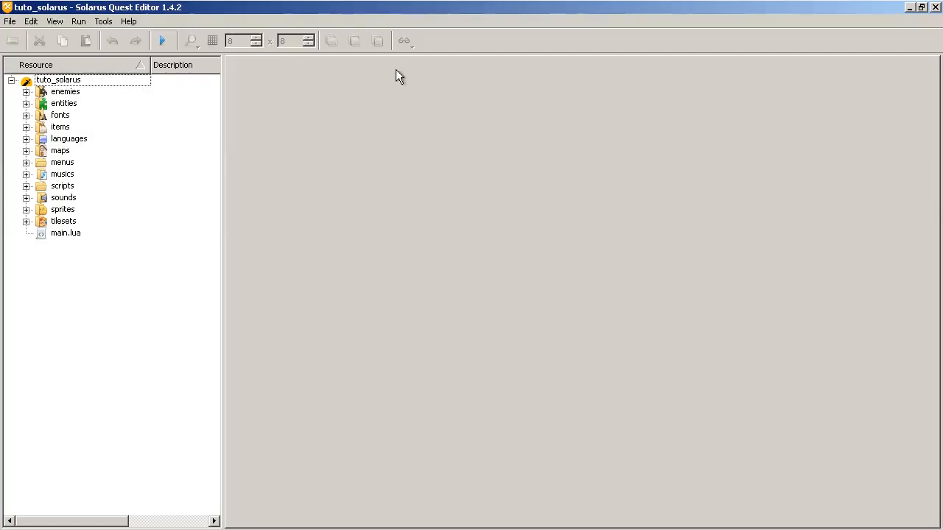
mouse_move(356, 109)
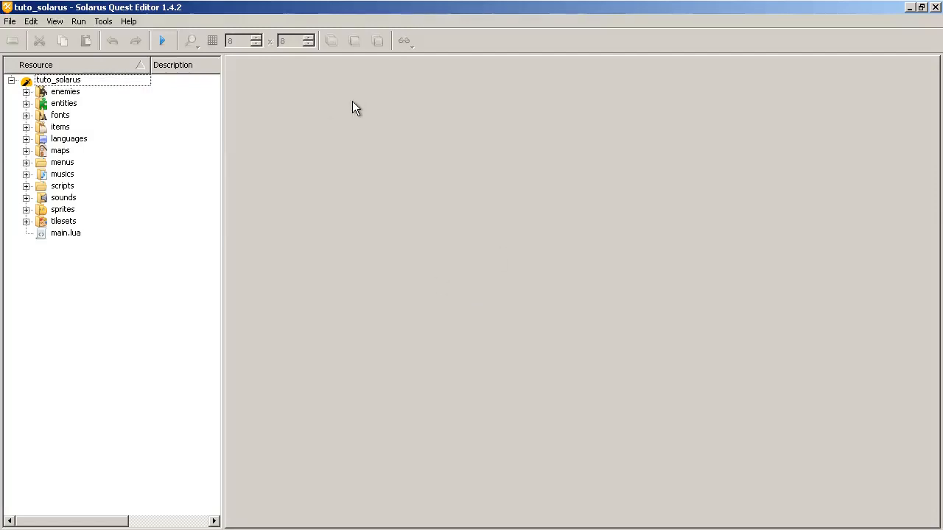
mouse_move(356, 166)
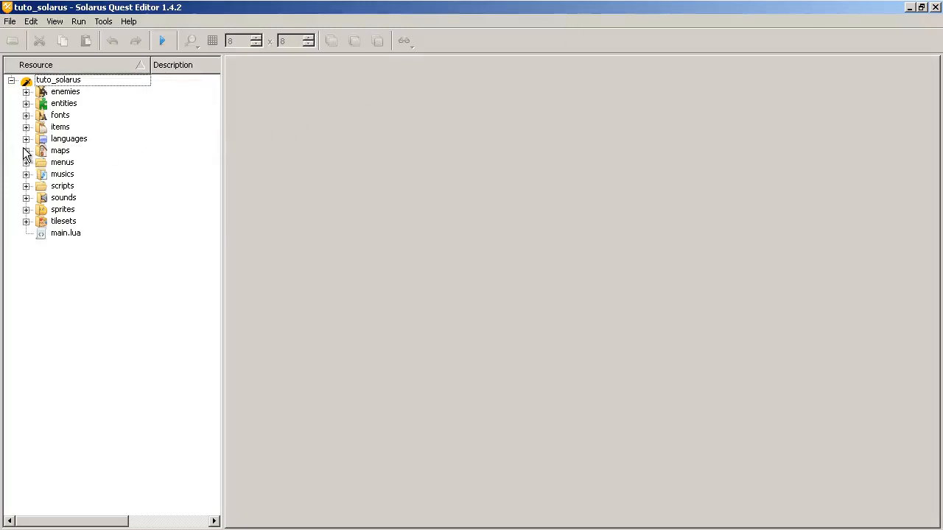
Expand the tuto_solarus maps folder to list the inside_store and outside_store maps
click(26, 150)
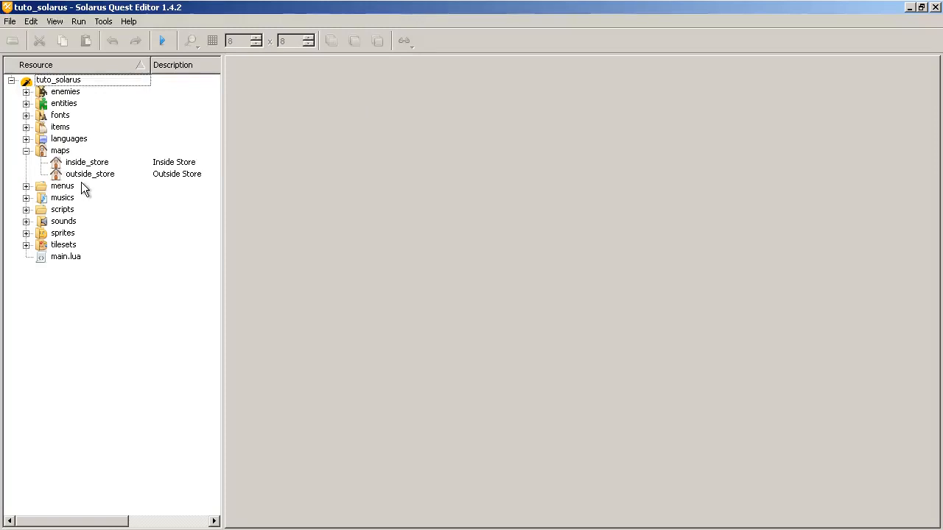
mouse_move(258, 137)
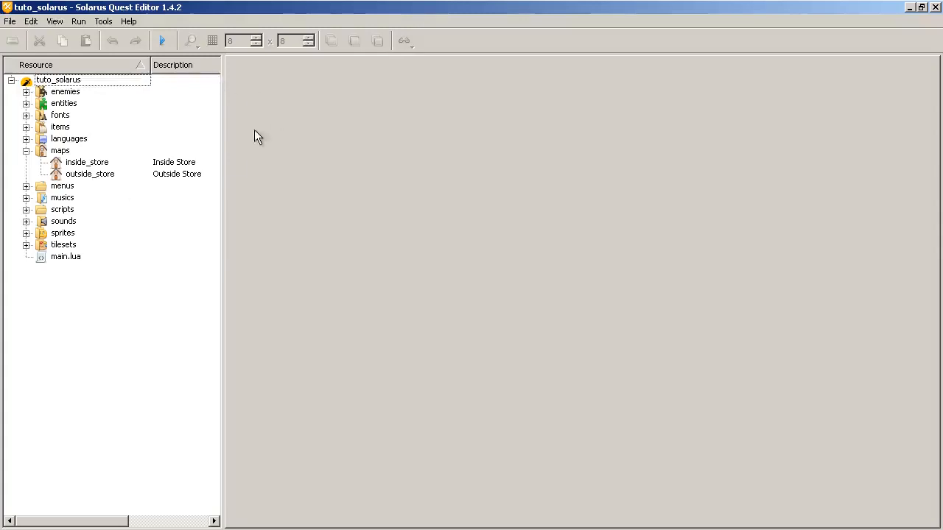
Create a new map chap22 with the description 'Chapter 22 - Movements'
right_click(60, 150)
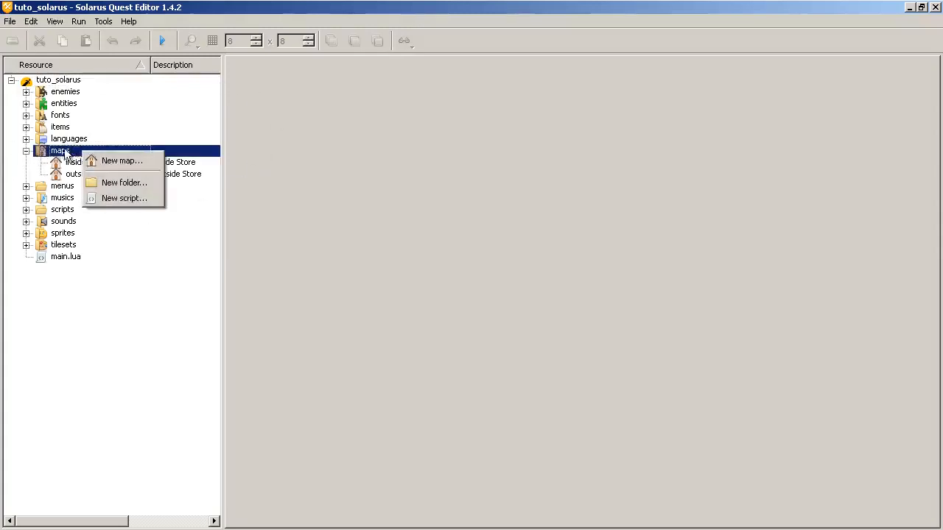
click(122, 160)
text(C)
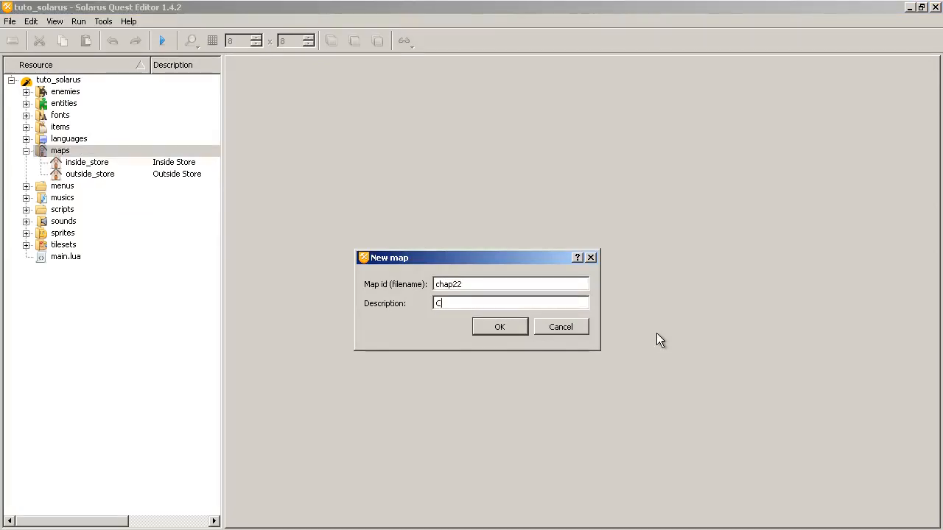
text(hapter 22 -)
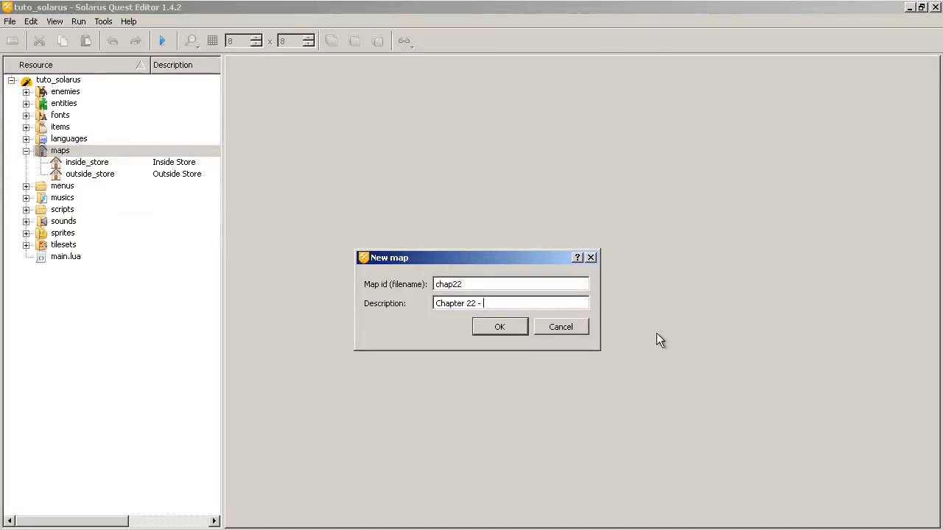
text(Movements)
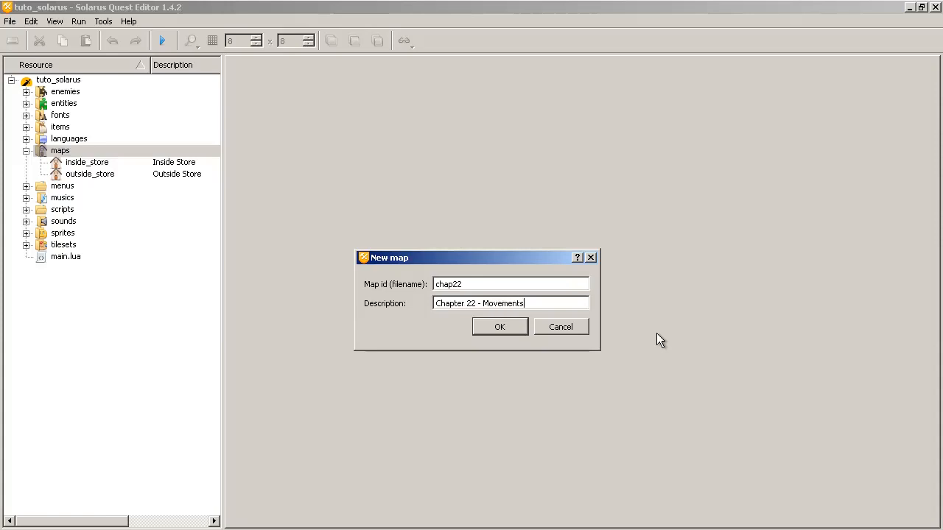
click(500, 326)
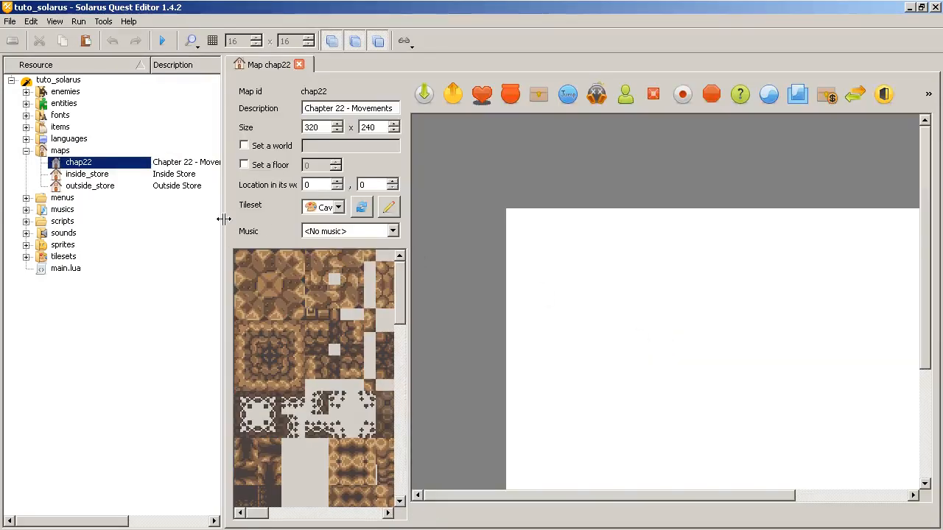
Widen the map editor panel, open inside_store for reference, then return to chap22
drag(224, 218, 177, 218)
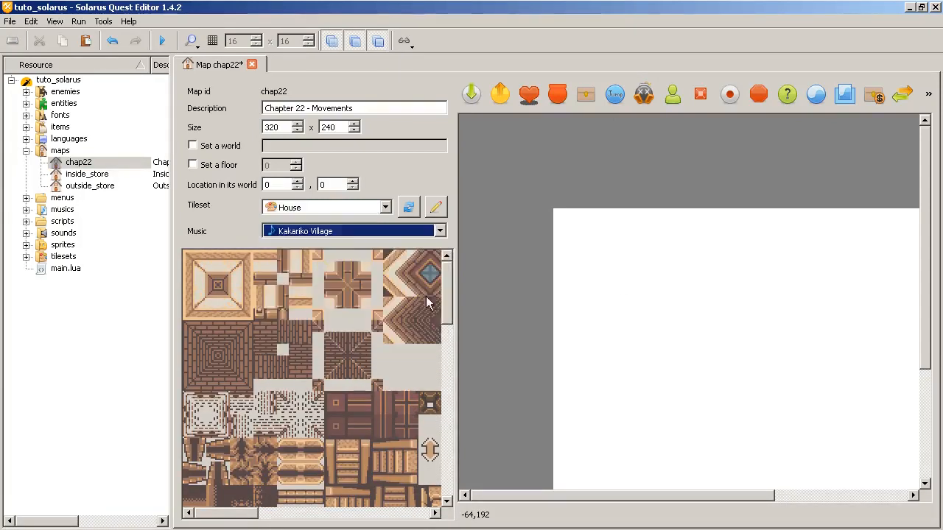
double_click(86, 174)
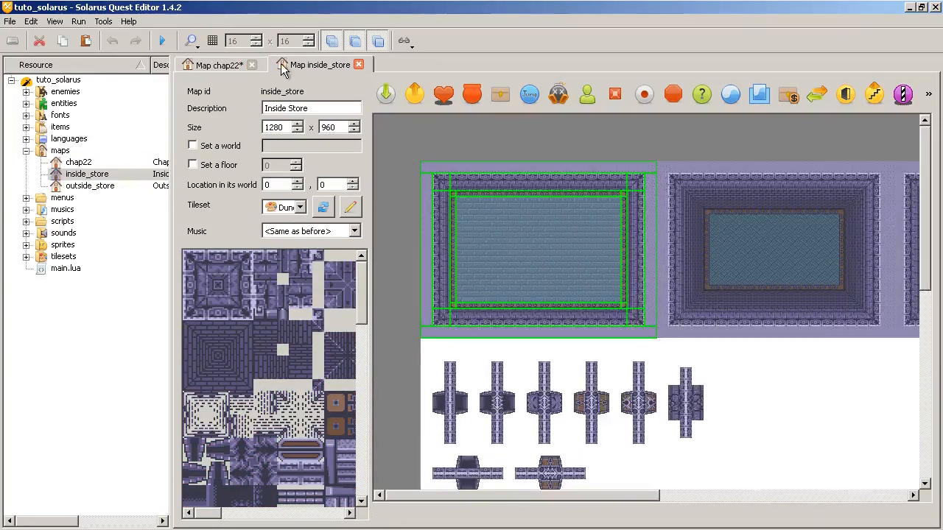
click(215, 65)
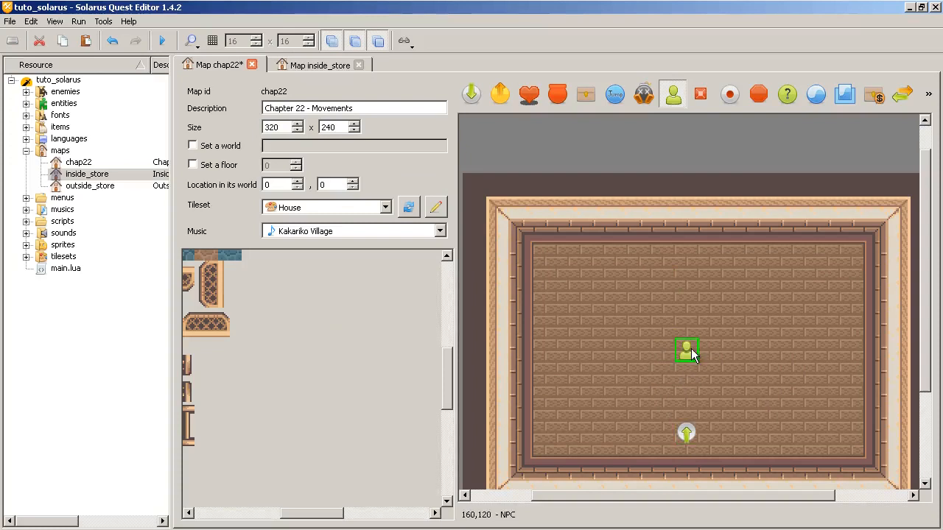
Set the NPC to Usual NPC with the ALTTP villager 1 sprite, calling the map script
double_click(686, 350)
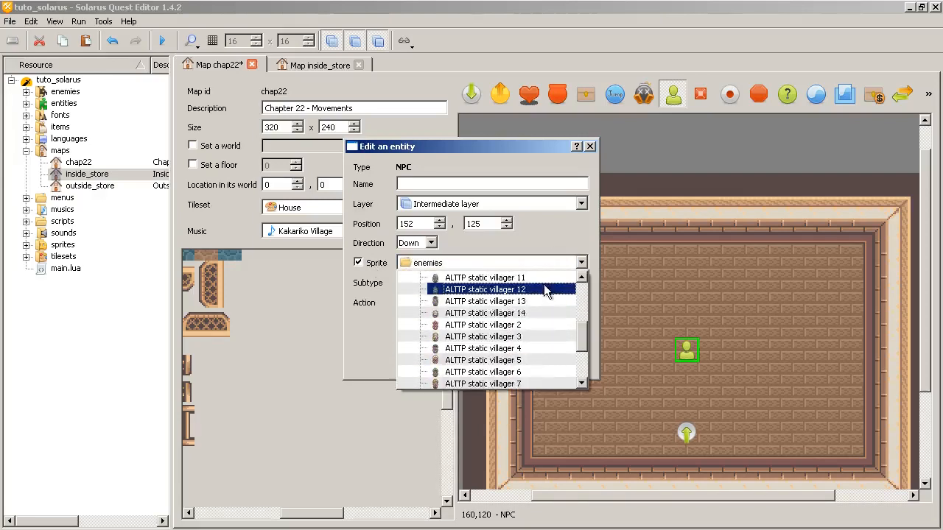
scroll(down, 3)
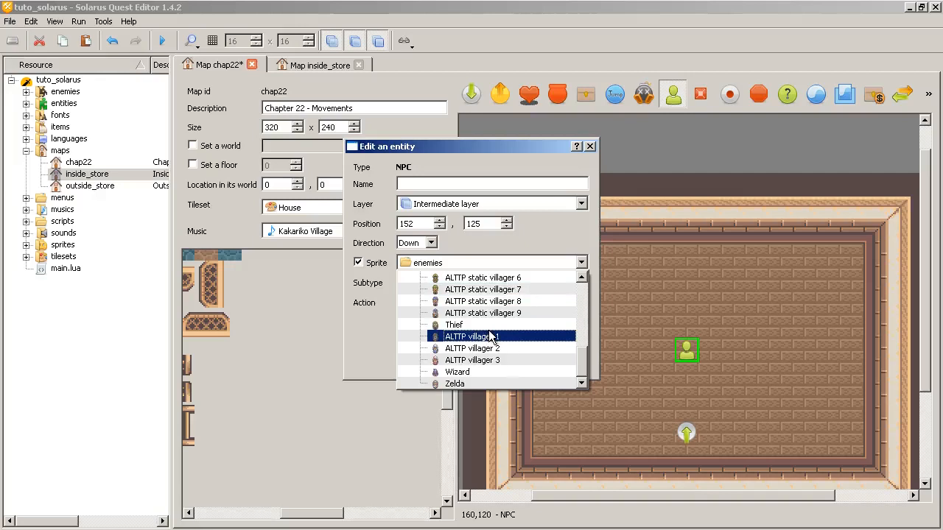
mouse_move(534, 340)
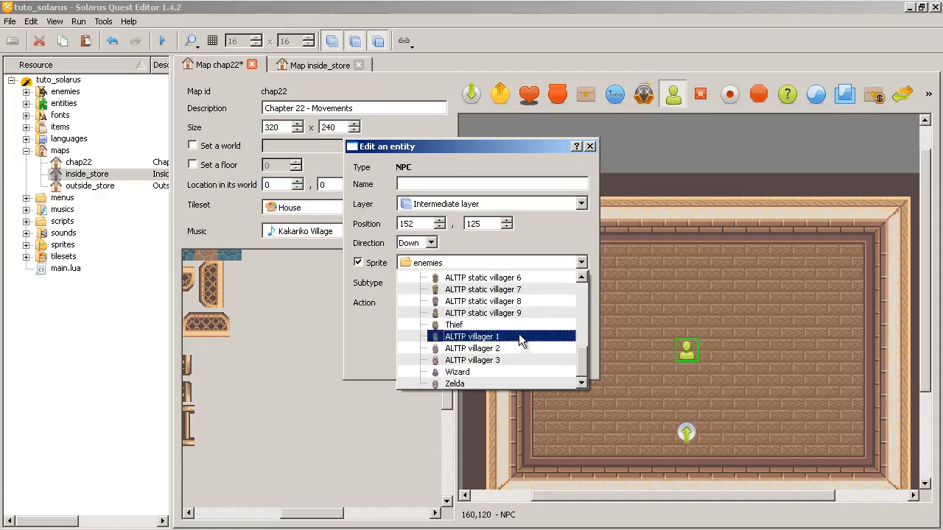
mouse_move(537, 340)
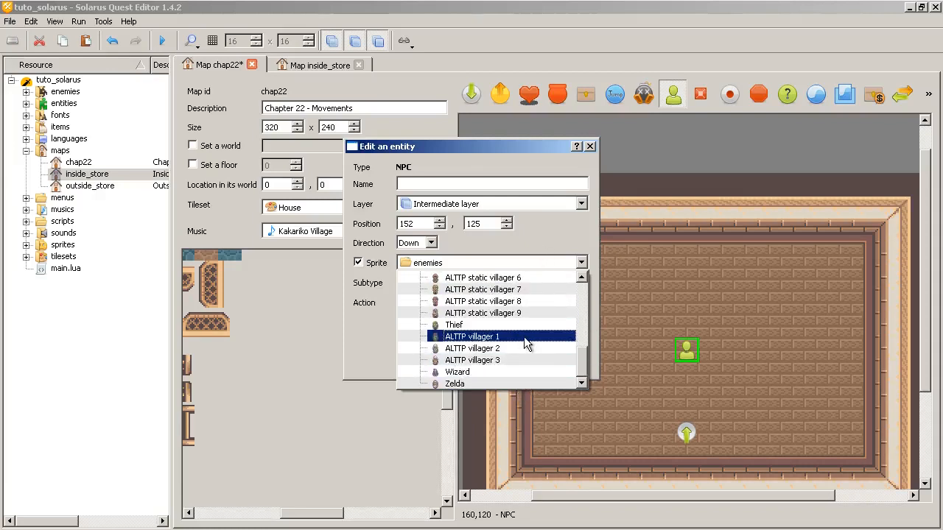
click(472, 337)
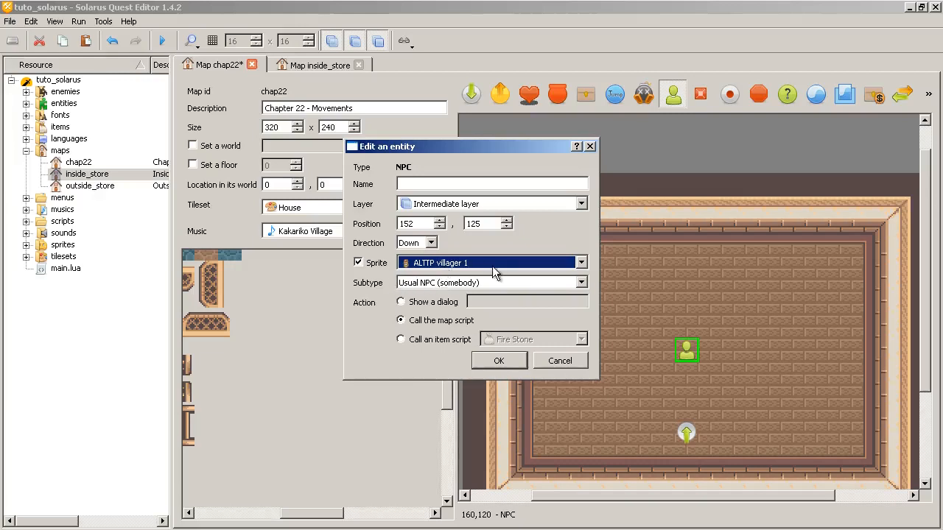
mouse_move(516, 276)
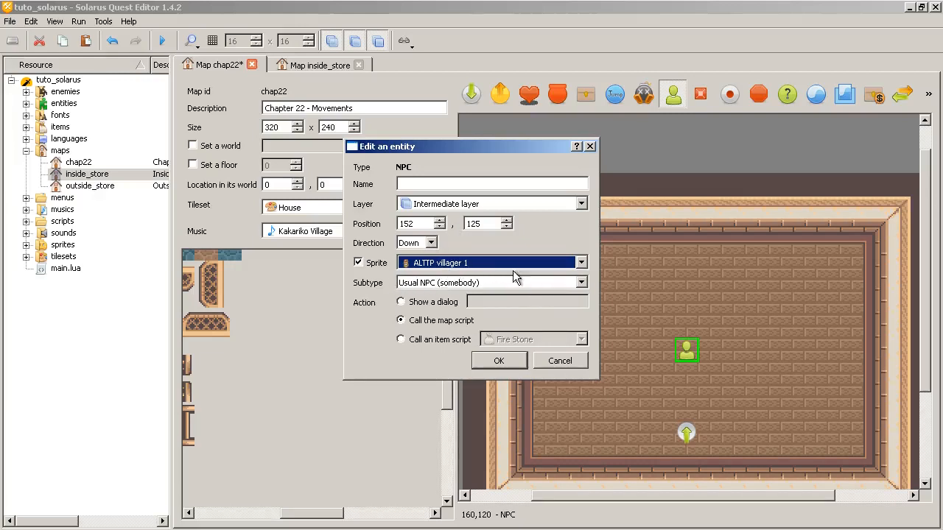
mouse_move(493, 287)
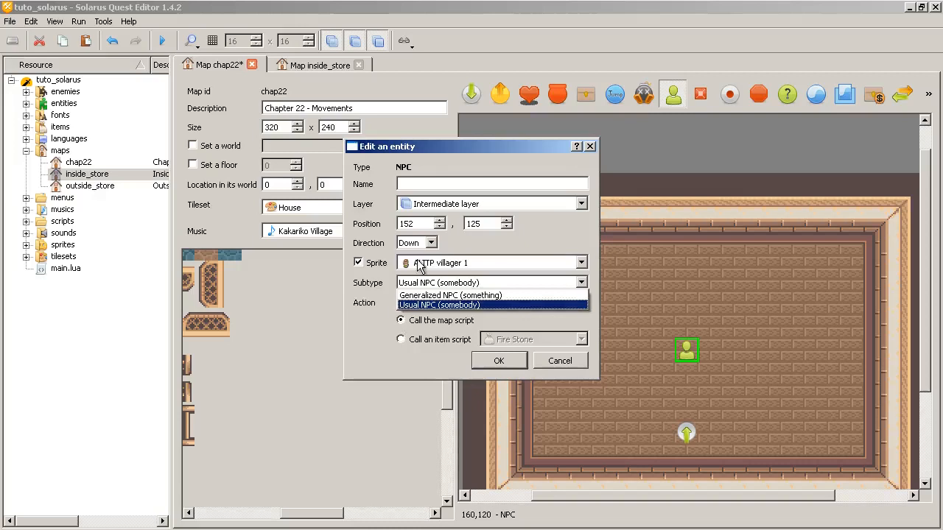
mouse_move(414, 267)
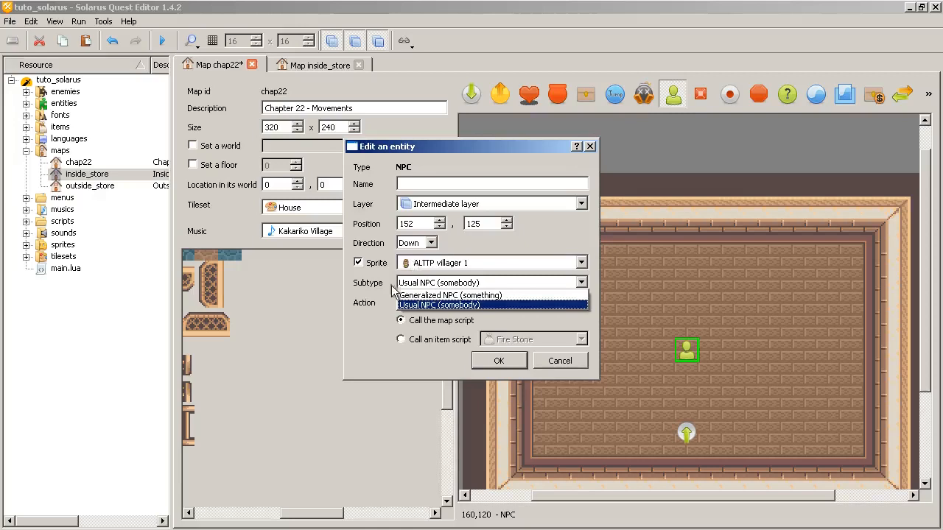
click(439, 305)
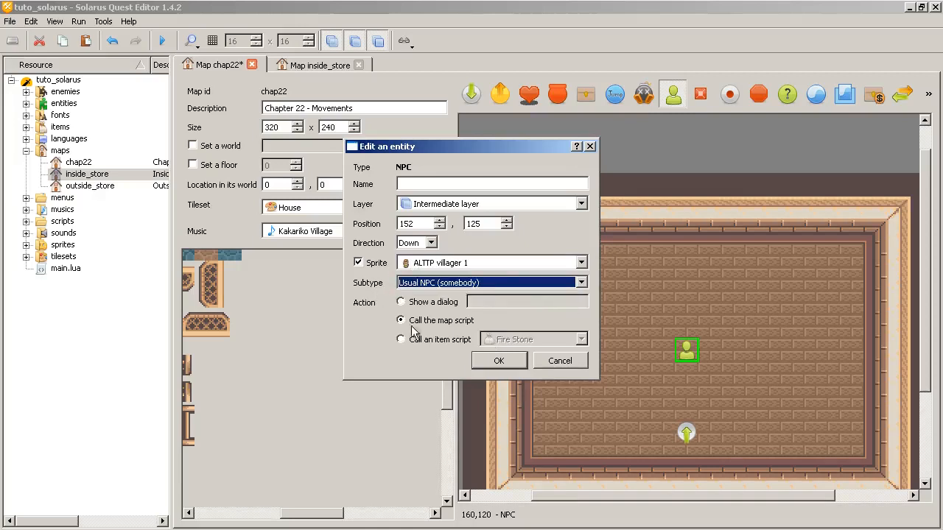
click(498, 360)
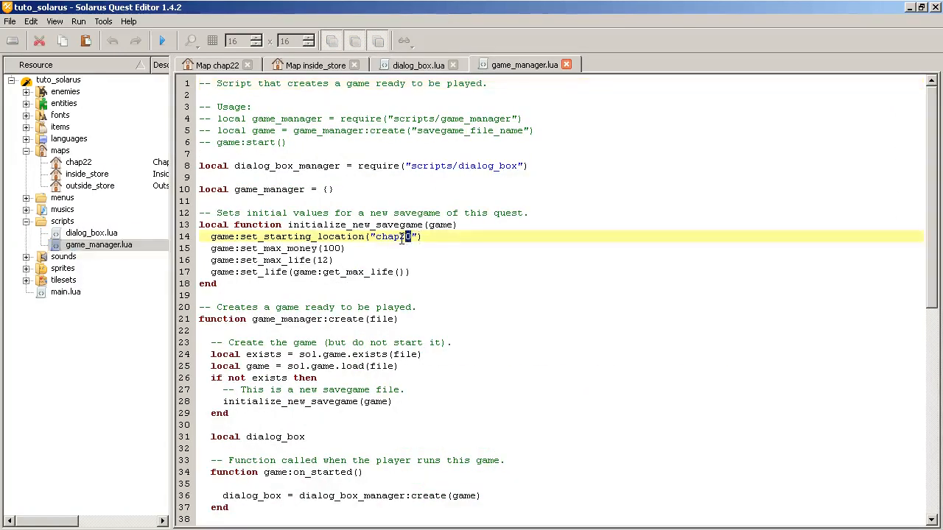
Edit the map name in game_manager.lua's set_starting_location line
click(418, 65)
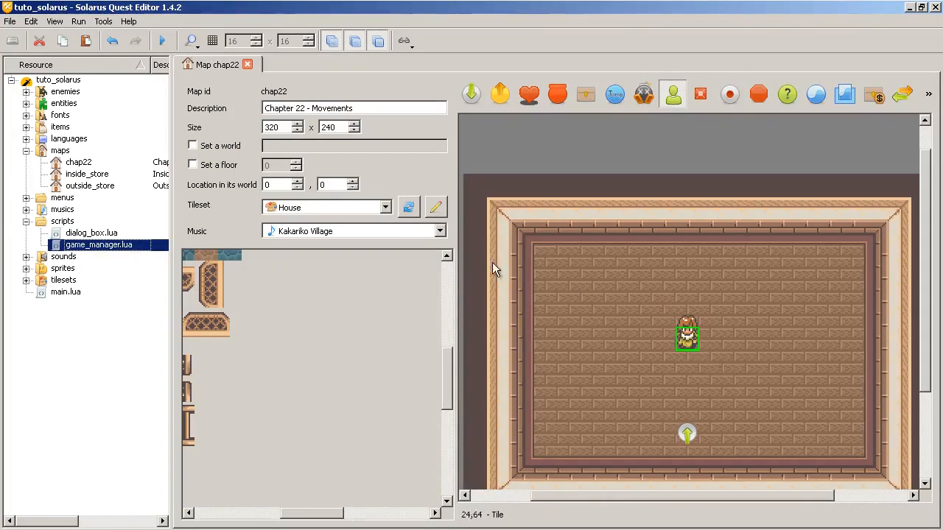
Open chap22.lua and write map:on_started() with its end line, beginning 'local movement'
right_click(78, 161)
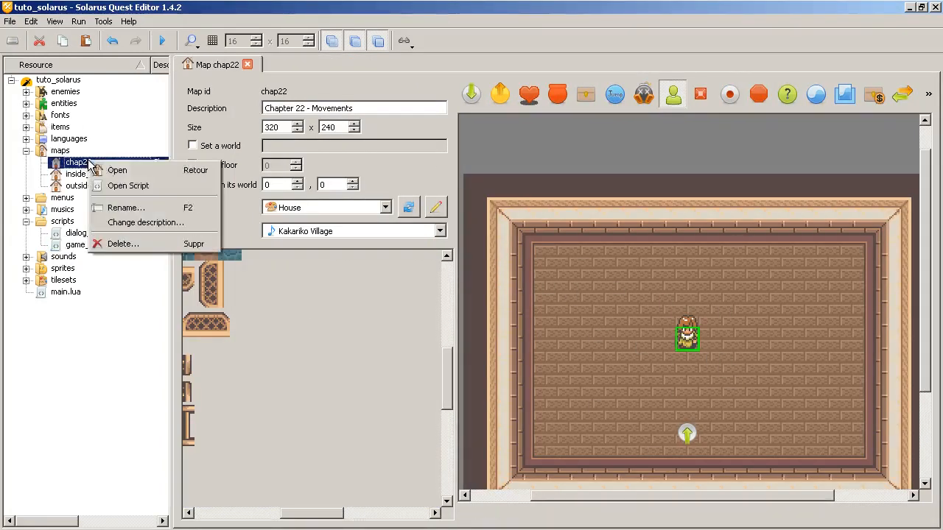
click(127, 184)
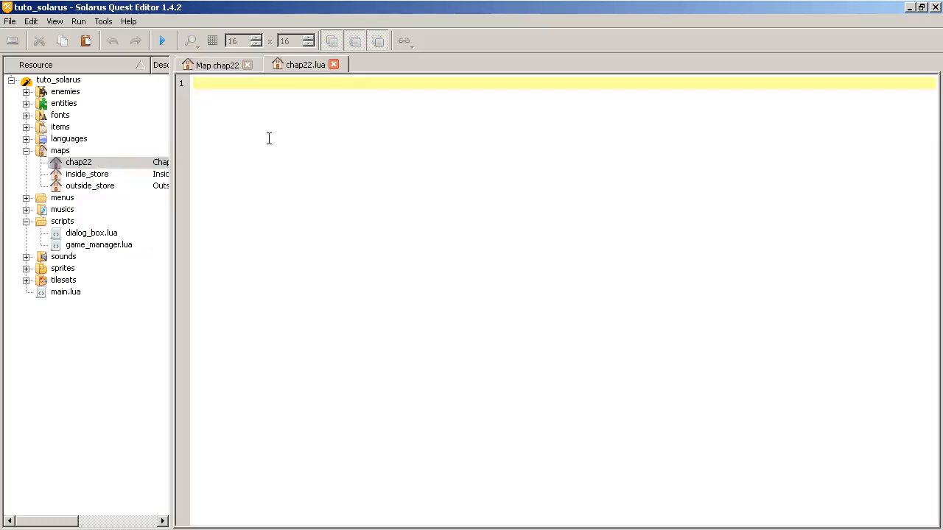
text(local map =)
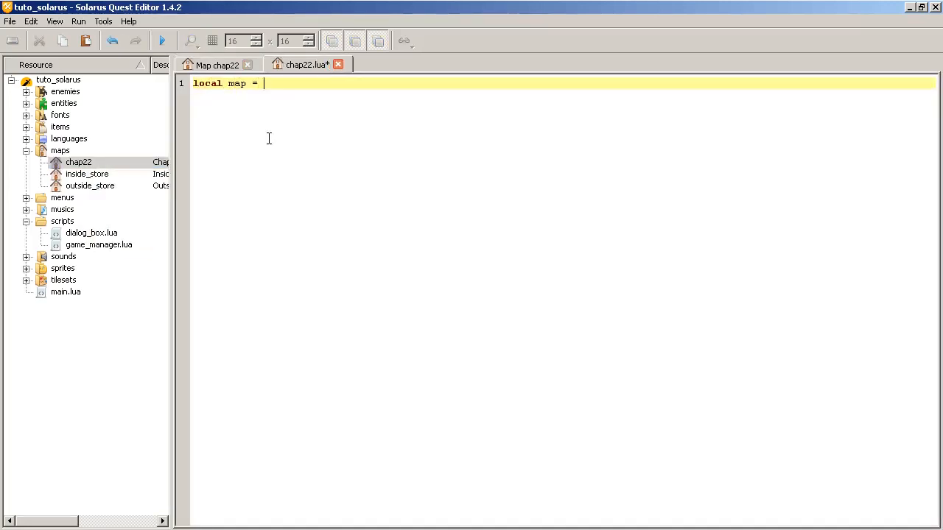
text(...)
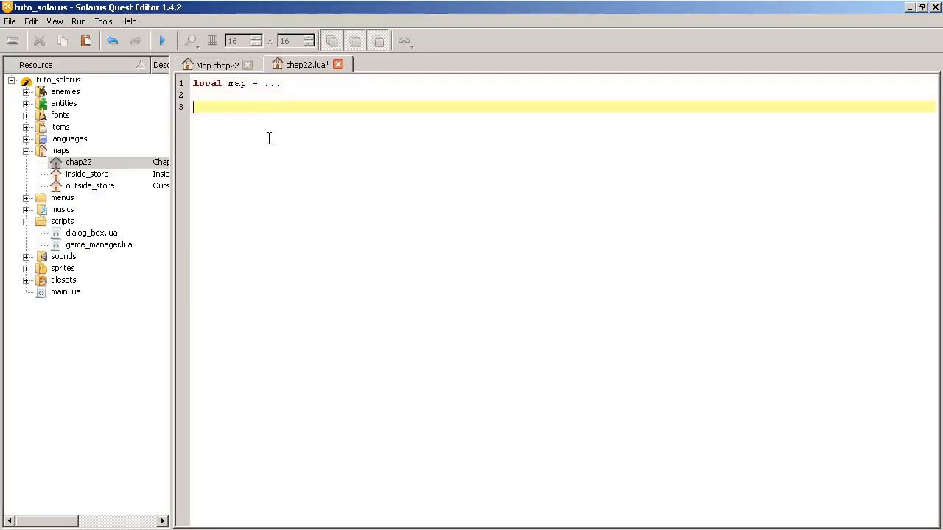
text(fuc)
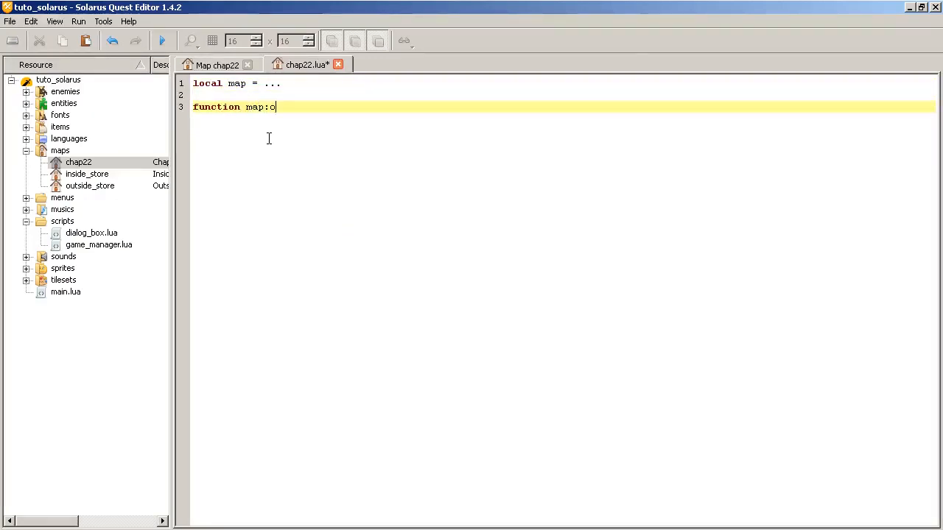
text(n_started())
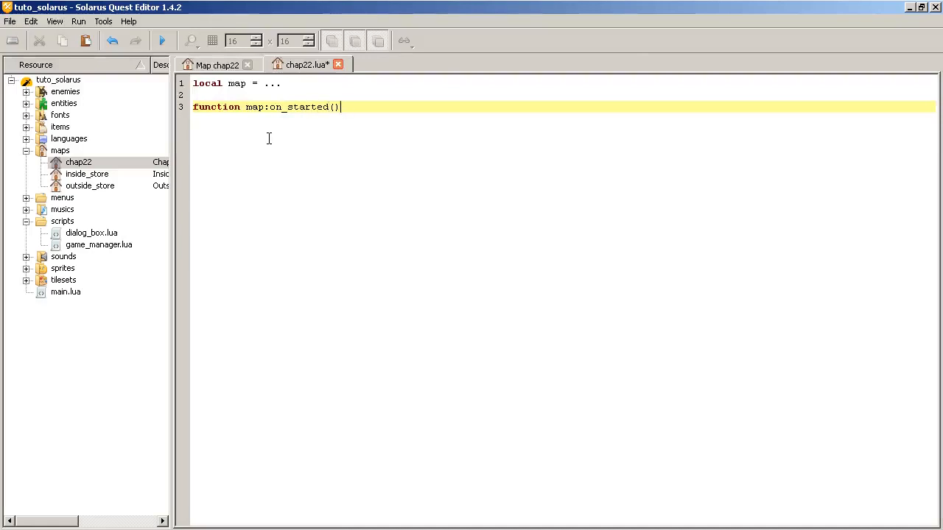
key(enter)
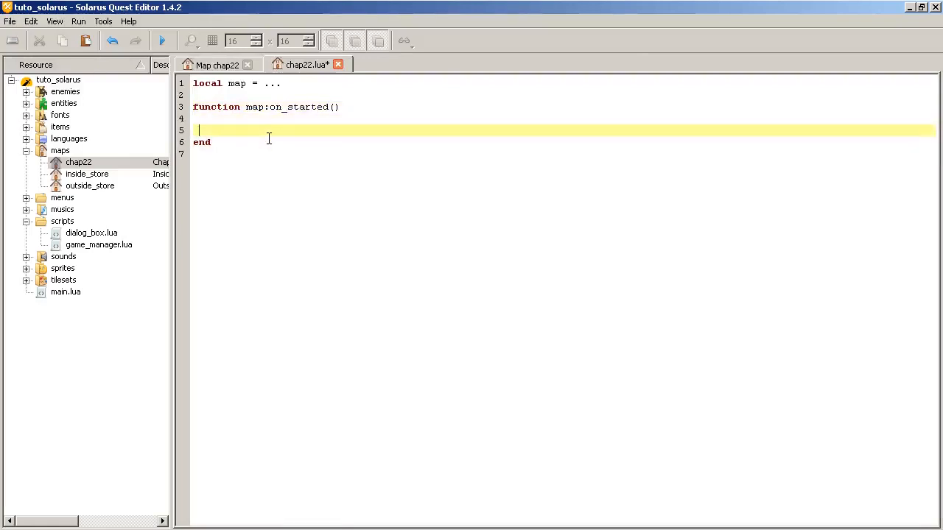
text(local movement =)
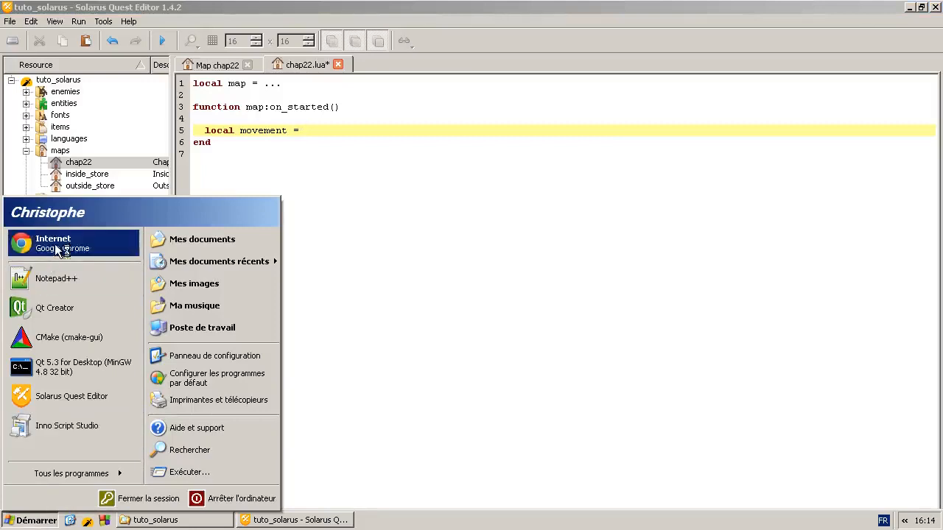
Launch Chrome and open the Solarus Lua API reference's Movements page from its bookmark
click(53, 243)
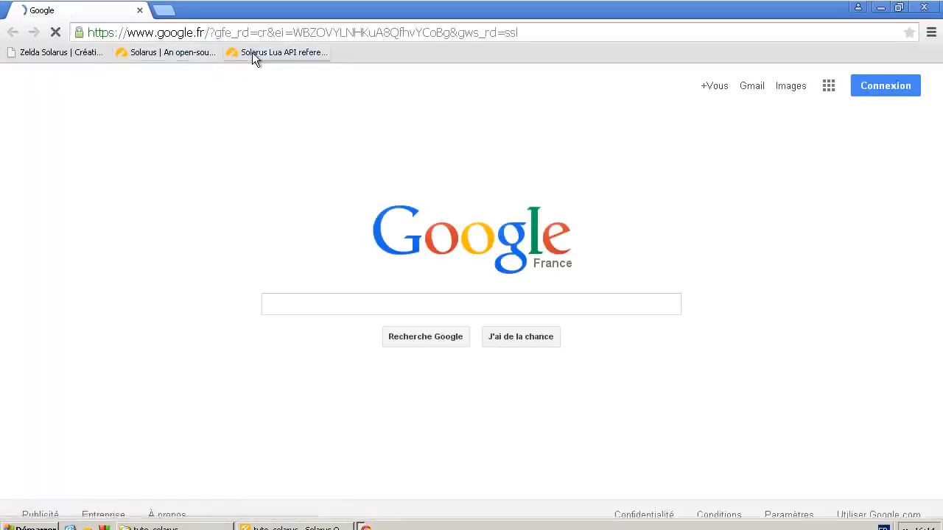
click(282, 53)
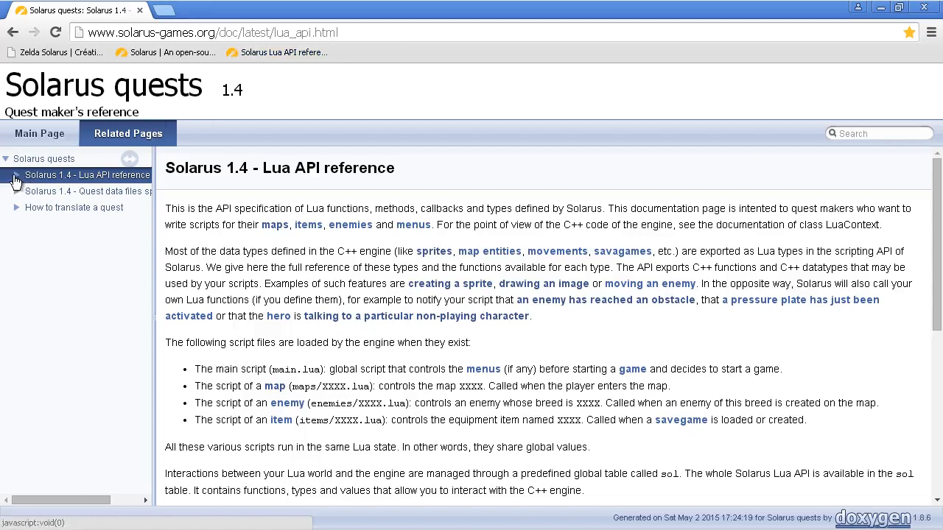
click(14, 174)
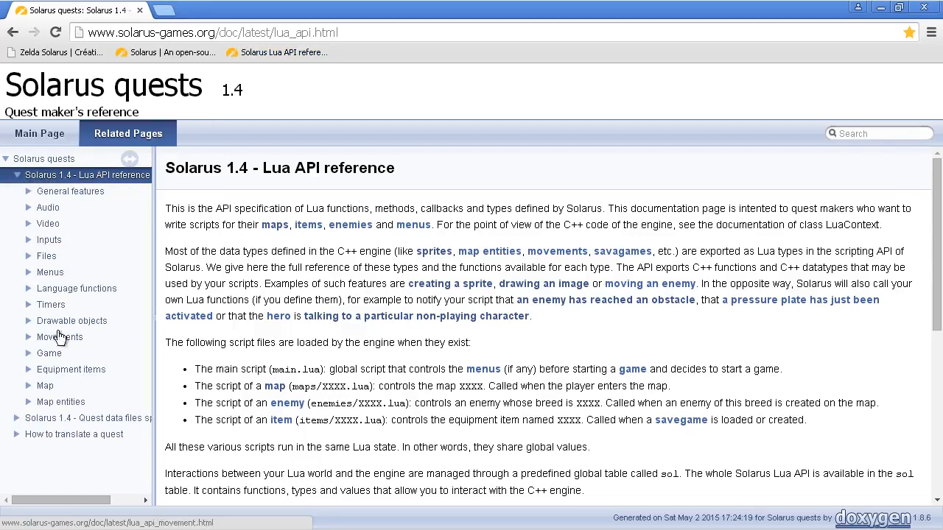
click(59, 336)
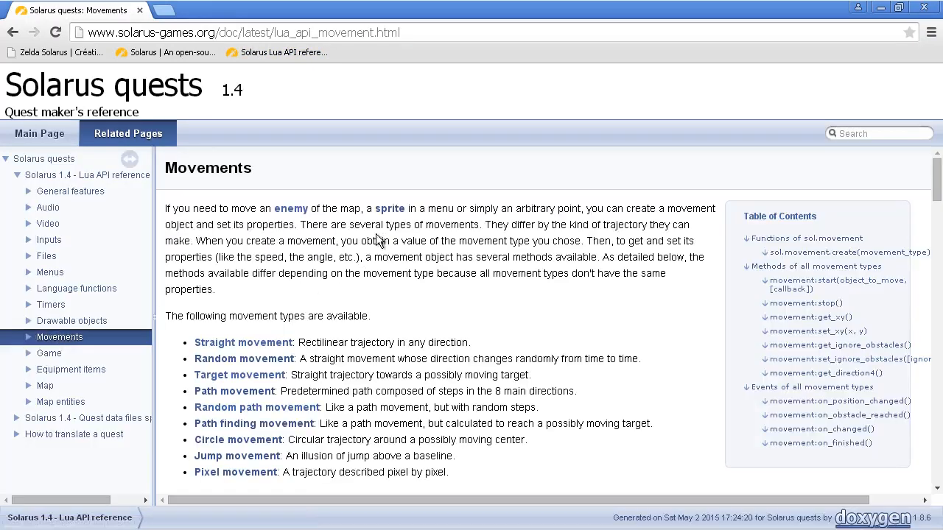
Scroll to sol.movement.create(movement_type) and highlight sol. and movement_type among the type names
scroll(down, 3)
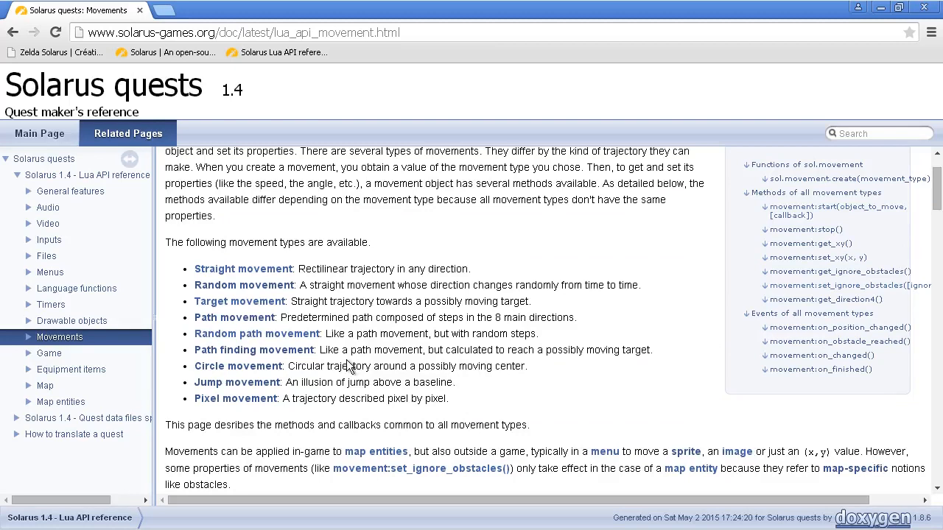
mouse_move(199, 269)
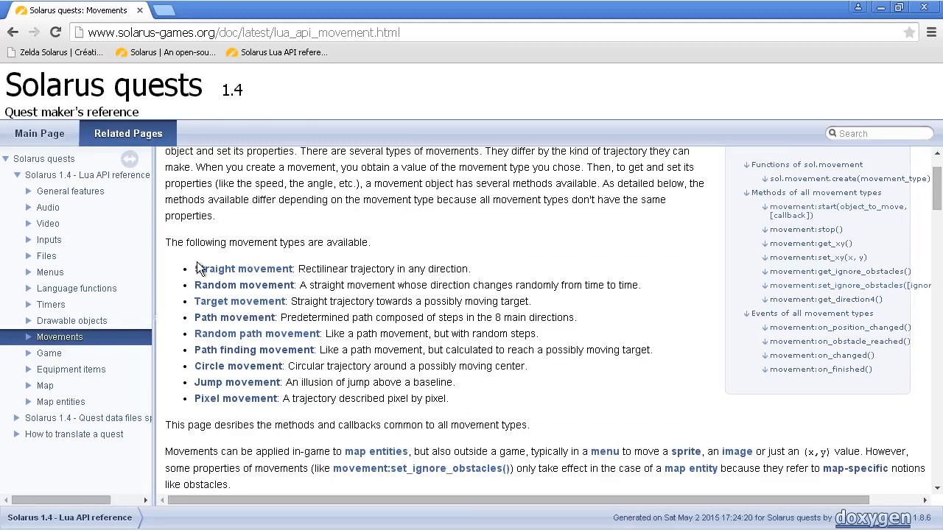
mouse_move(332, 268)
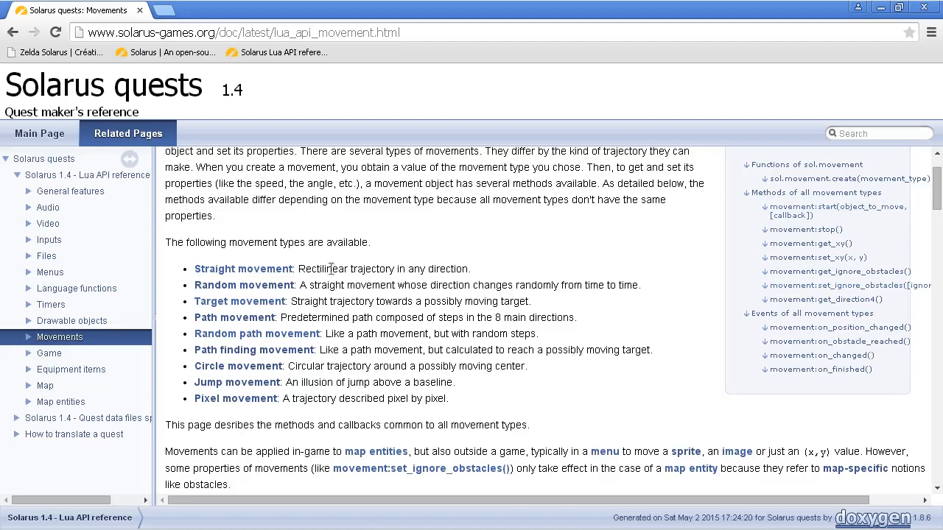
mouse_move(532, 261)
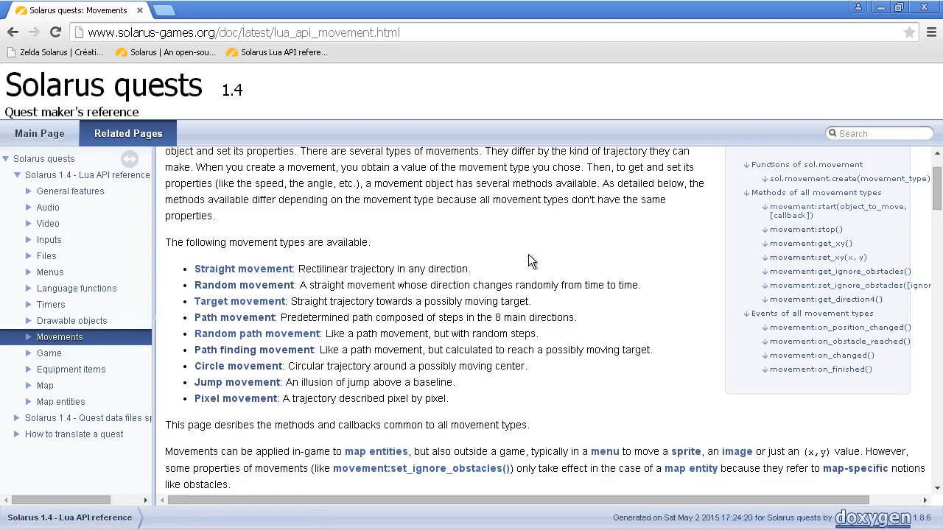
mouse_move(602, 317)
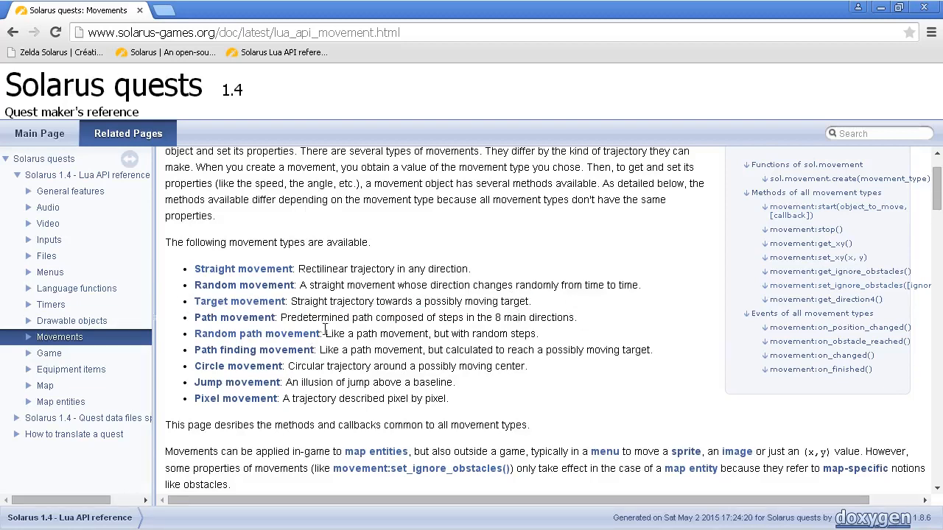
mouse_move(333, 368)
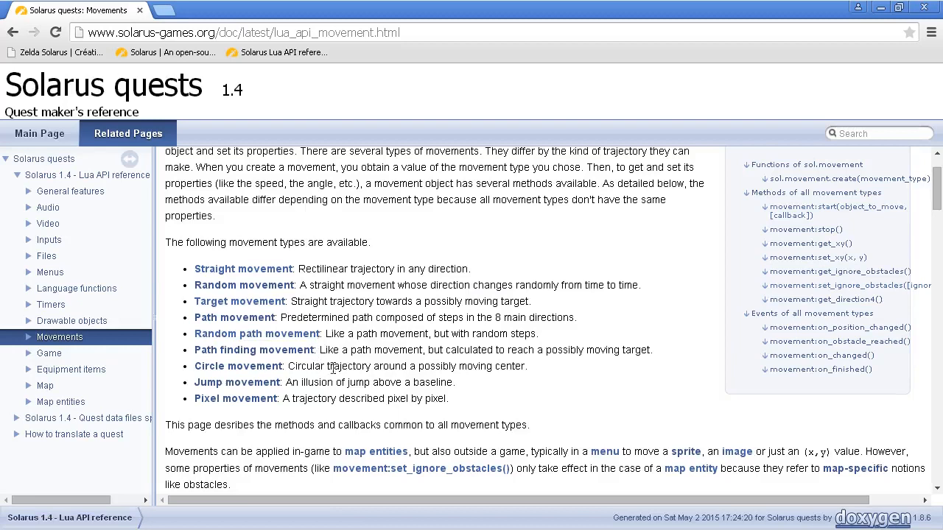
mouse_move(506, 399)
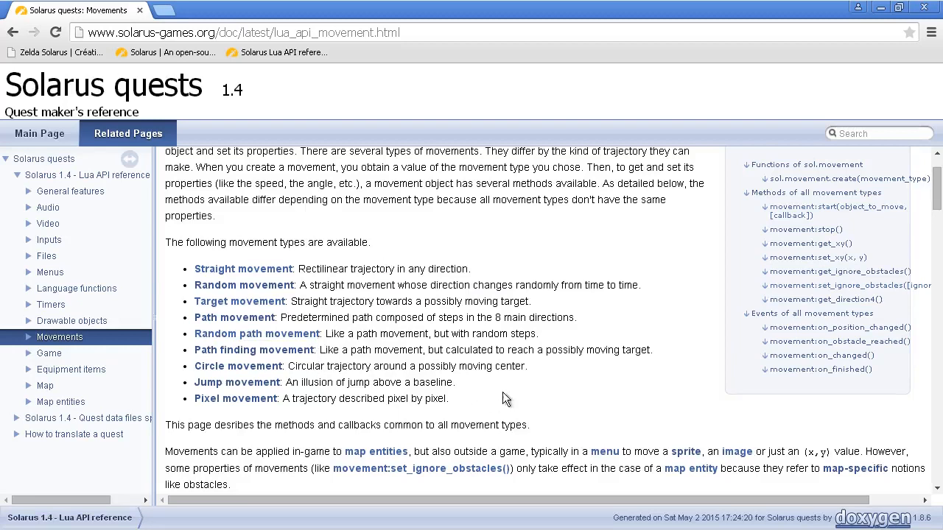
mouse_move(564, 345)
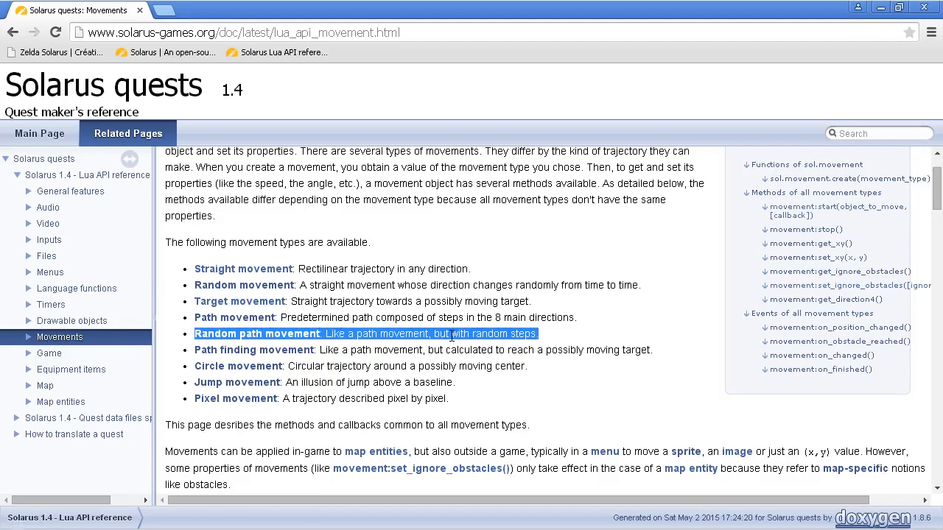
mouse_move(238, 339)
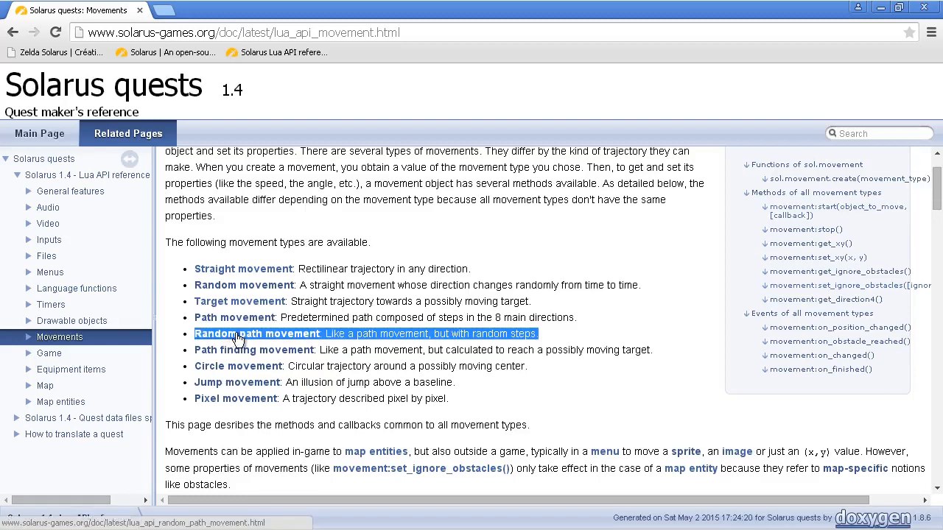
scroll(down, 3)
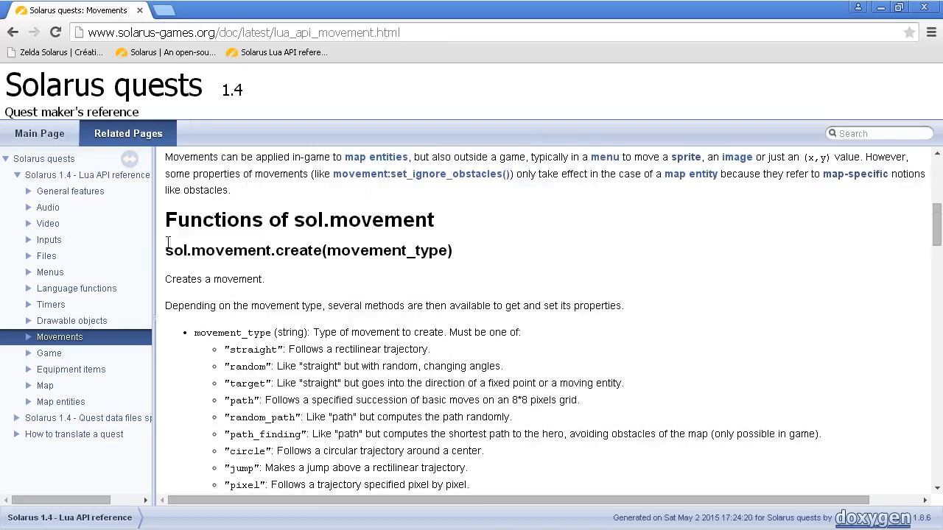
double_click(177, 250)
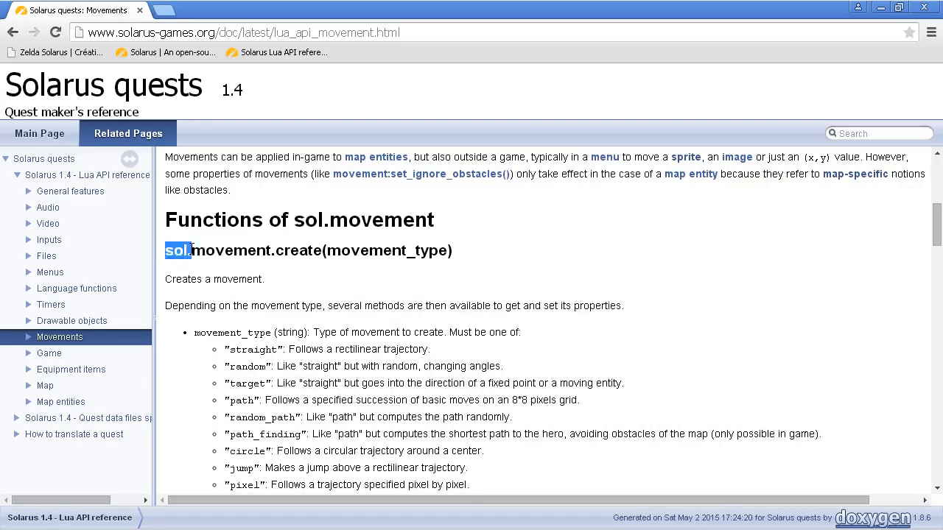
drag(178, 251, 322, 251)
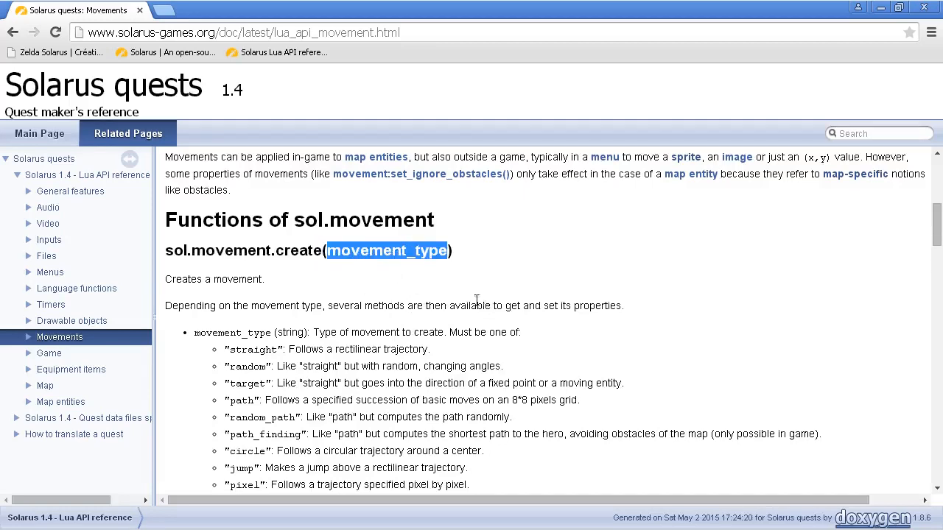
scroll(down, 3)
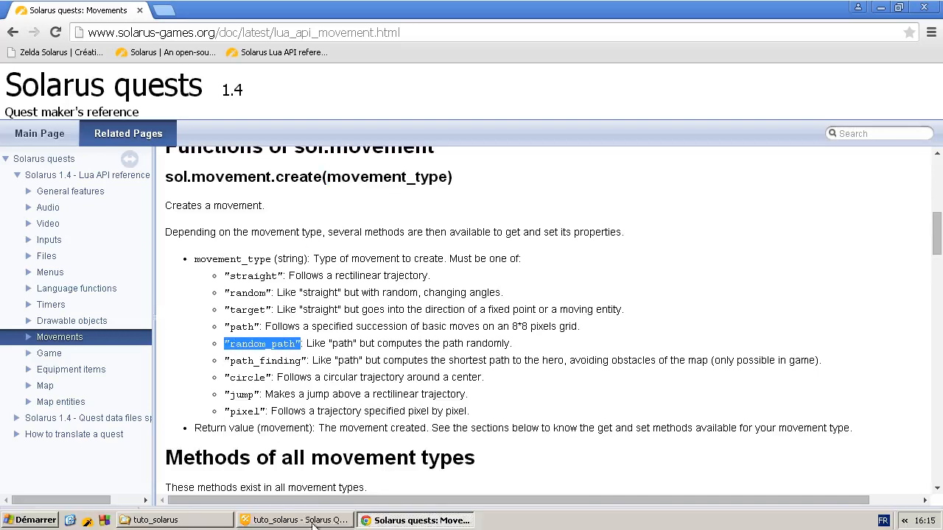
Complete chap22.lua's local movement line as sol.movement.create("random_path")
click(294, 521)
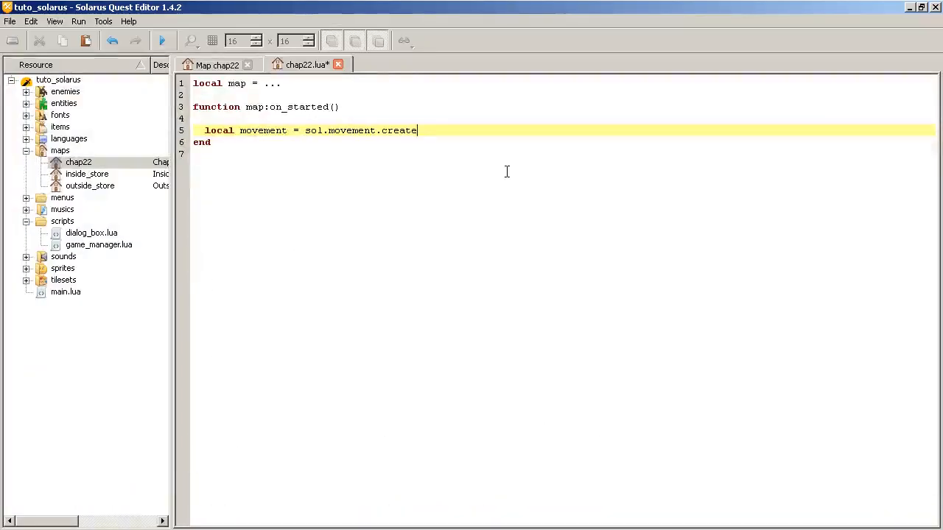
text(("ran)
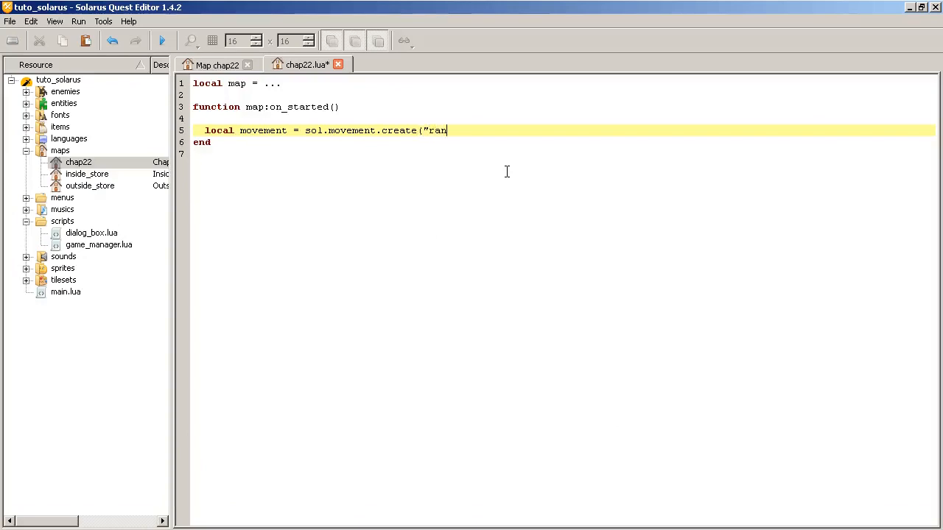
text(dom_path")
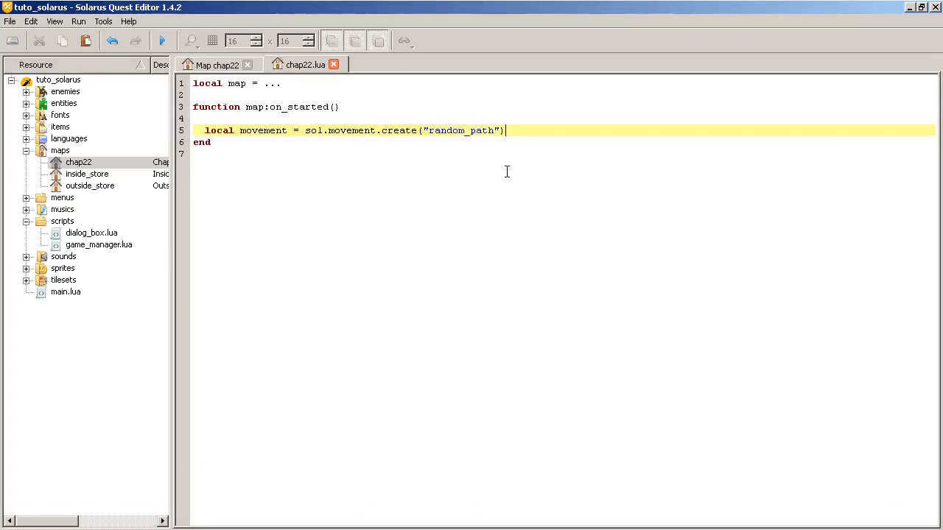
mouse_move(637, 126)
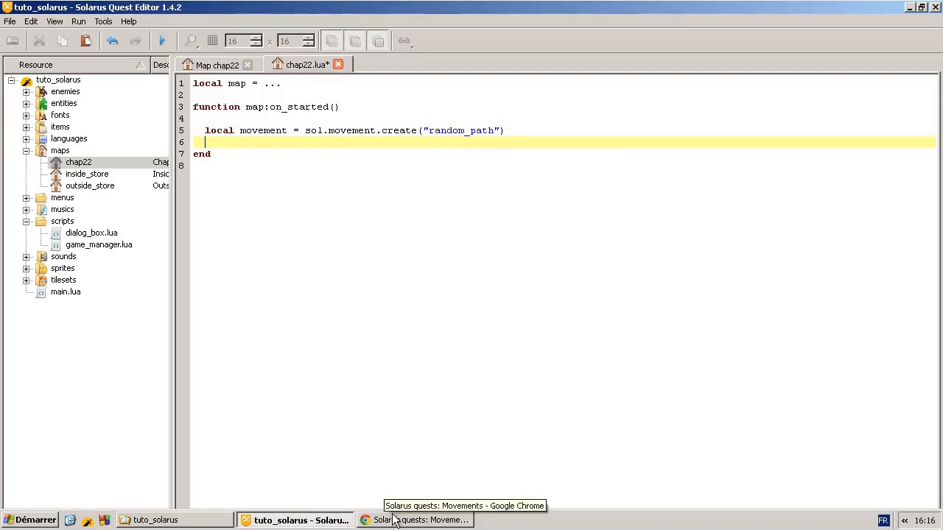
Check the Random path movement docs, then type 'movement' in the chap22 script
click(417, 520)
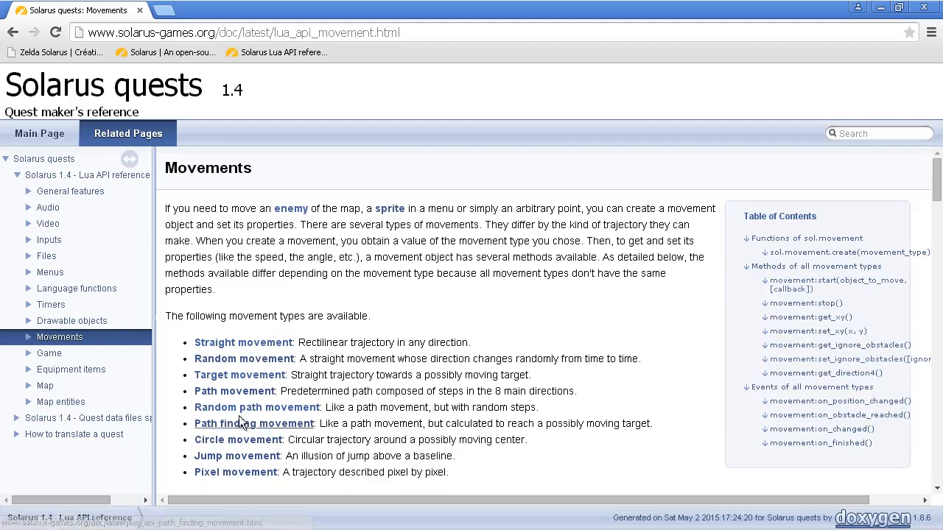
click(256, 408)
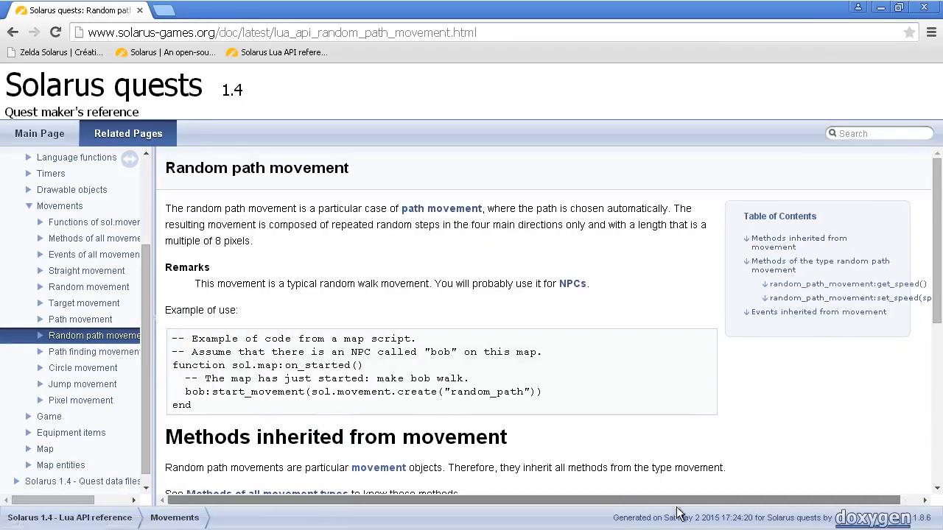
click(294, 520)
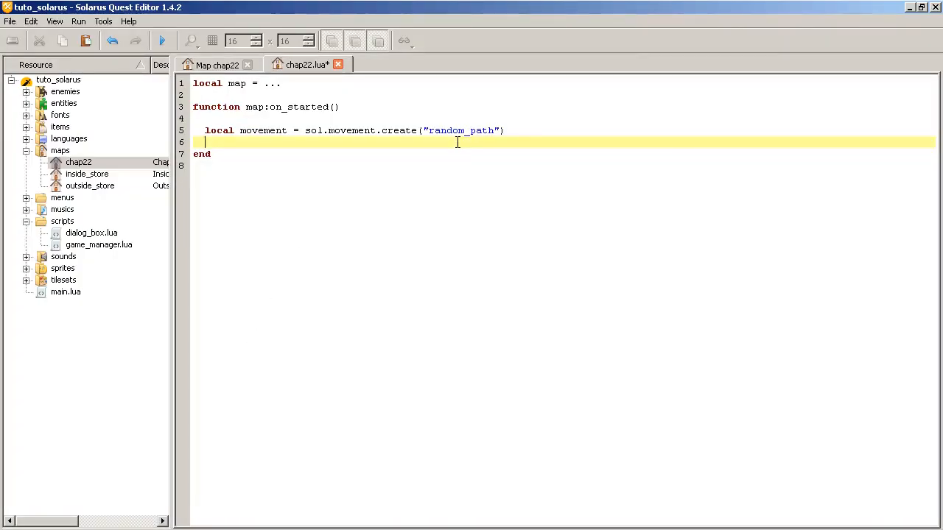
text(movement)
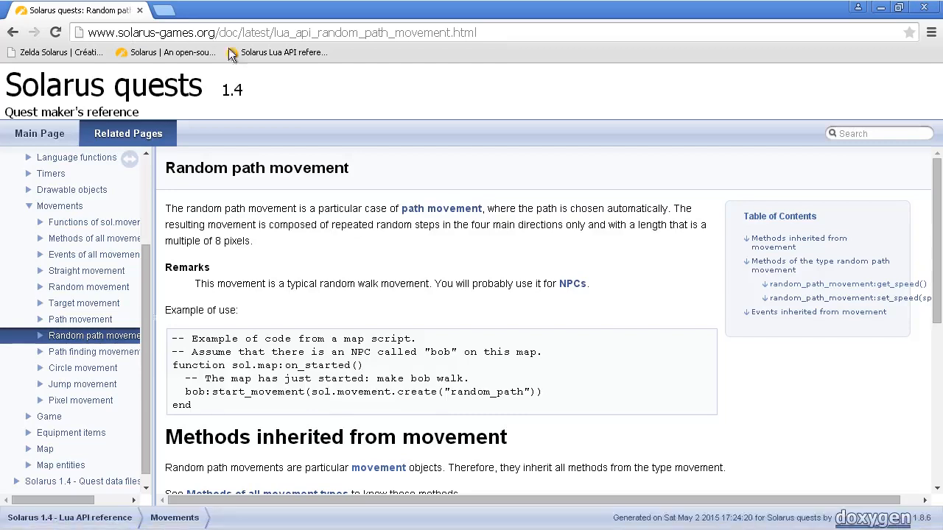
mouse_move(13, 32)
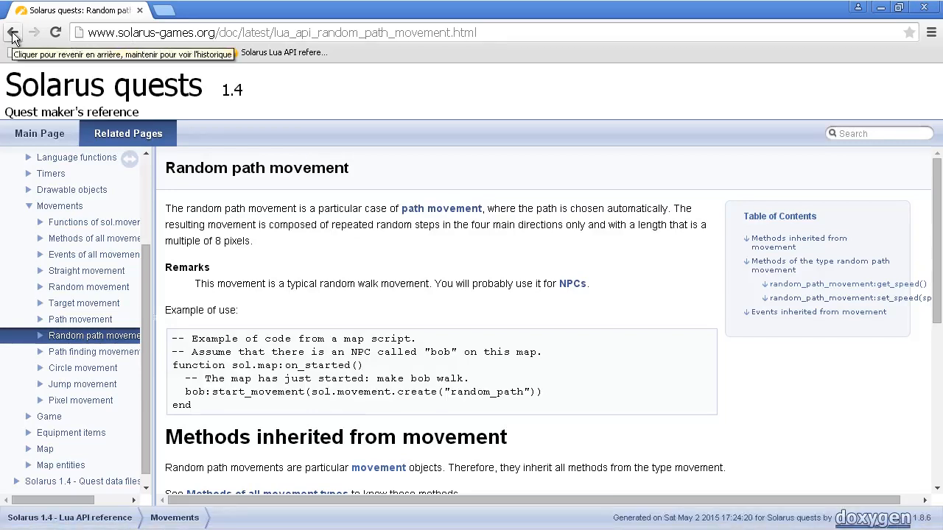
Return to the Movements page and highlight object_to_move in the movement:start heading
click(13, 32)
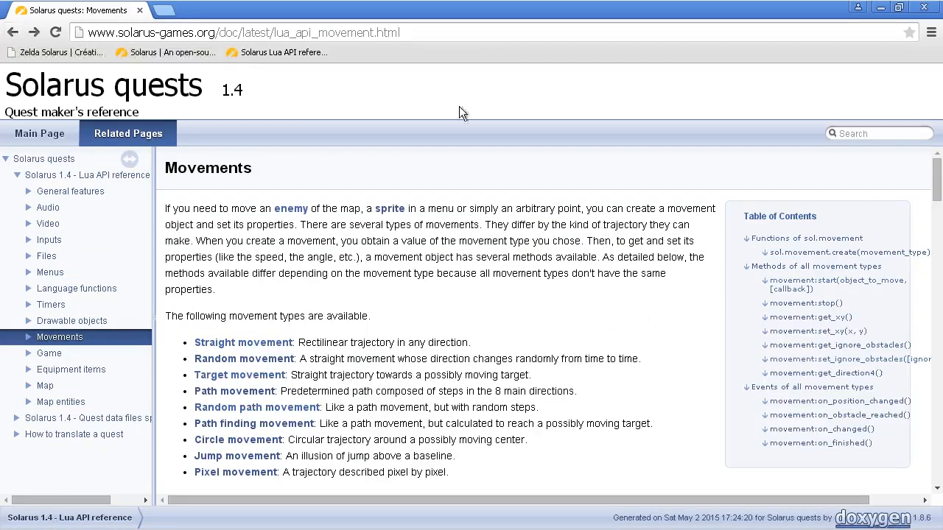
click(295, 521)
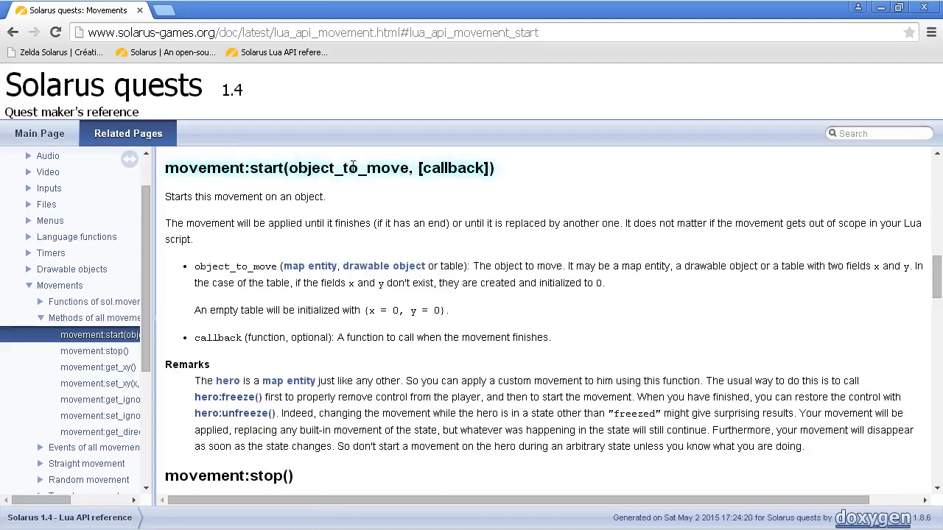
double_click(344, 168)
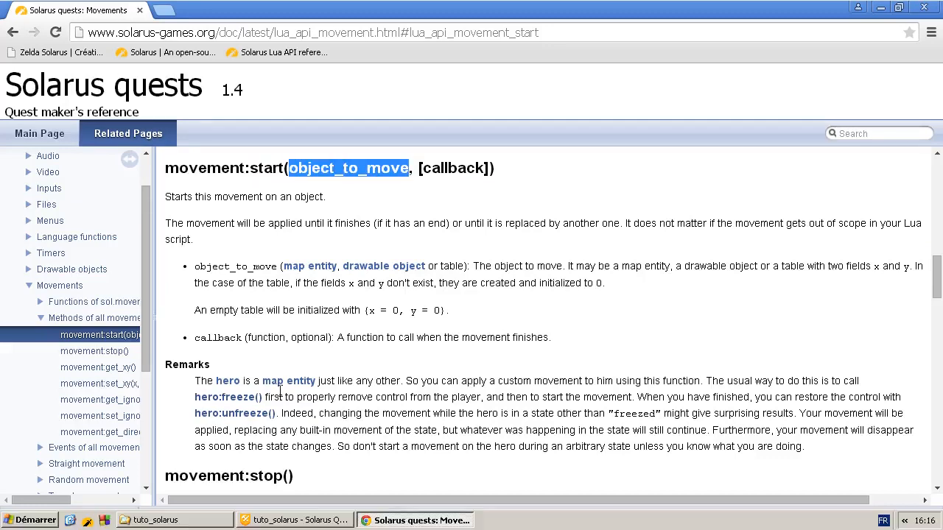
Name the villager NPC my_npc and make chap22.lua call movement:start(my_npc)
click(294, 520)
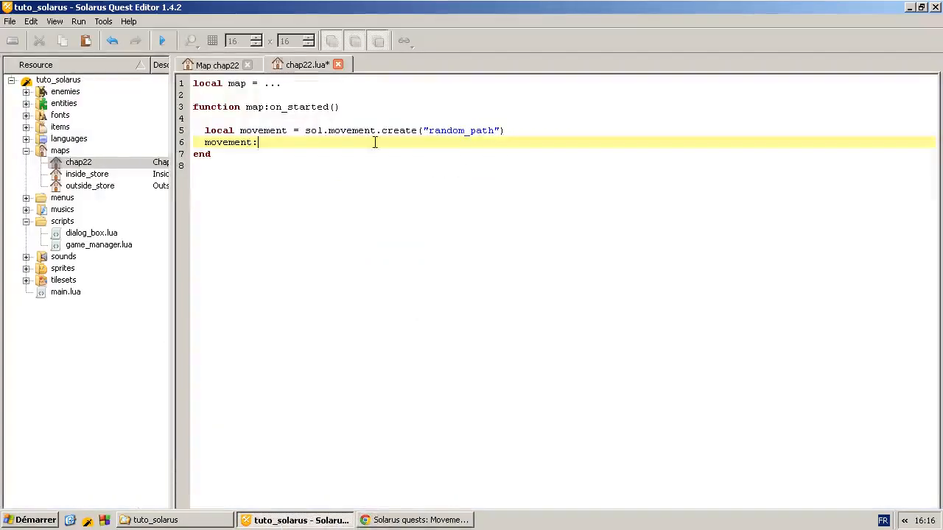
text(start()
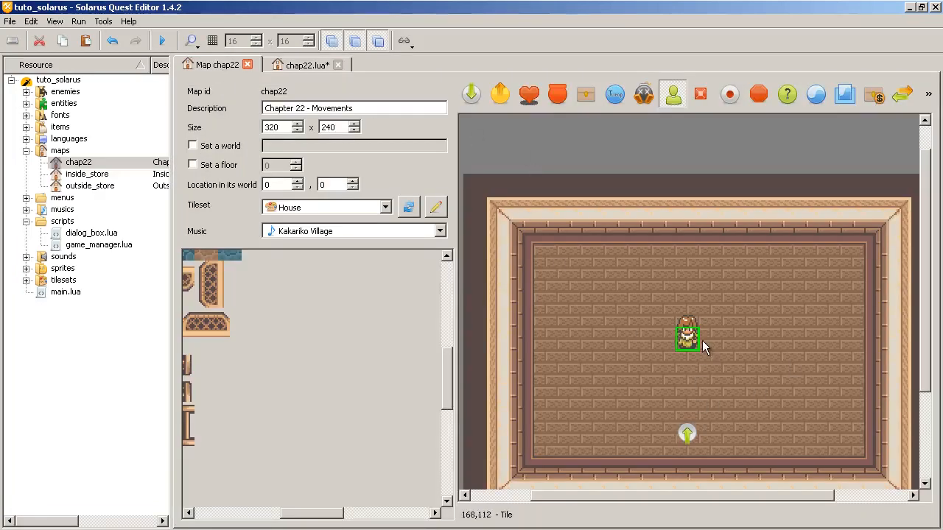
double_click(688, 338)
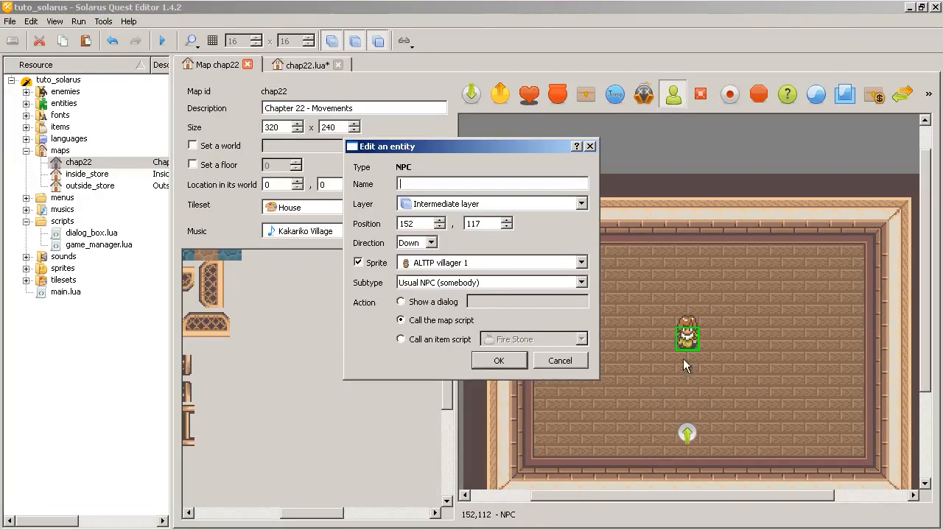
mouse_move(487, 161)
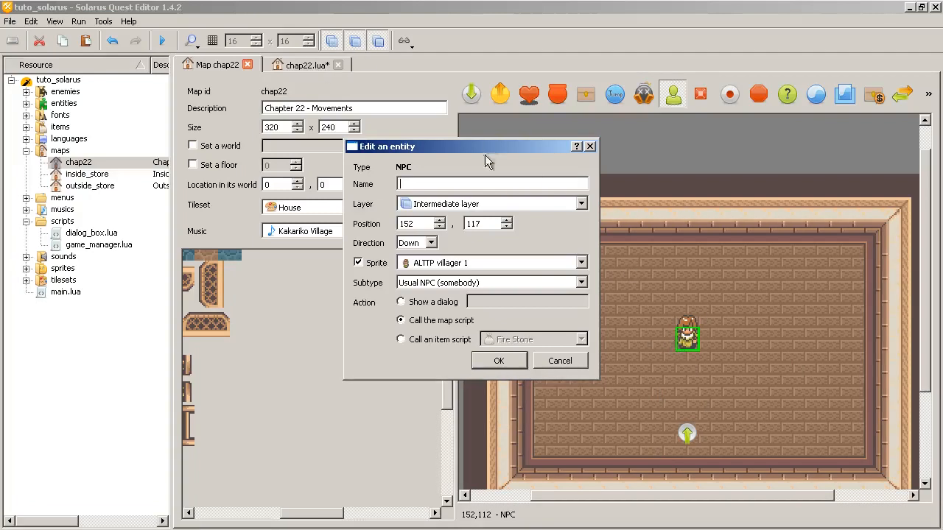
text(my)
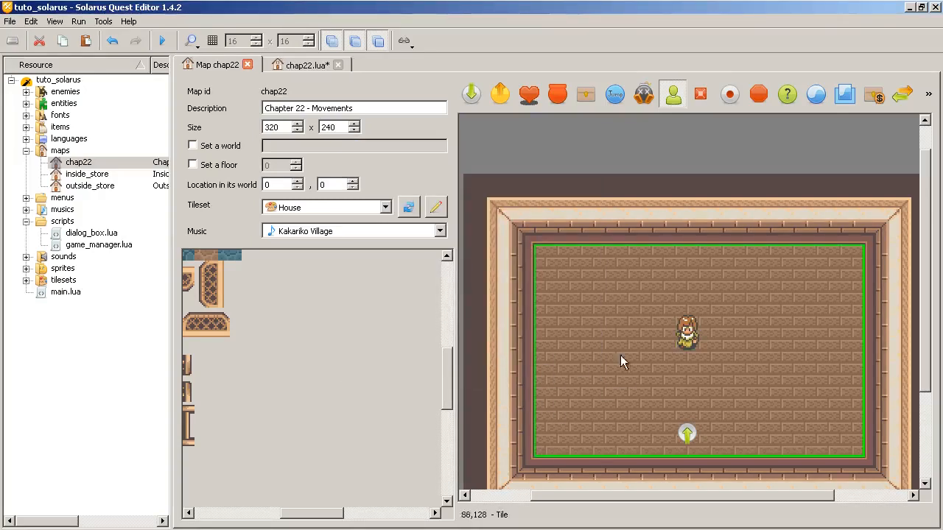
double_click(688, 334)
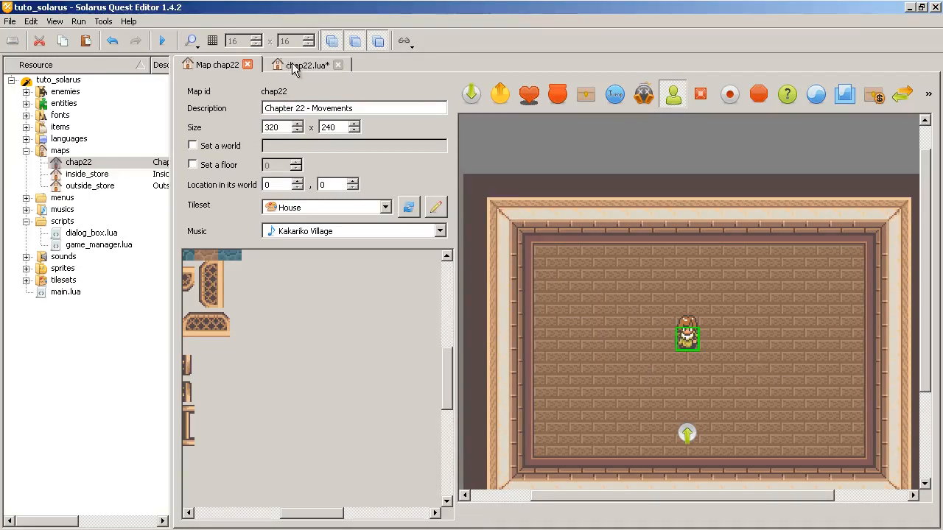
click(302, 64)
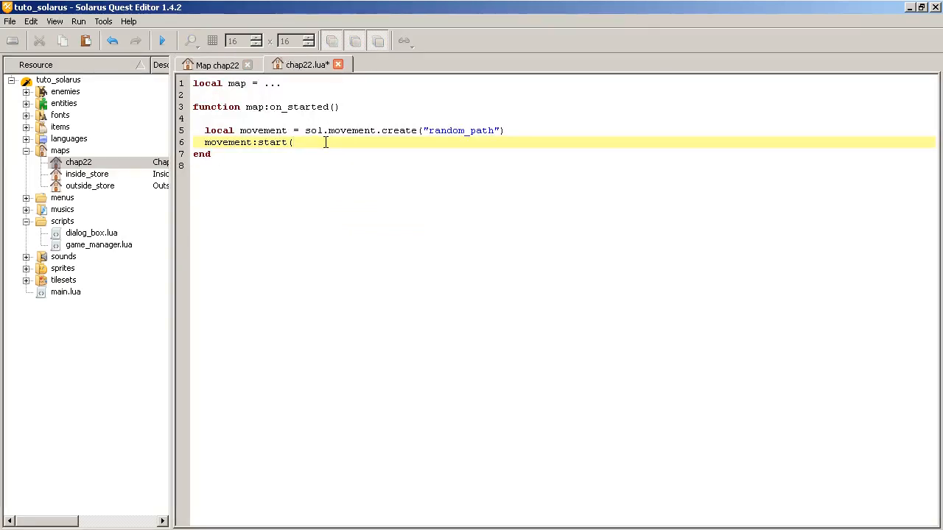
text(my_npc))
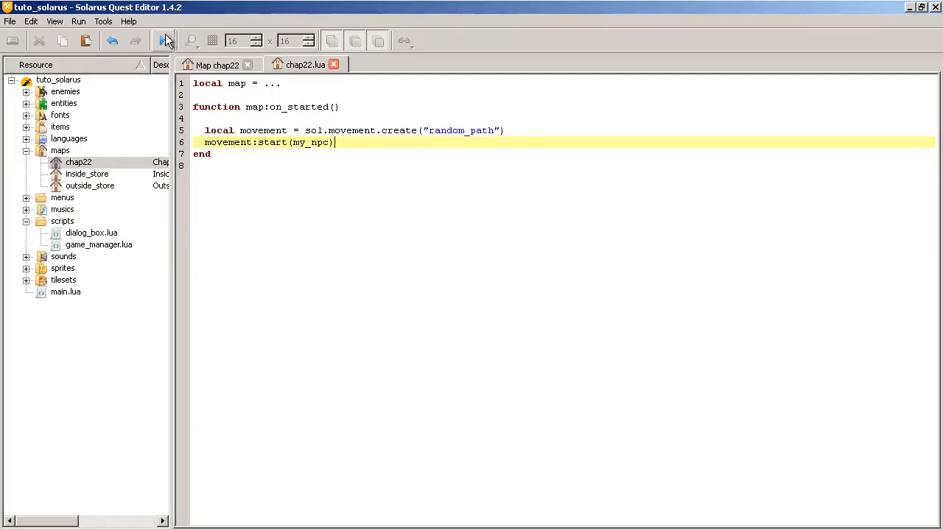
Run the quest and move the game window aside to watch the villager wander
click(162, 40)
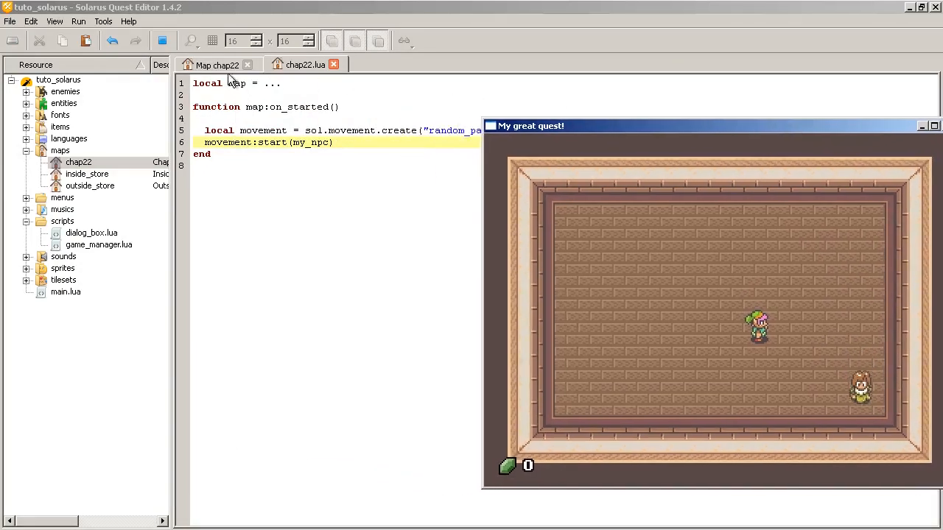
drag(530, 125, 391, 85)
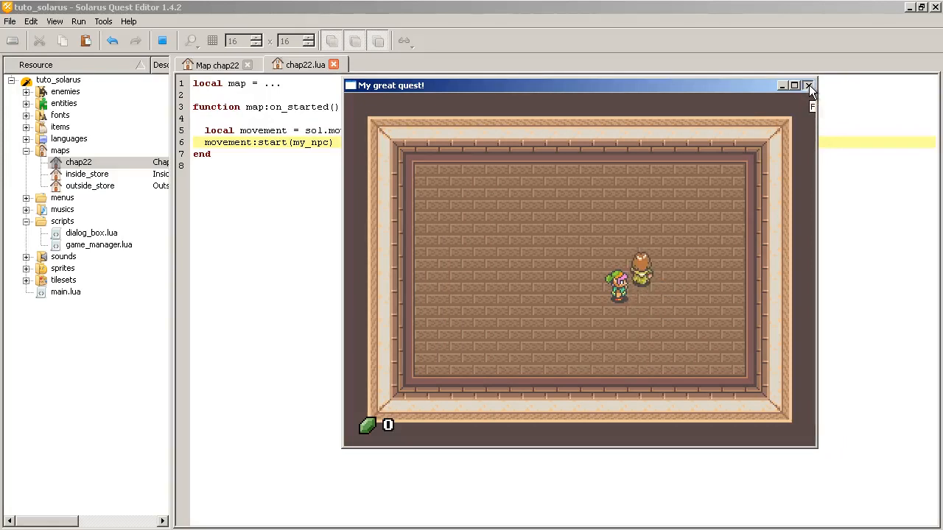
Close the test game and keep my_npc's subtype as Usual NPC (somebody)
click(809, 85)
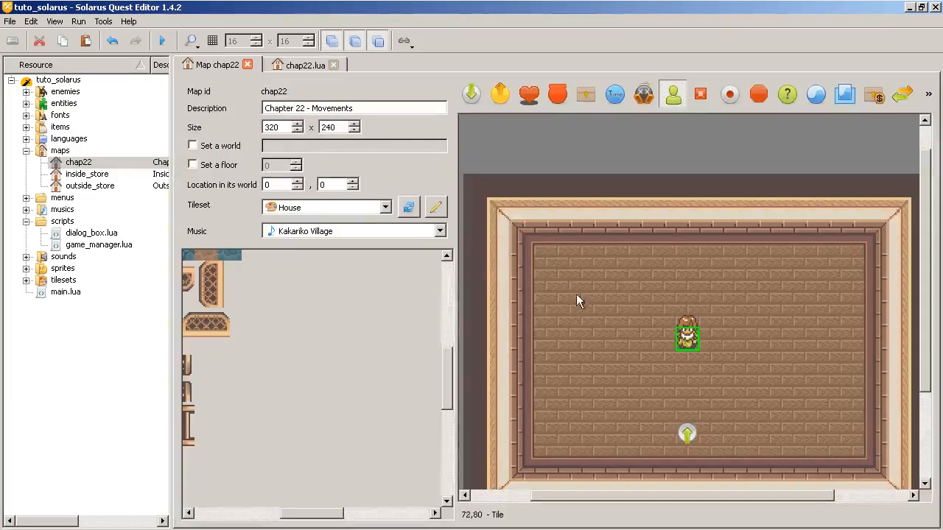
double_click(687, 337)
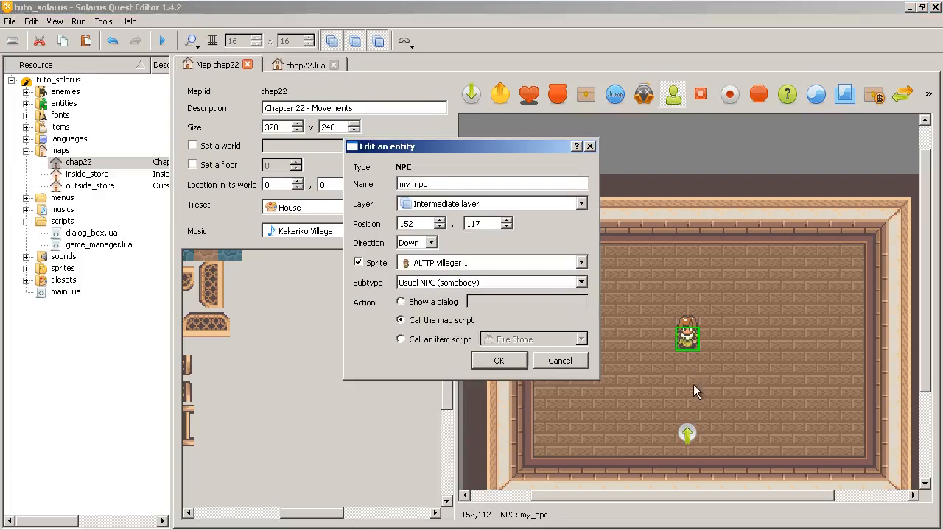
mouse_move(686, 296)
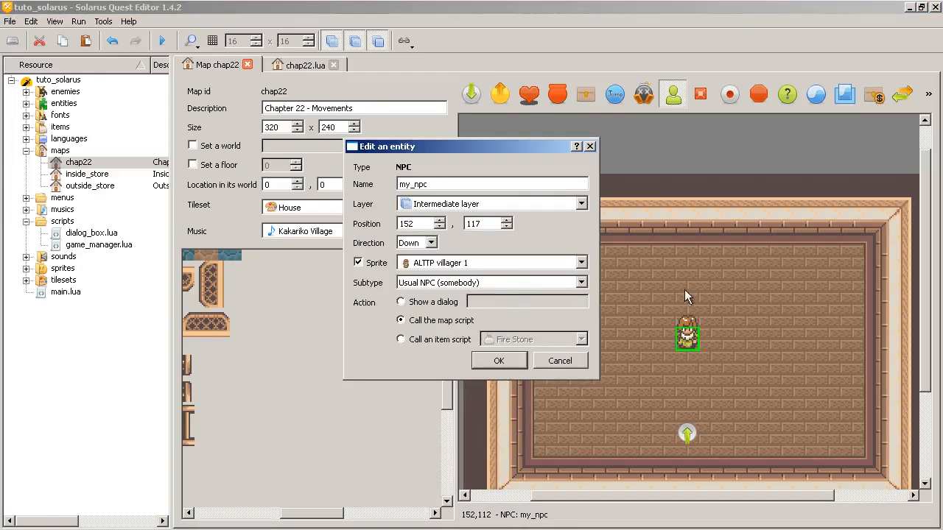
click(582, 283)
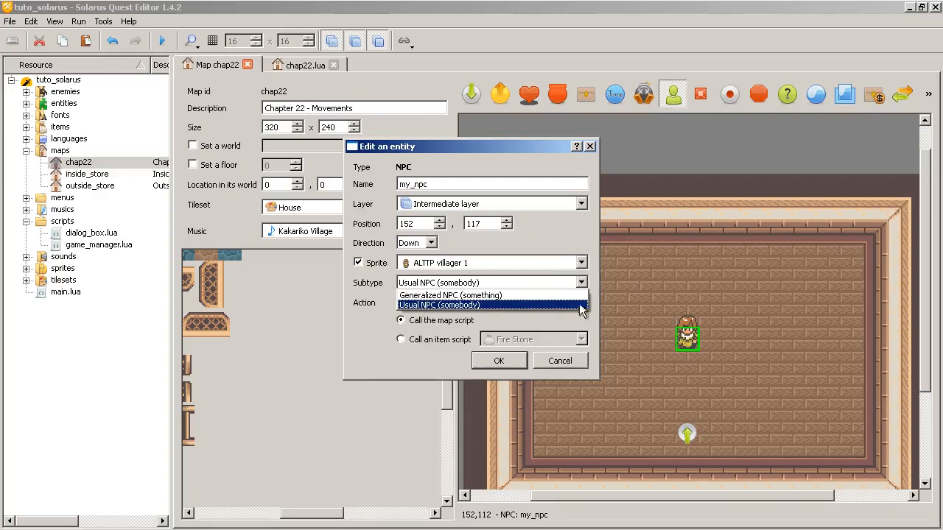
mouse_move(602, 313)
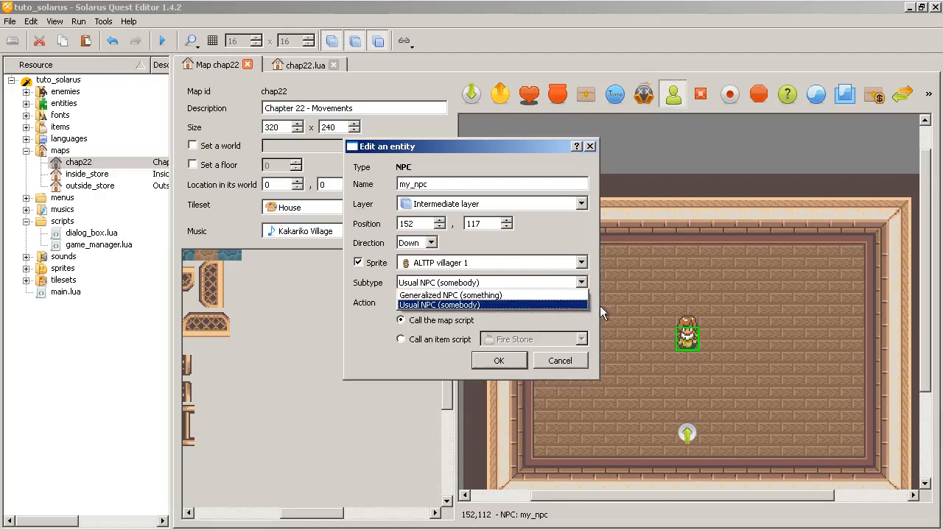
click(438, 305)
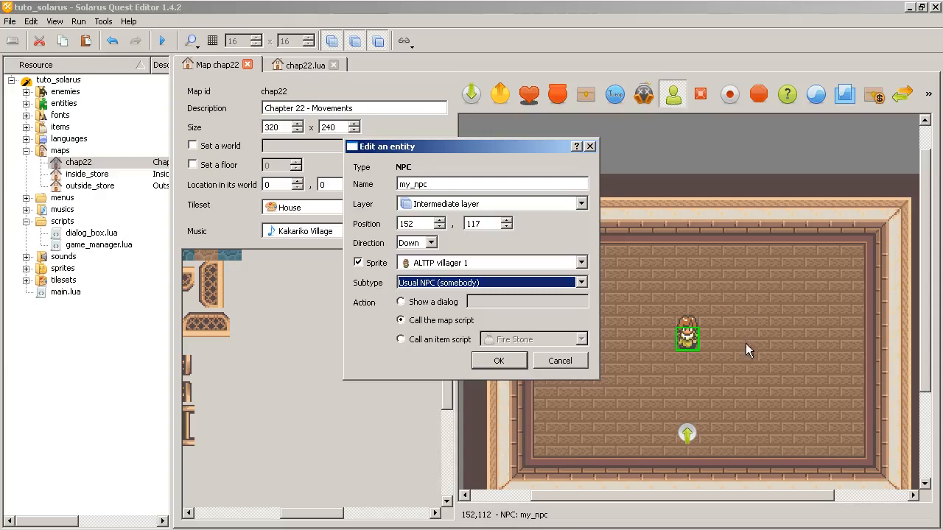
mouse_move(828, 316)
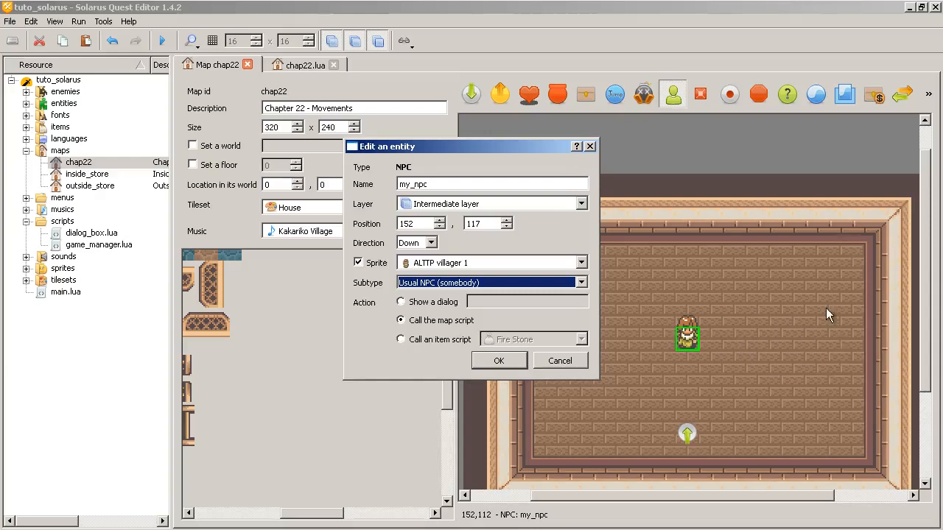
mouse_move(571, 291)
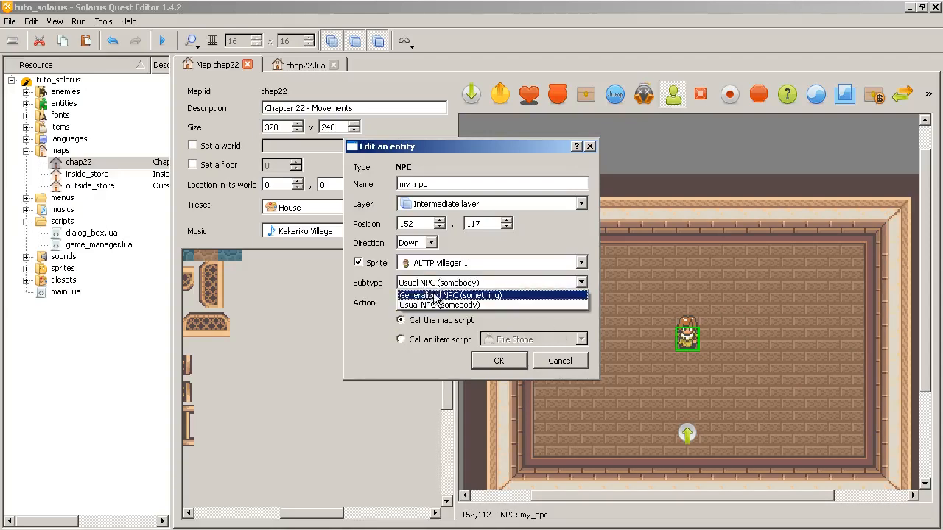
mouse_move(438, 305)
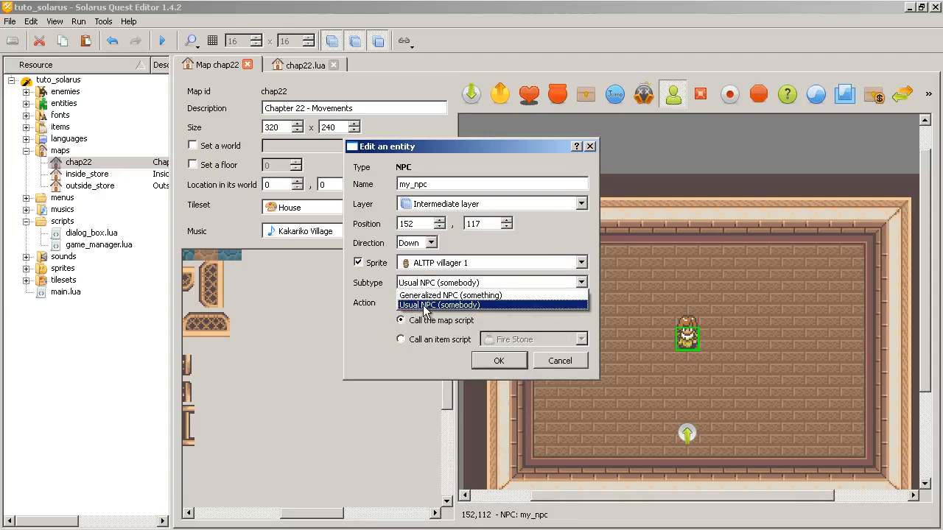
mouse_move(693, 335)
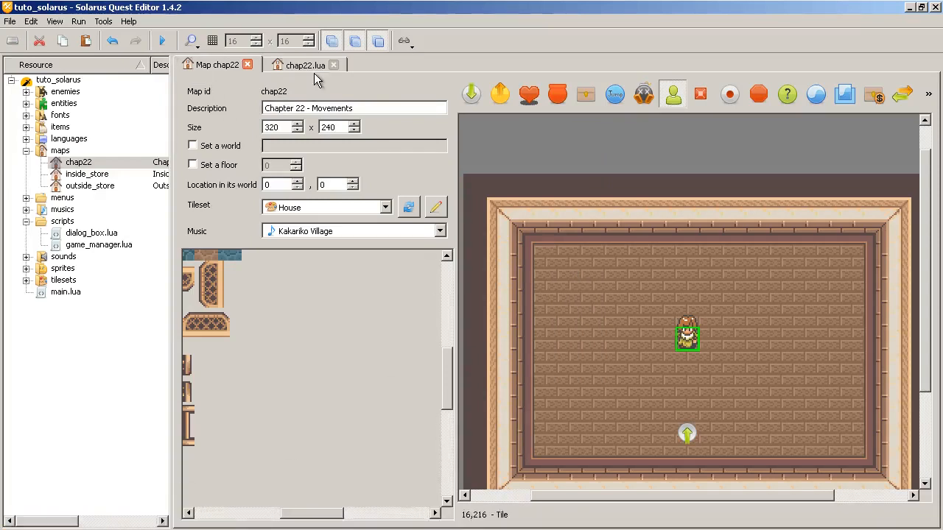
click(303, 64)
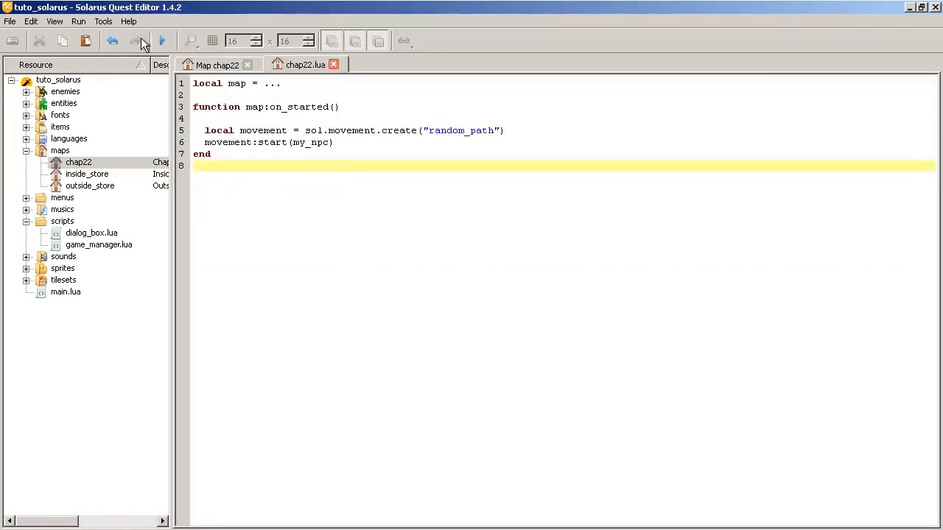
click(162, 41)
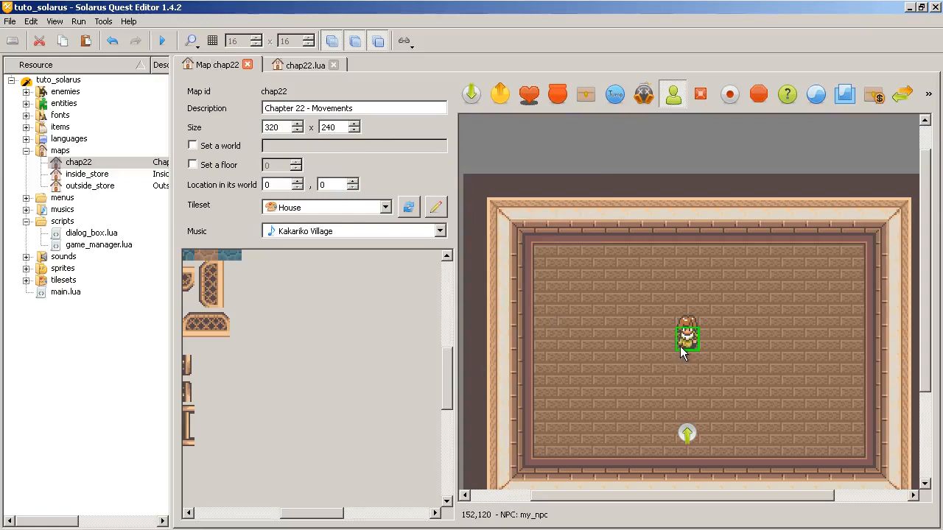
double_click(687, 338)
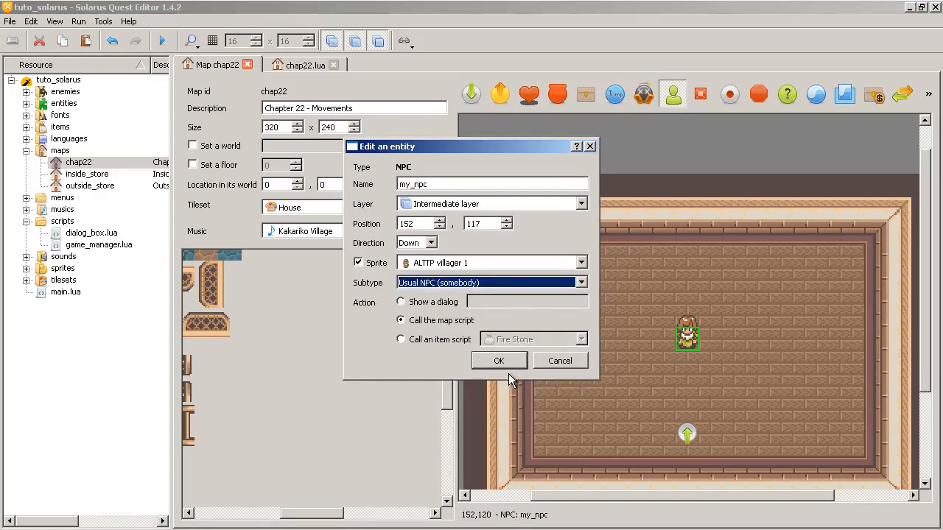
click(499, 360)
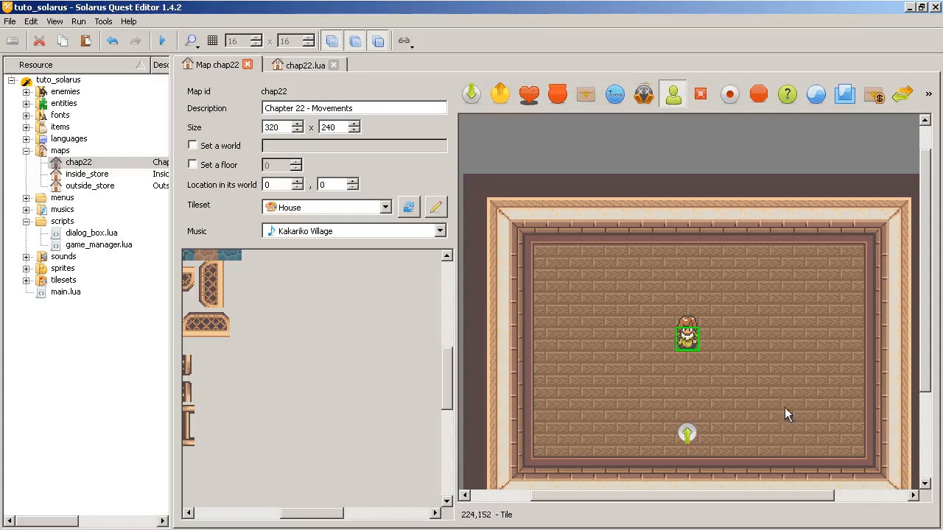
click(305, 64)
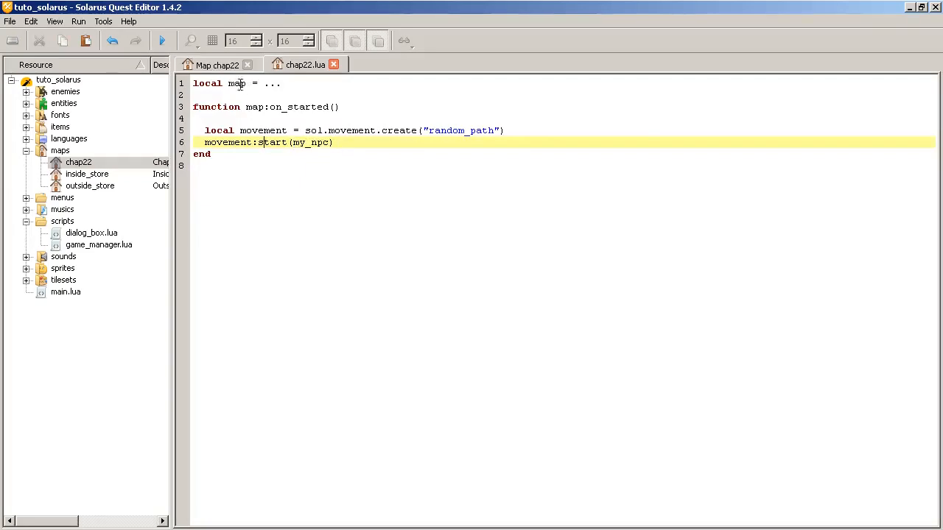
click(216, 65)
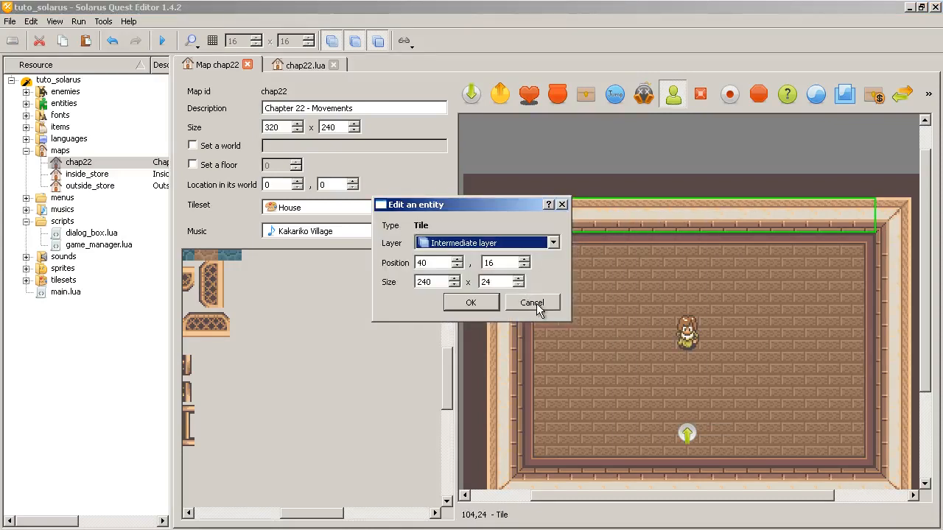
click(532, 303)
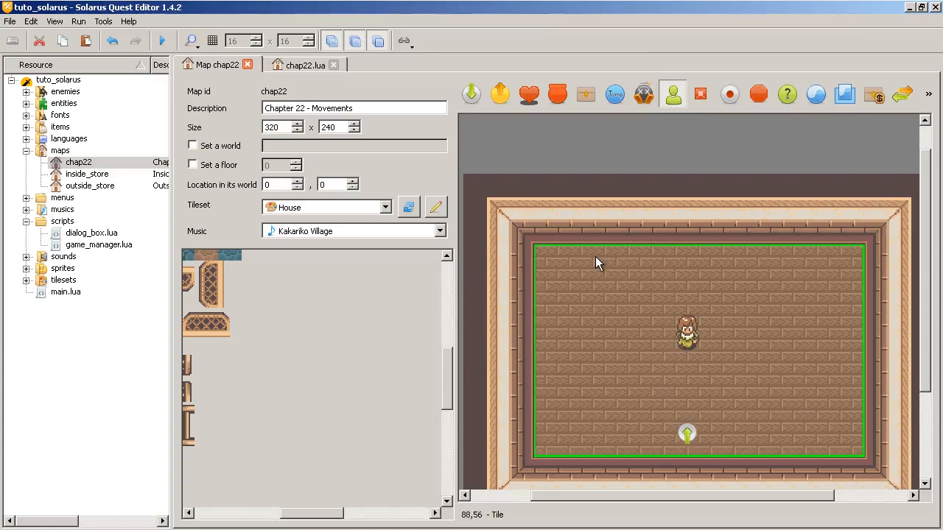
mouse_move(527, 361)
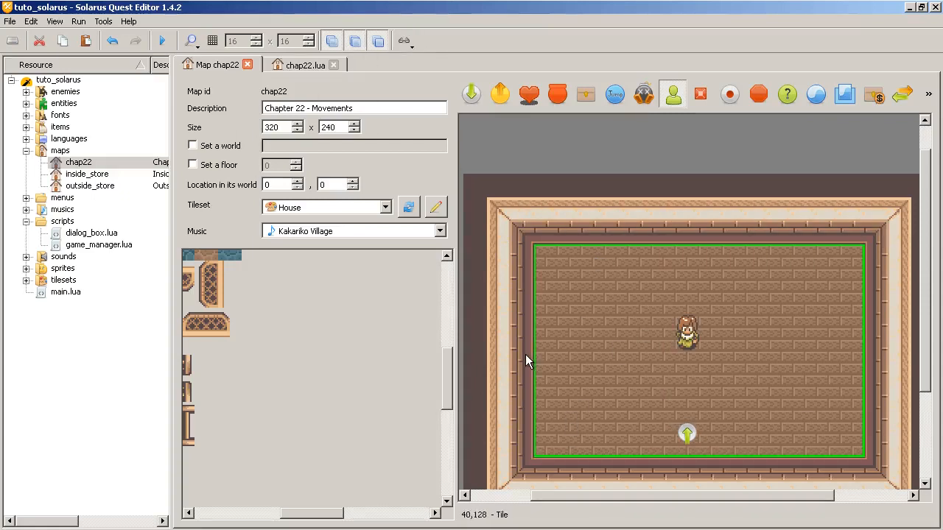
mouse_move(630, 327)
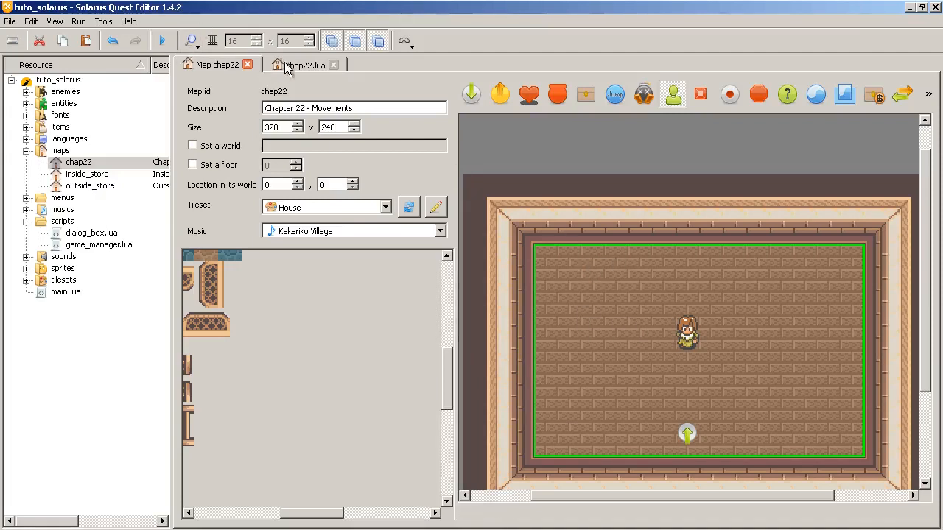
click(305, 65)
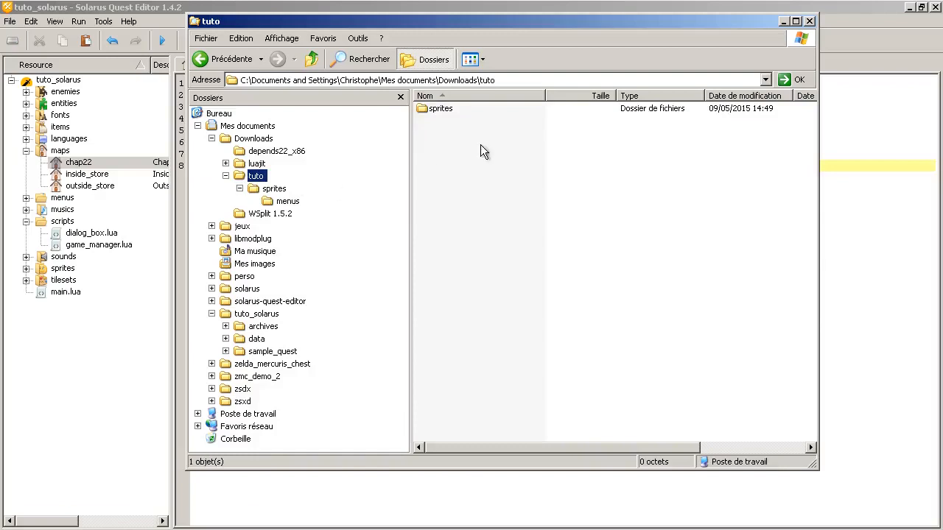
mouse_move(608, 297)
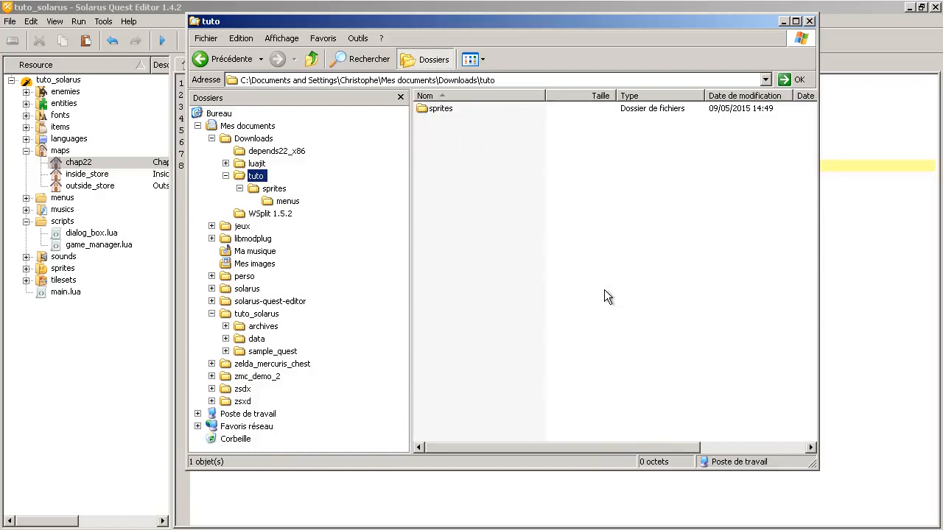
Preview solarus_logo.png from the quest's sprites\menus folder, then close Explorer
double_click(288, 200)
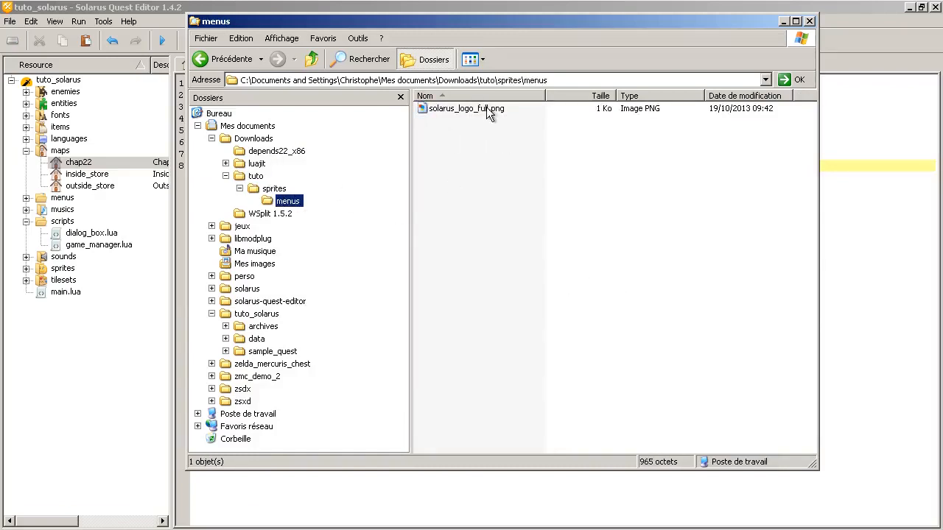
click(465, 108)
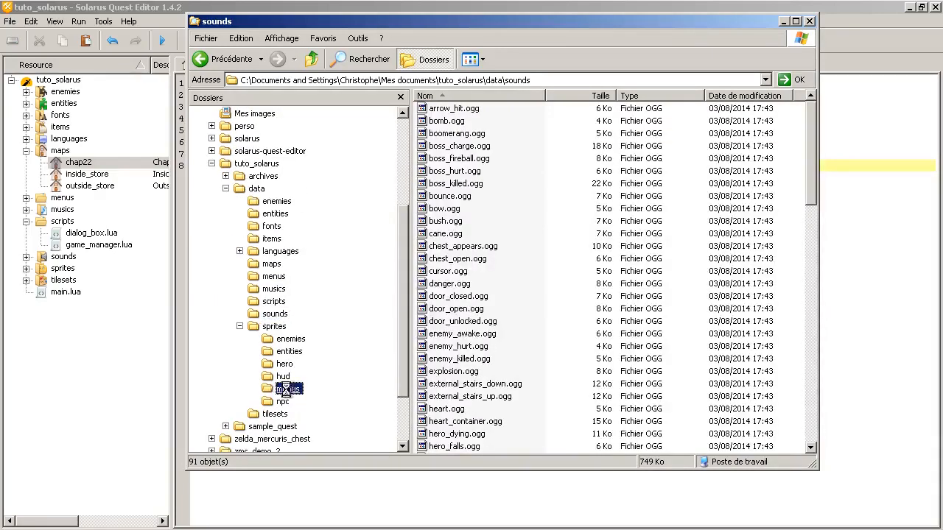
double_click(287, 388)
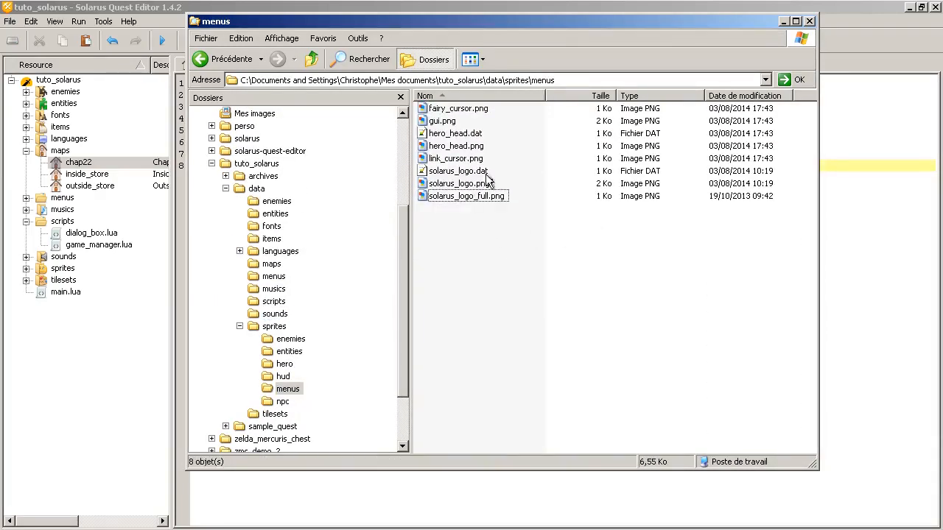
double_click(458, 183)
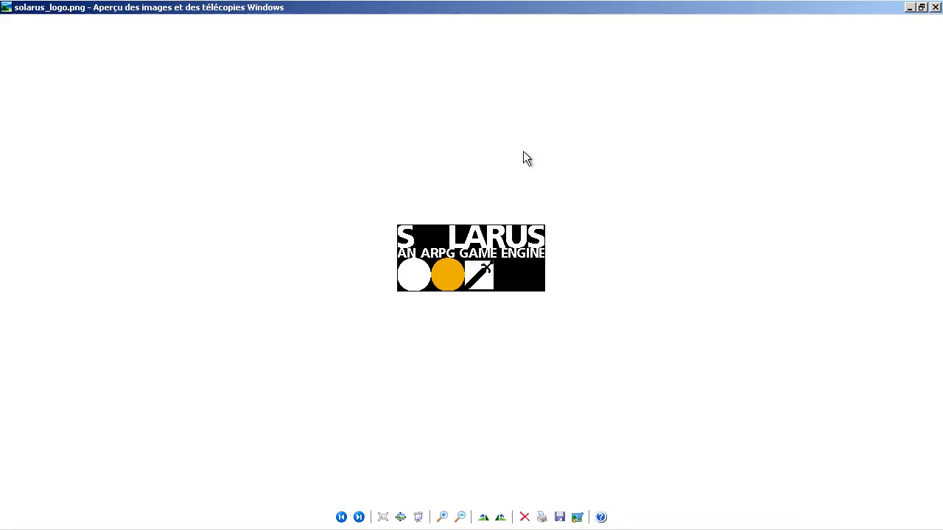
click(442, 517)
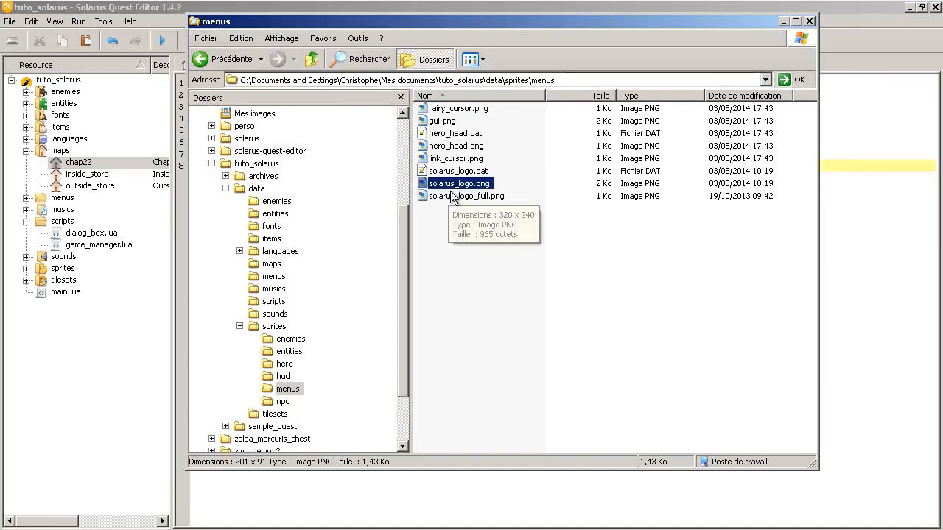
double_click(466, 196)
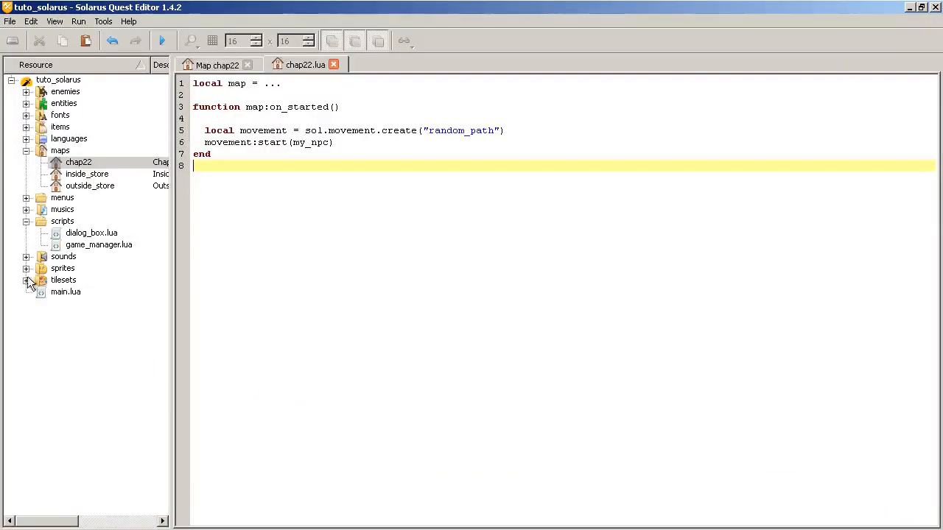
Open main.lua, then open the solarus_logo.lua menu script from the menus resources
double_click(64, 291)
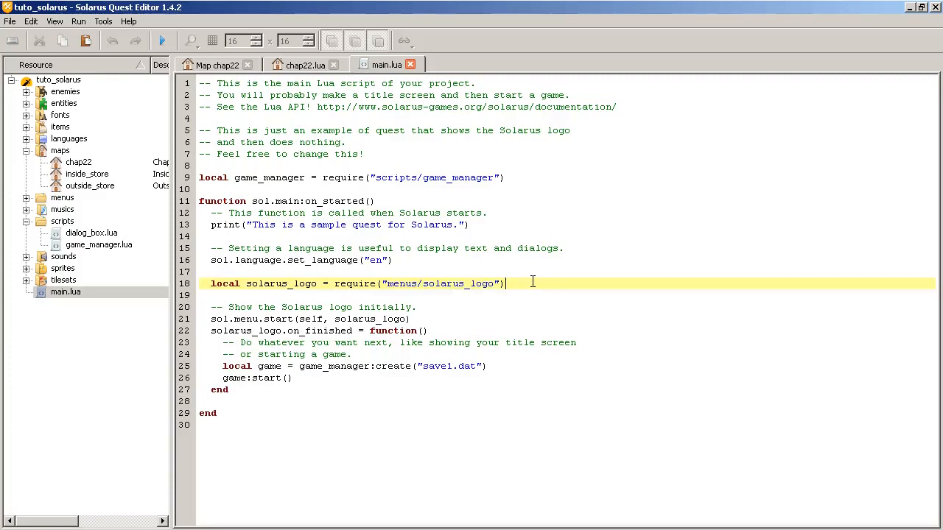
click(387, 283)
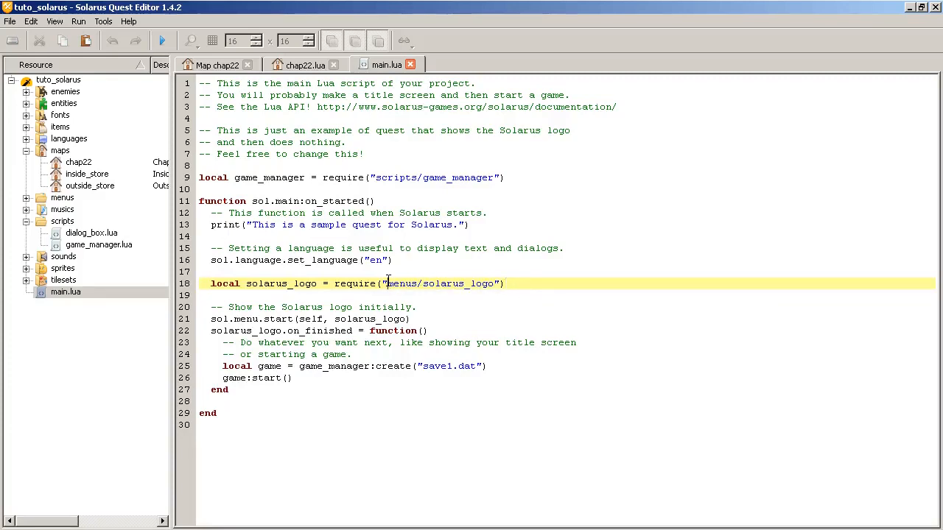
click(26, 197)
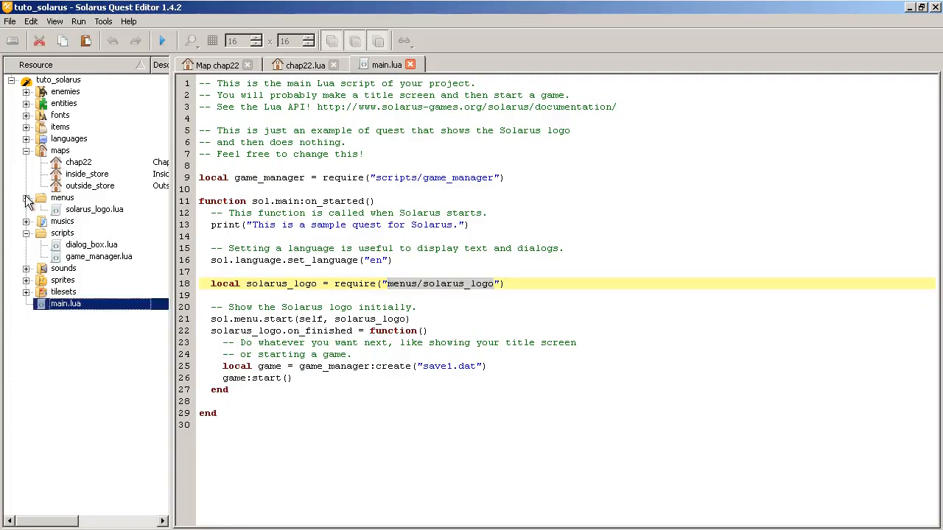
click(94, 210)
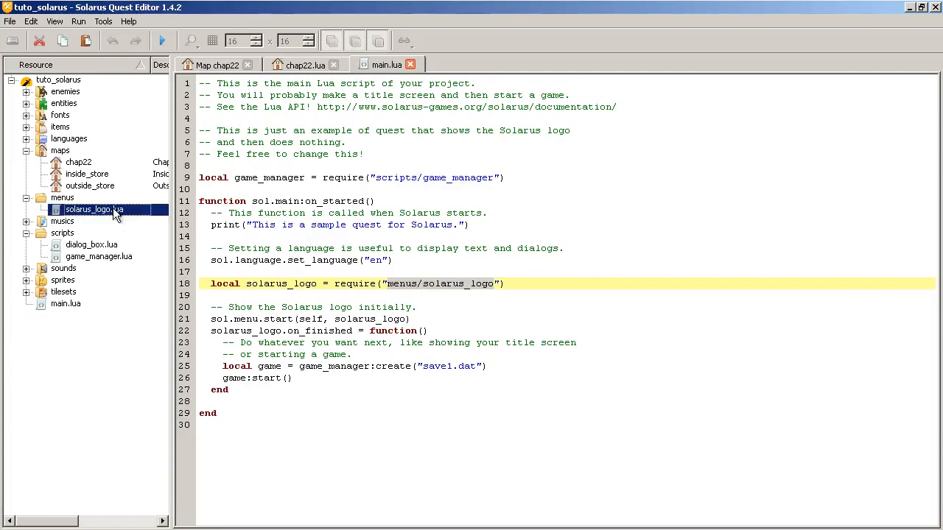
double_click(94, 209)
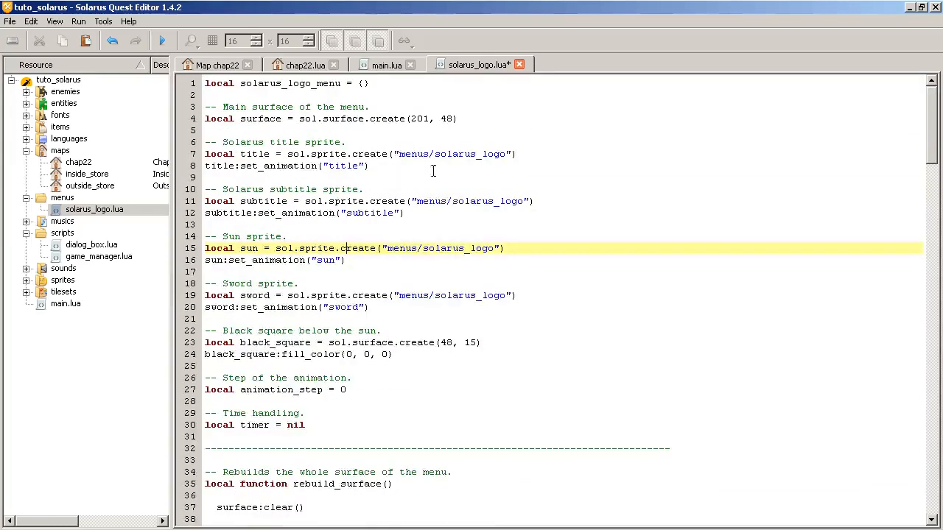
scroll(down, 3)
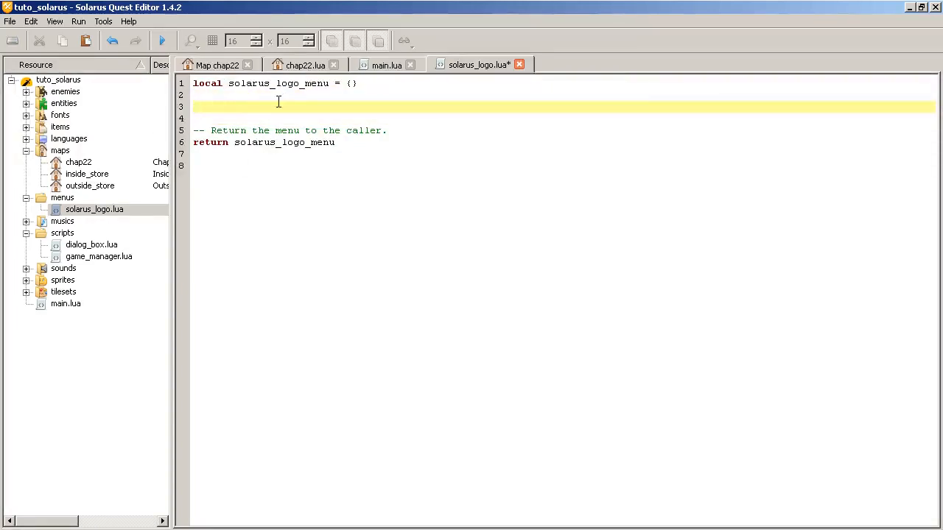
Add an empty solarus_logo_menu:on_draw(dst_surface) function to solarus_logo.lua
click(216, 65)
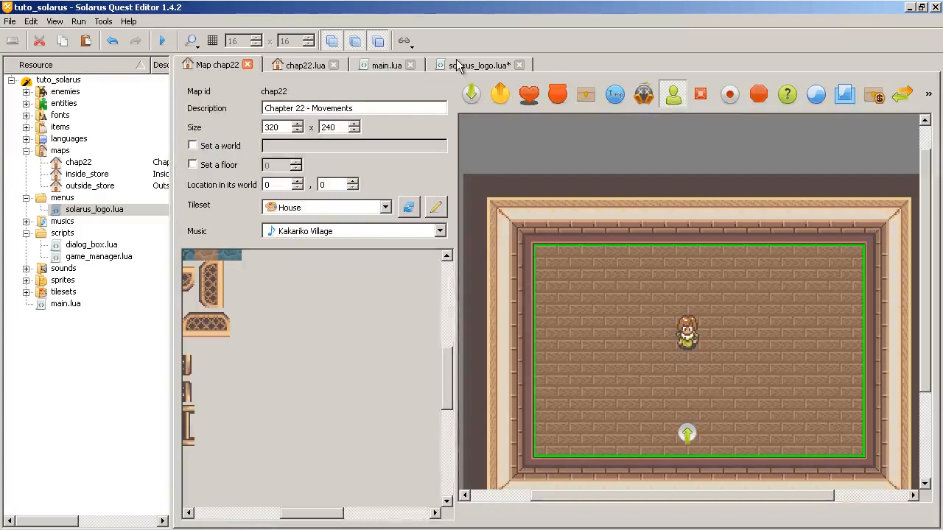
click(479, 64)
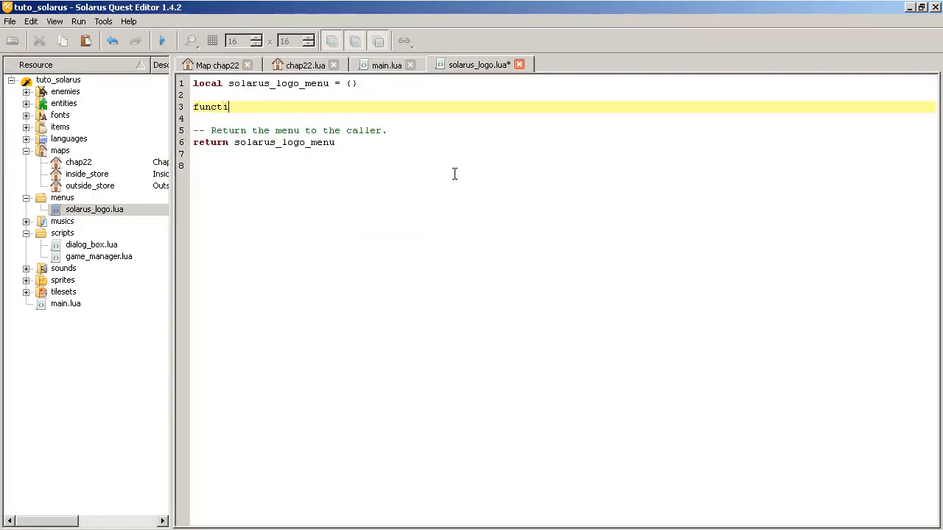
text(on so)
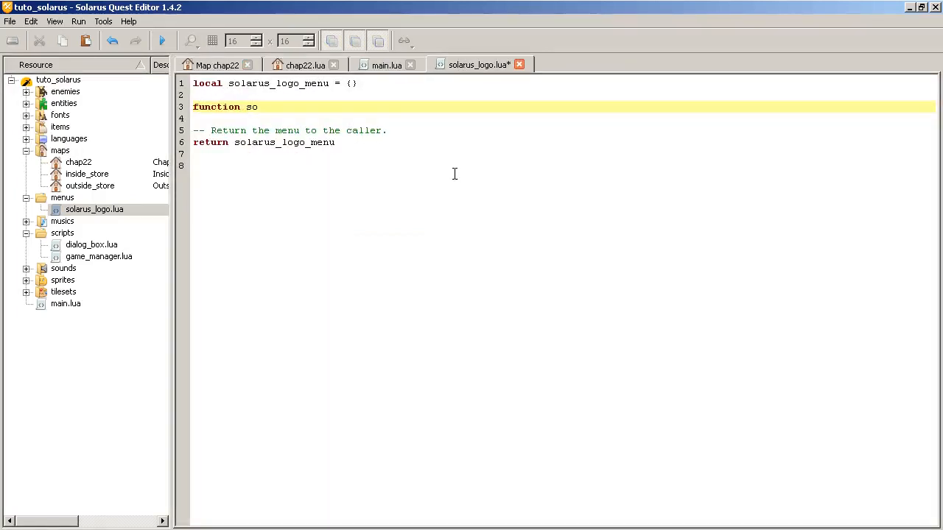
text(larus_logo_)
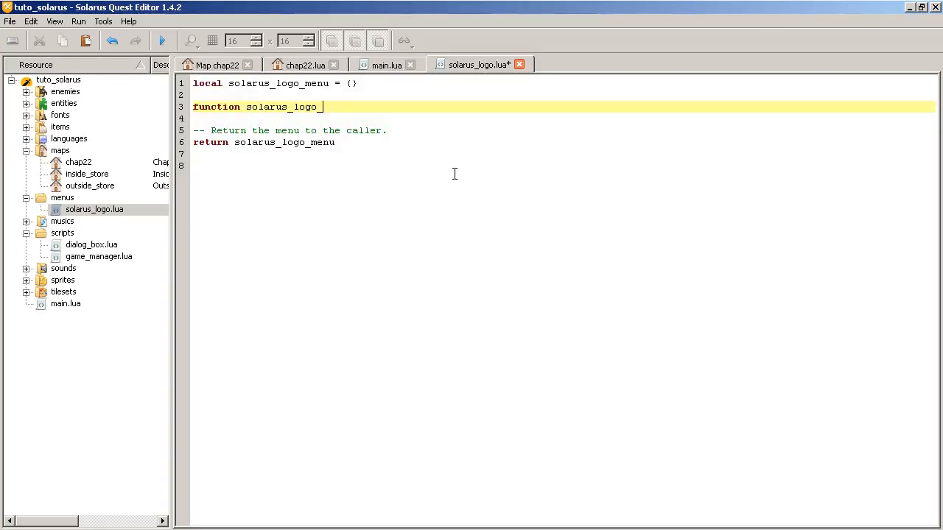
text(menu)
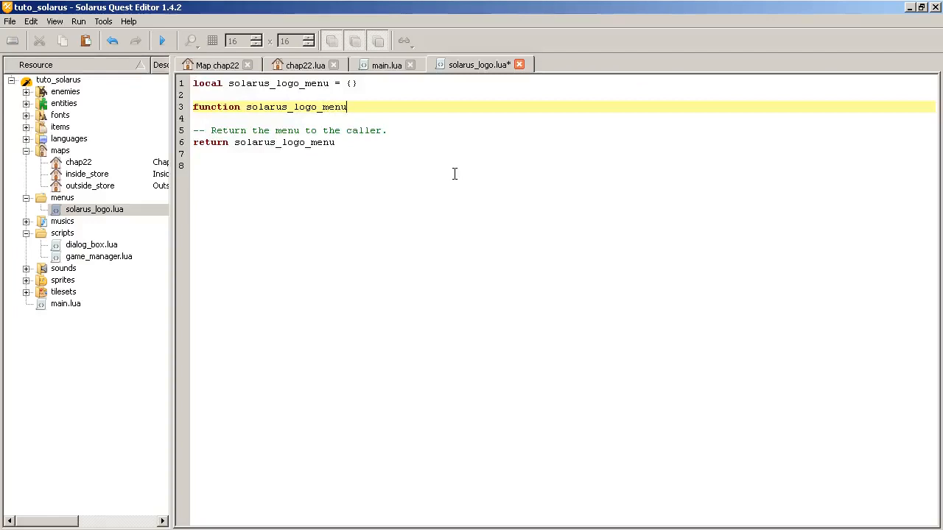
text(:d)
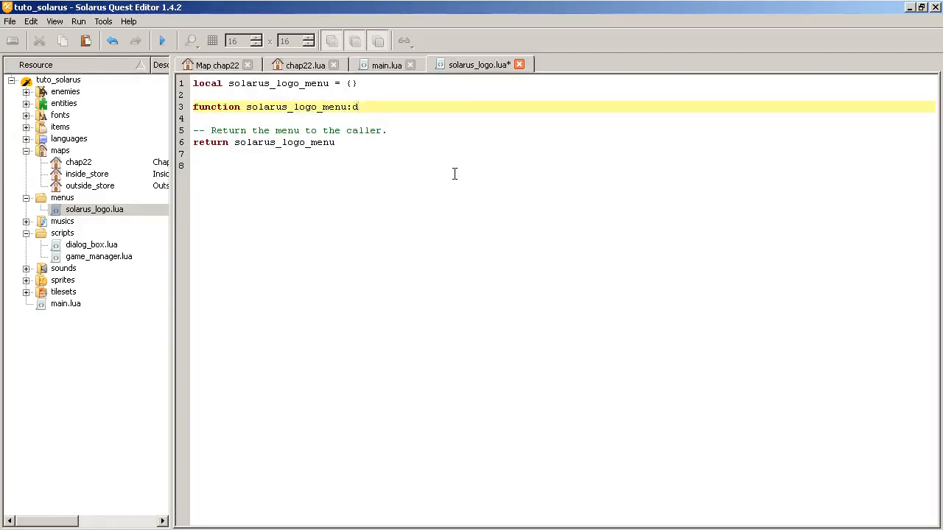
text(on_dr)
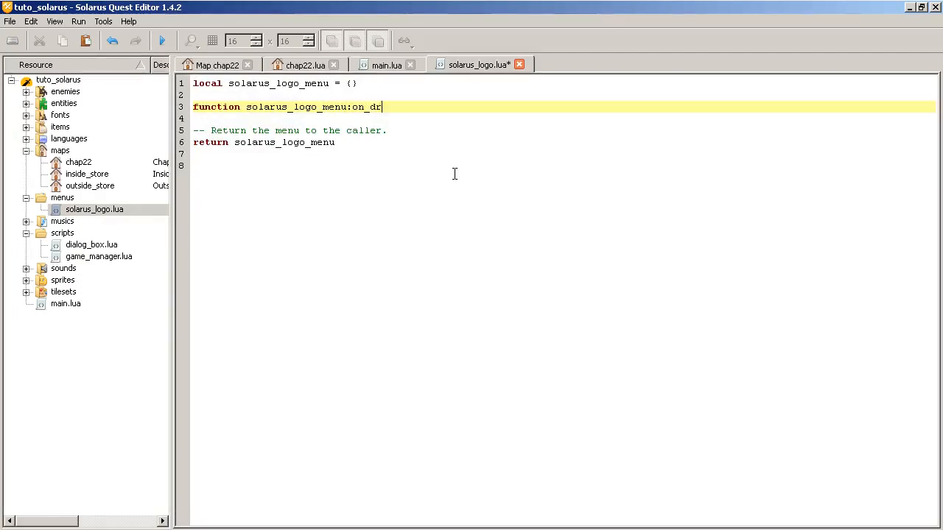
text(aw)
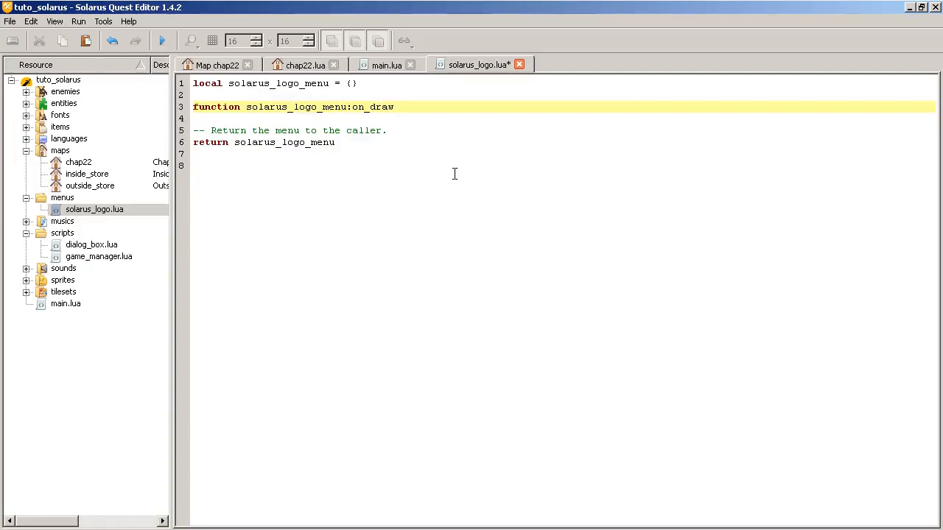
text(()
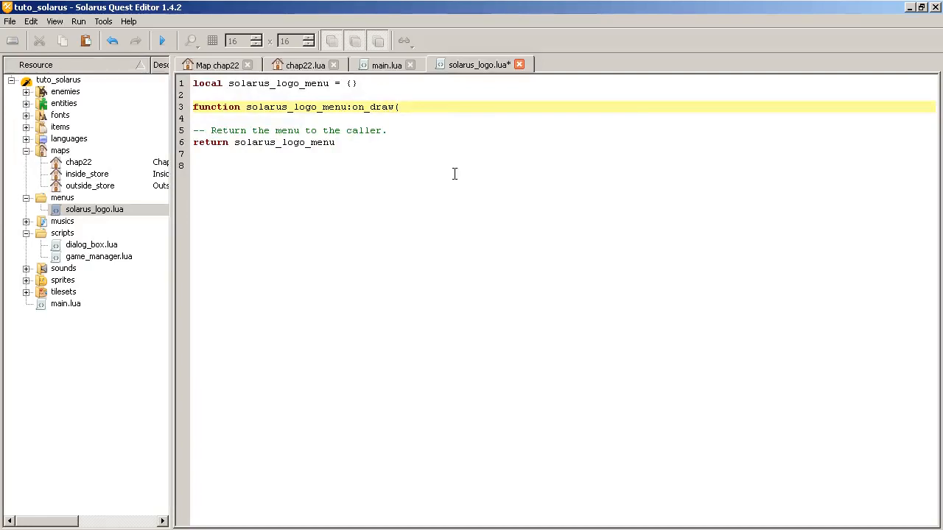
text(dst_)
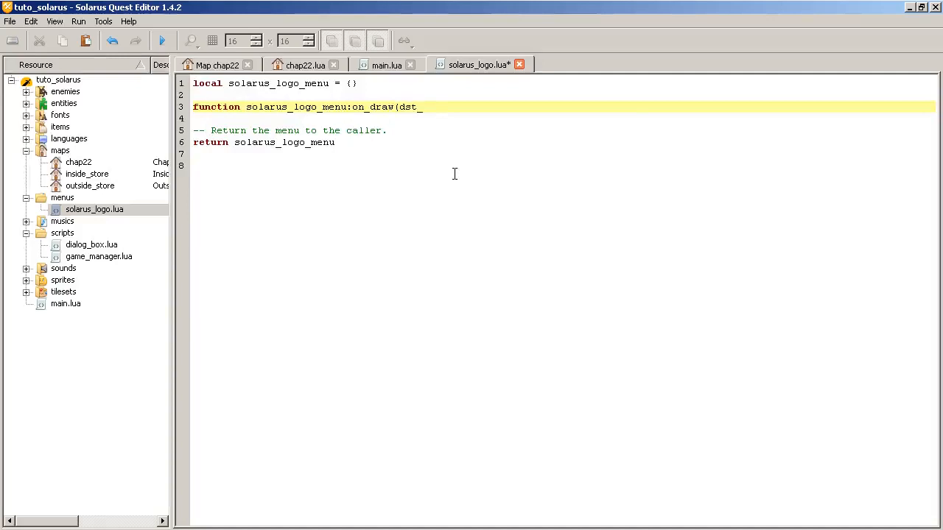
text(surface)
text(end)
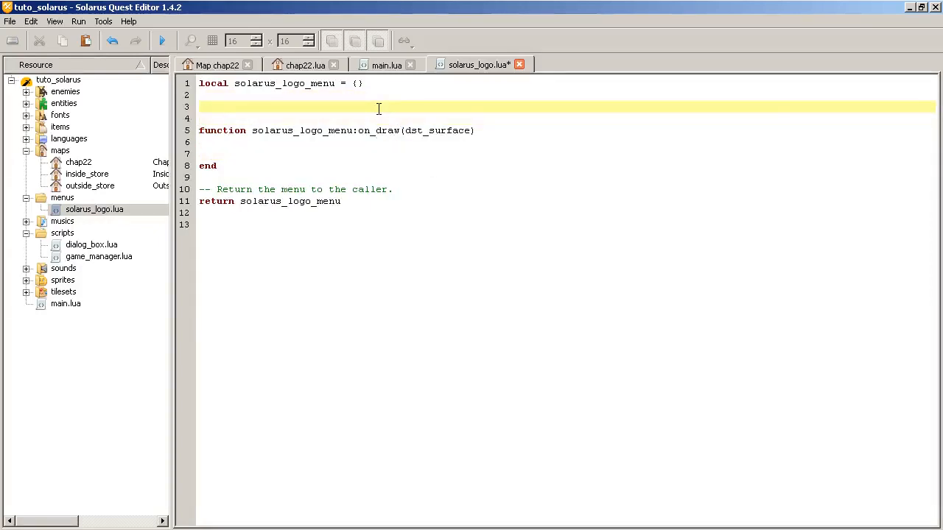
Create a local image surface from menus/solarus_logo_full.png
text(local image =)
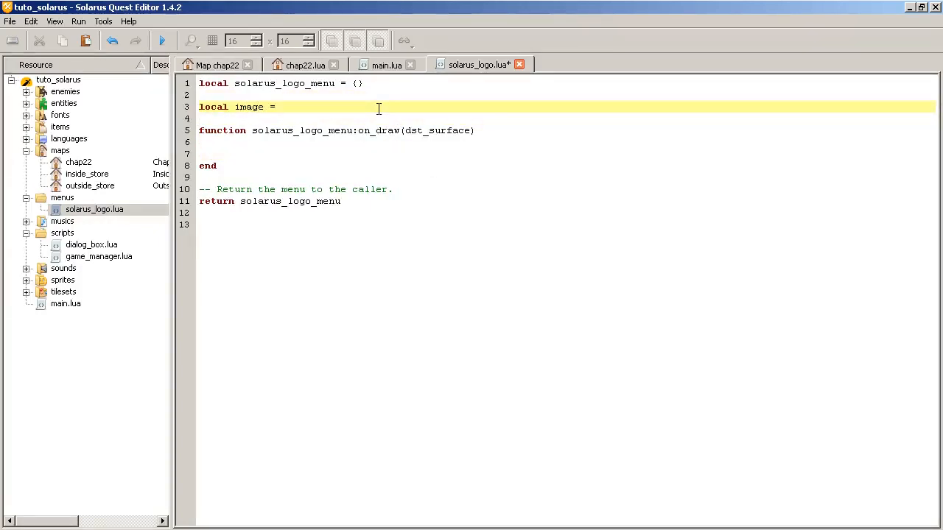
text(sol.)
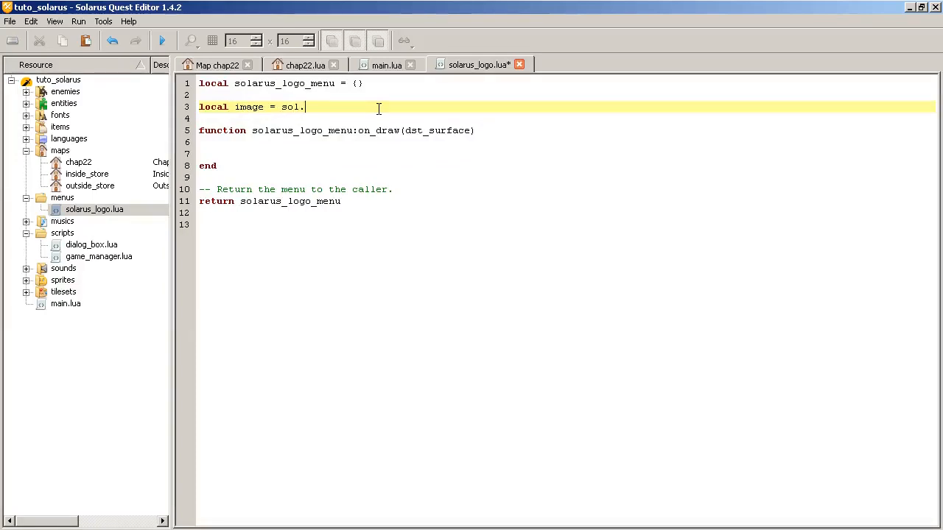
text(surfac)
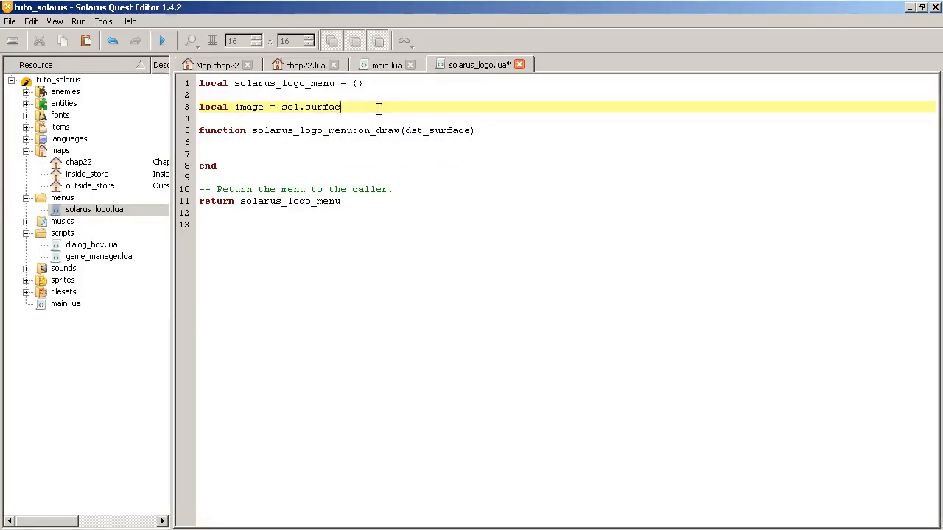
text(e.create)
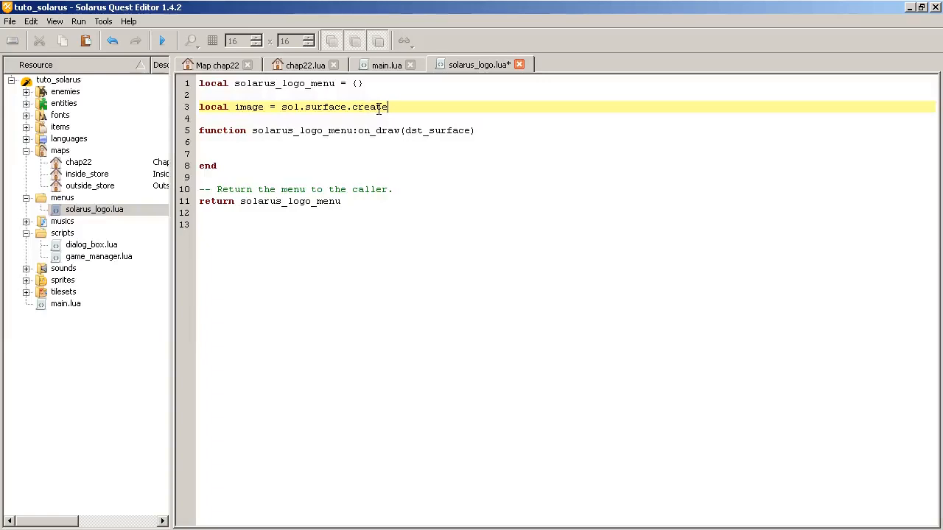
text((")
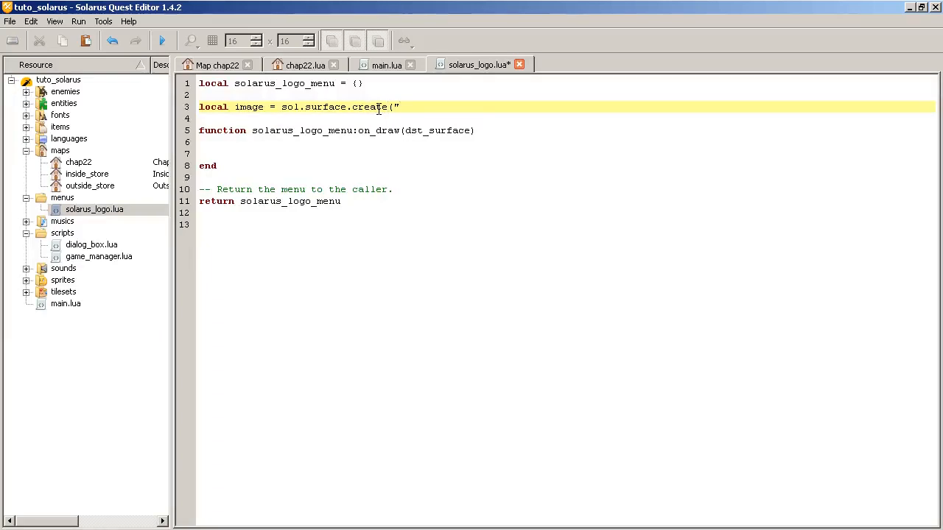
text(menu)
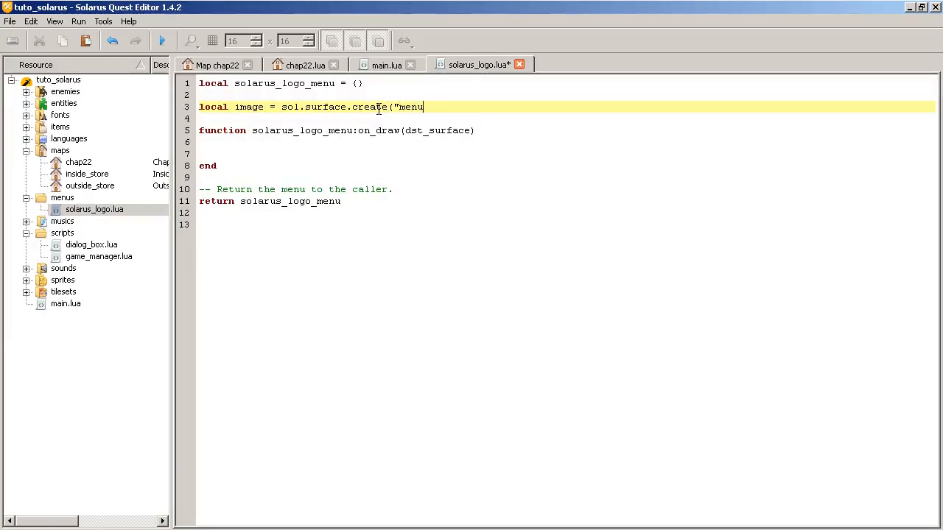
text(s/solarus_logo_gul)
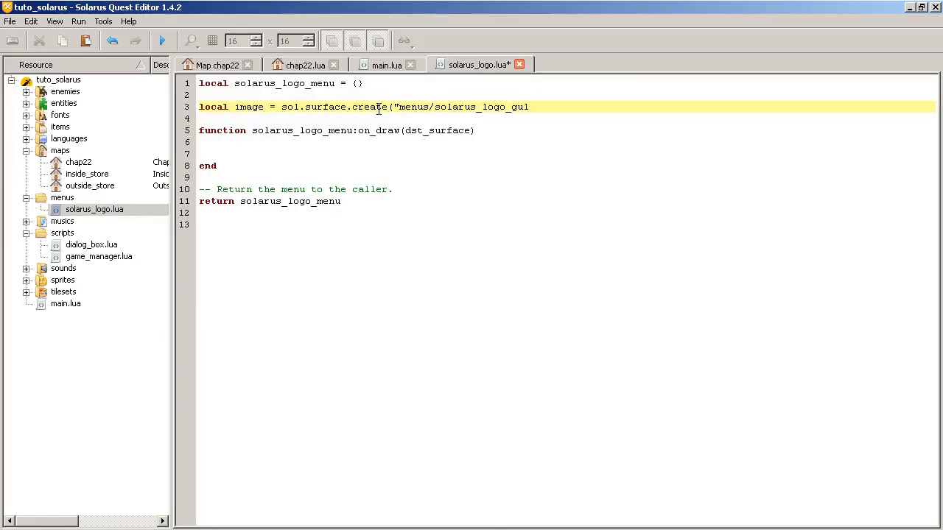
text(full.pn)
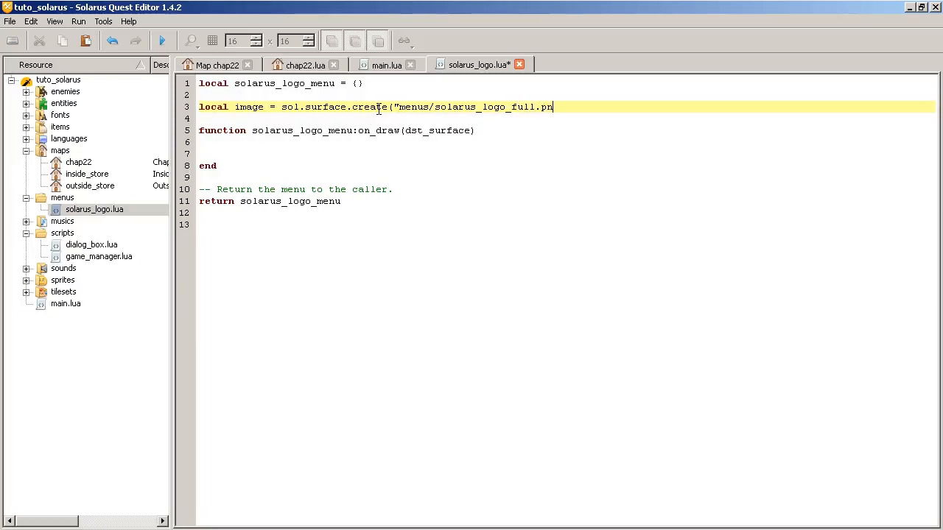
text(g"))
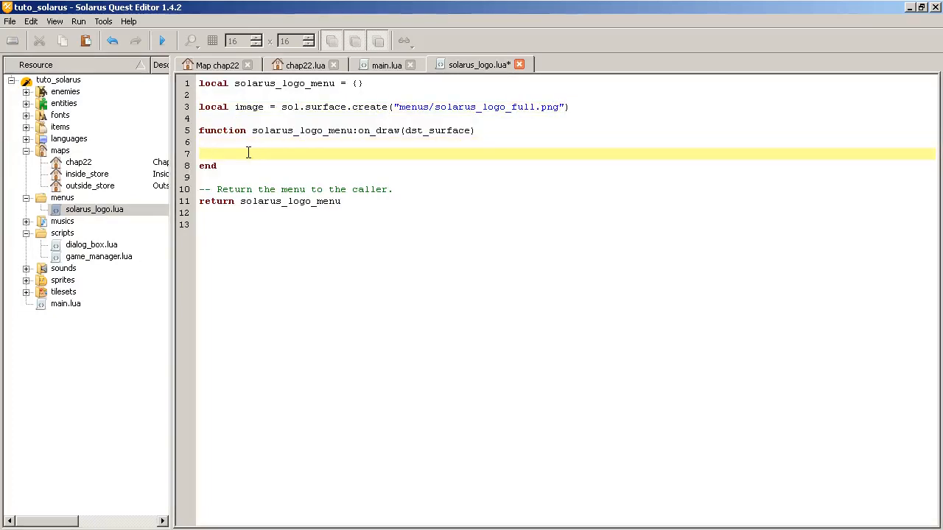
Draw the image onto dst_surface inside on_draw and save the script
text(image:dr)
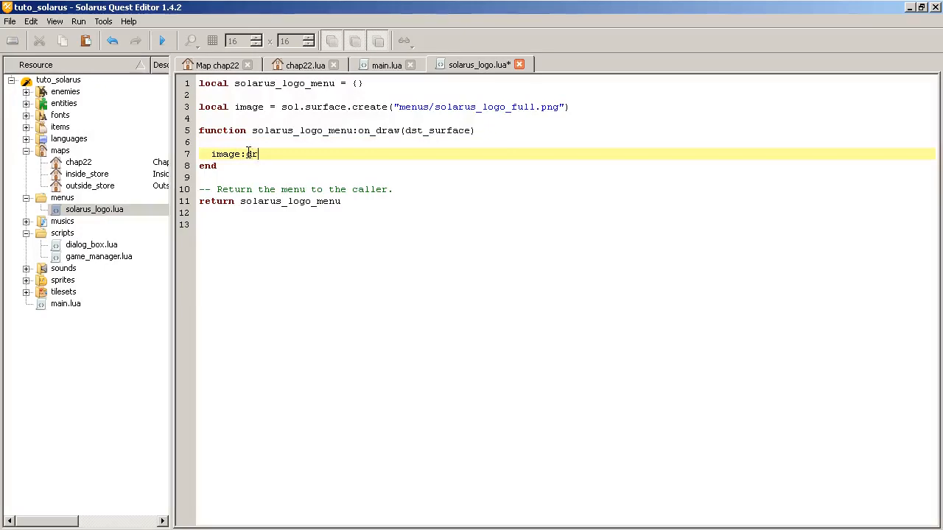
text(aw(")
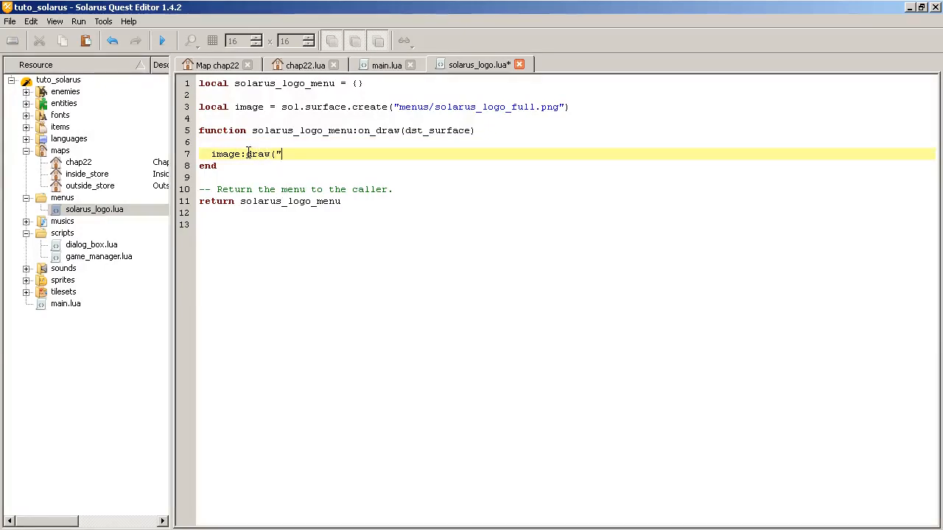
text(dst_s)
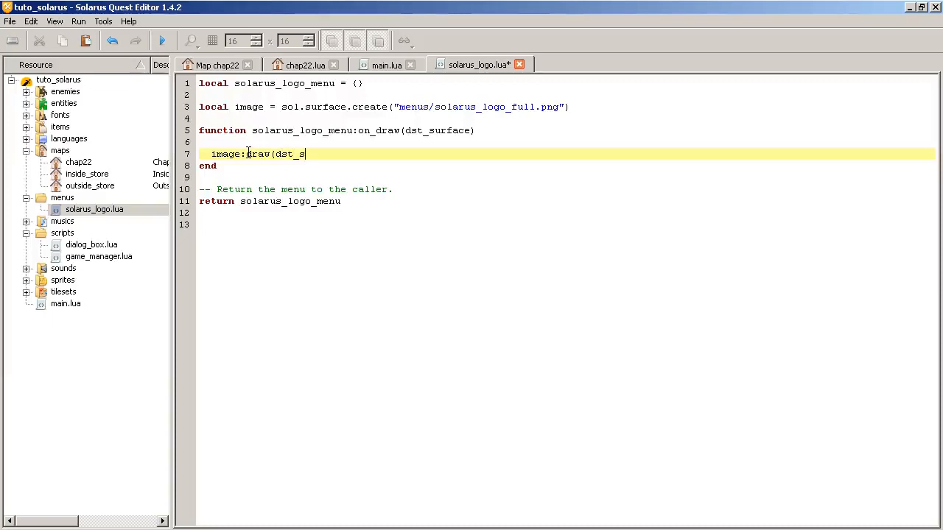
text(urface))
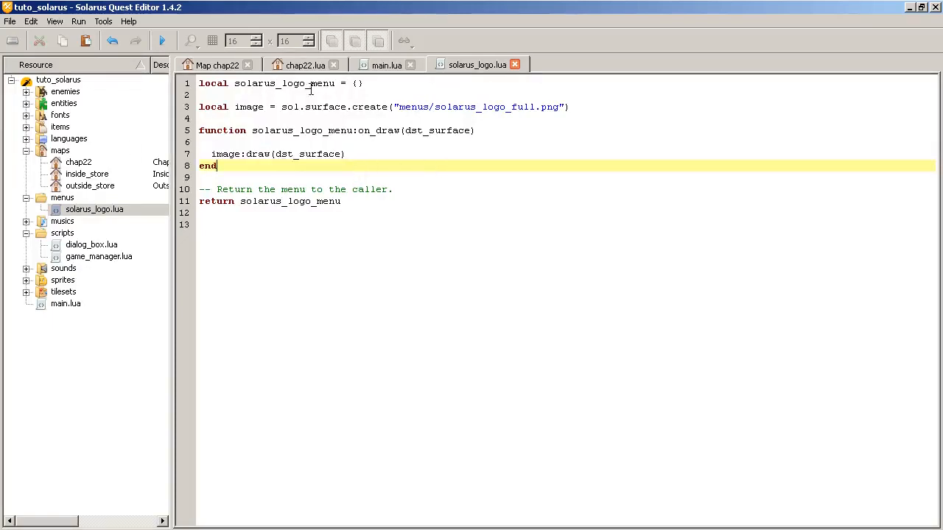
click(161, 40)
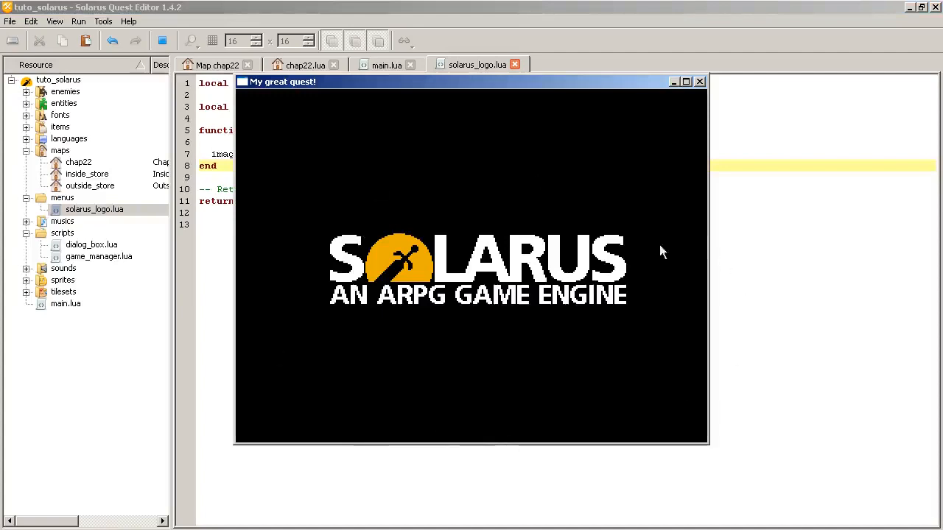
mouse_move(700, 81)
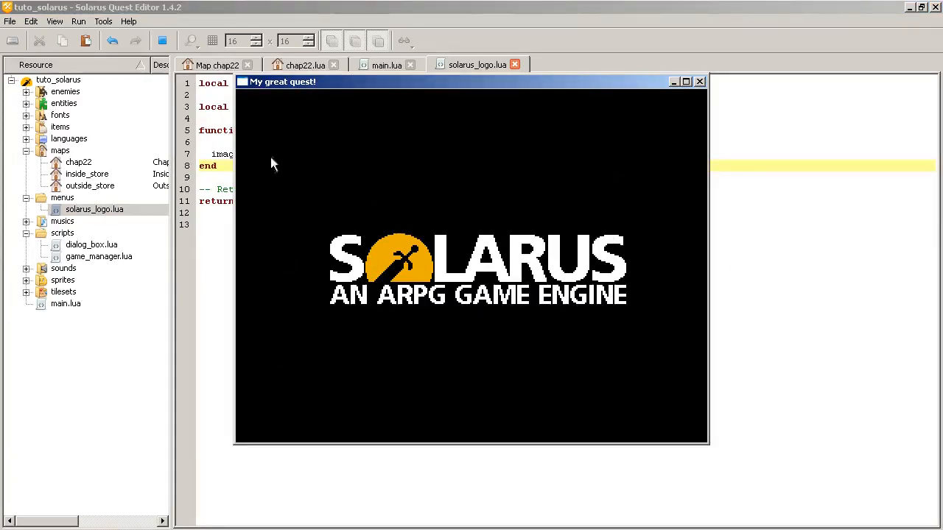
mouse_move(637, 290)
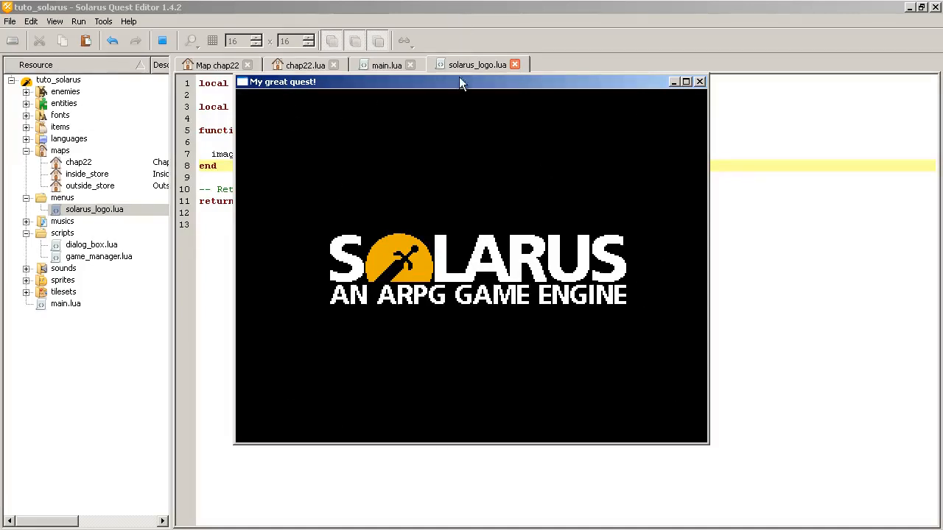
mouse_move(320, 149)
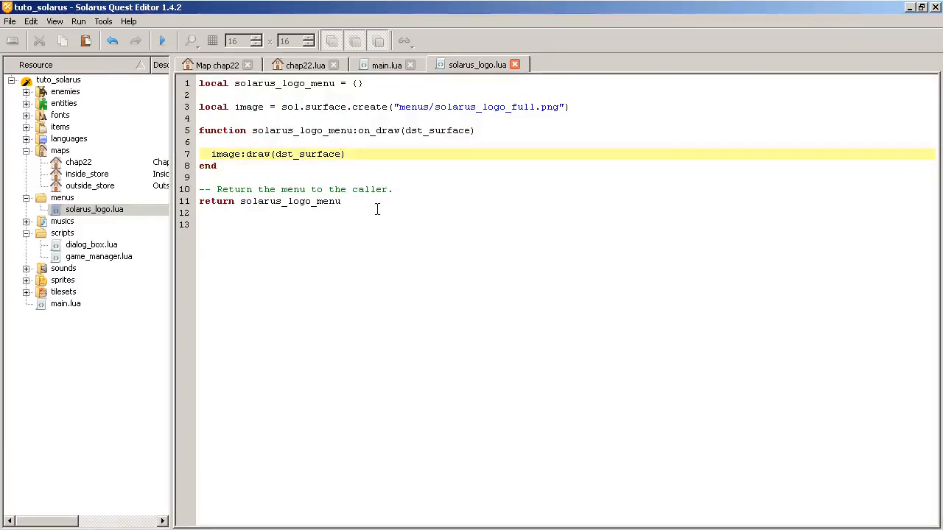
Offset the logo draw by 0, -160 and add on_started() creating a "straight" movement
text(, 0)
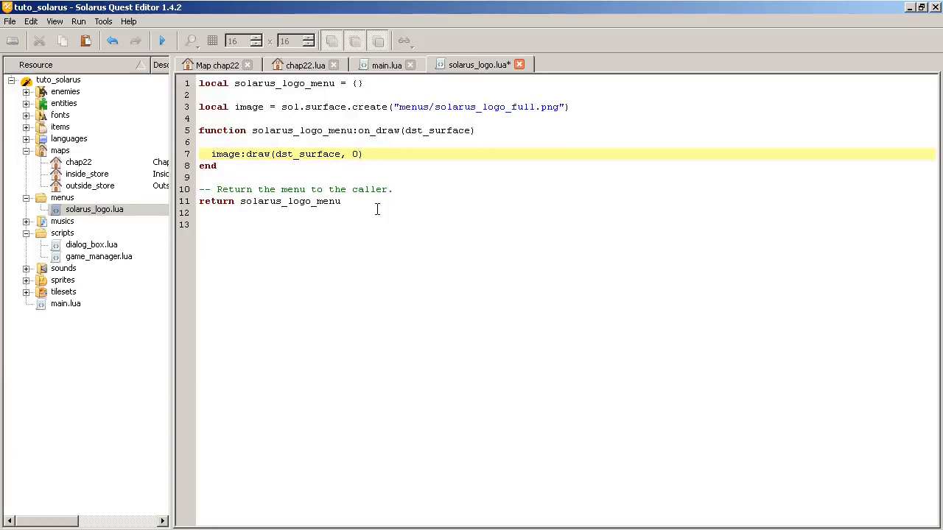
text(, 160)
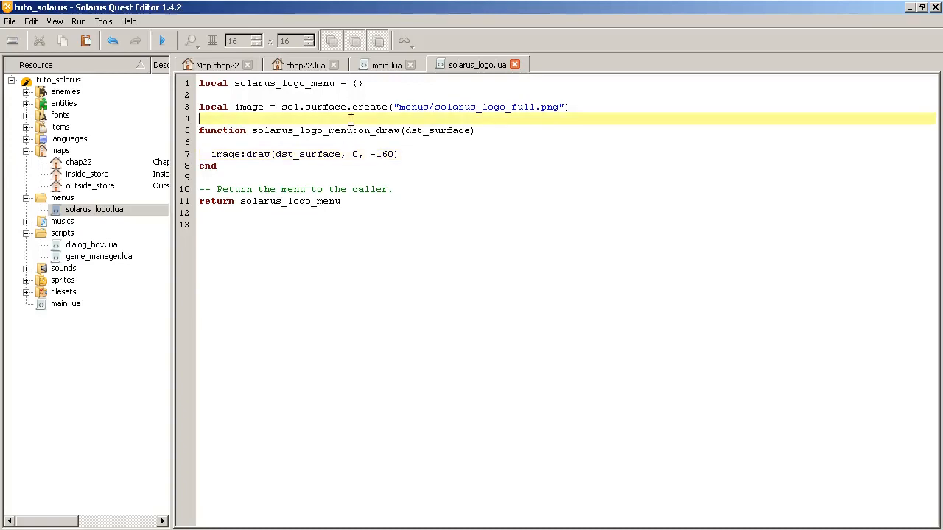
text(func)
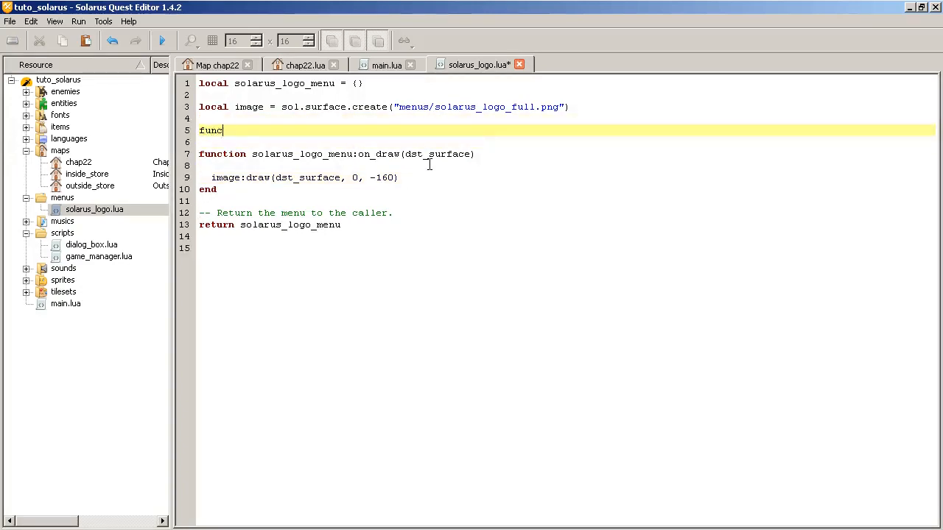
text(tion sol)
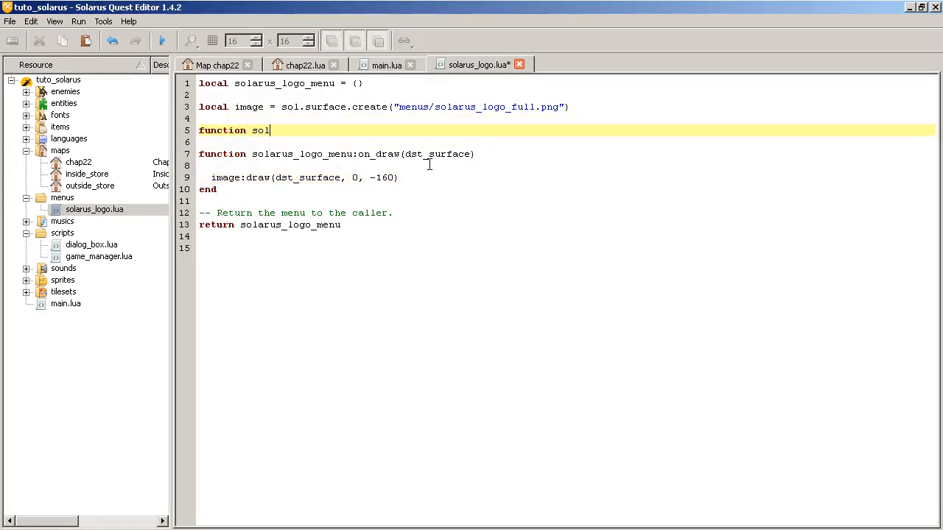
text(arus_logo)
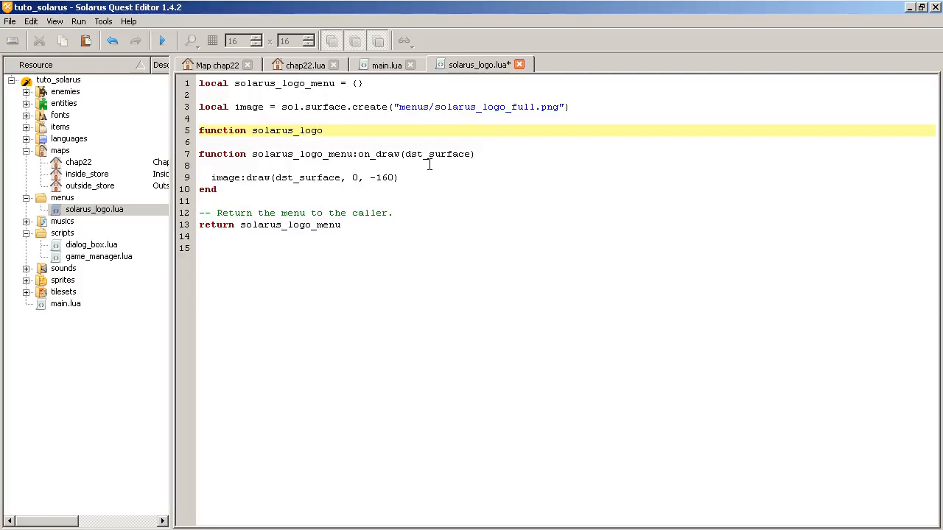
text(_menu:on_started()
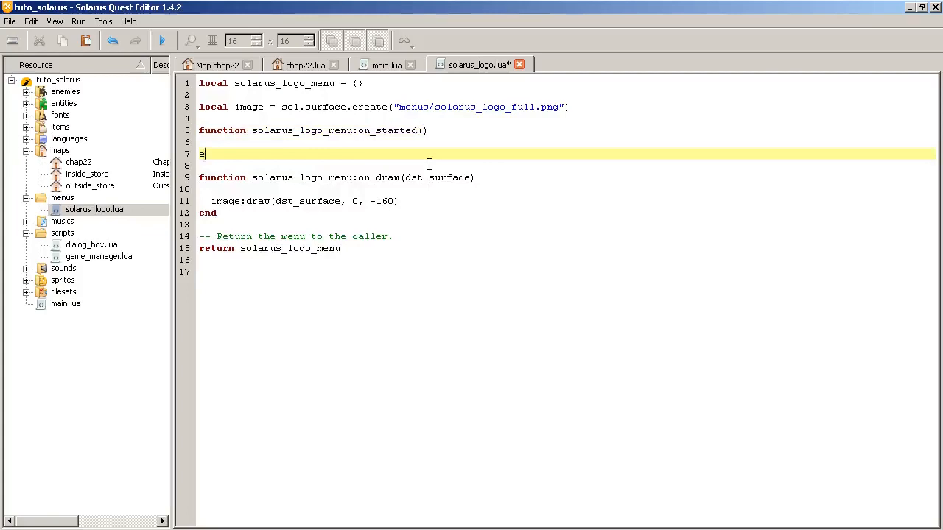
text(local)
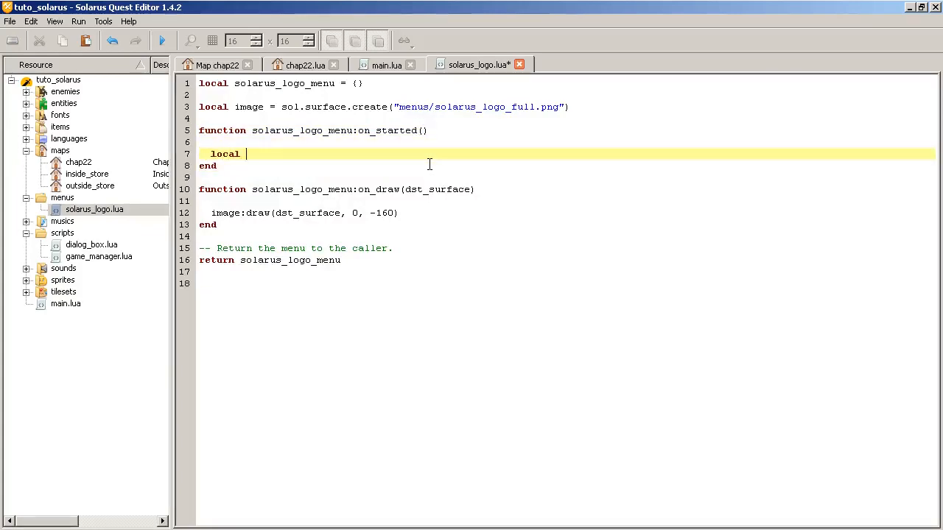
text(movement = sol.movement.crea)
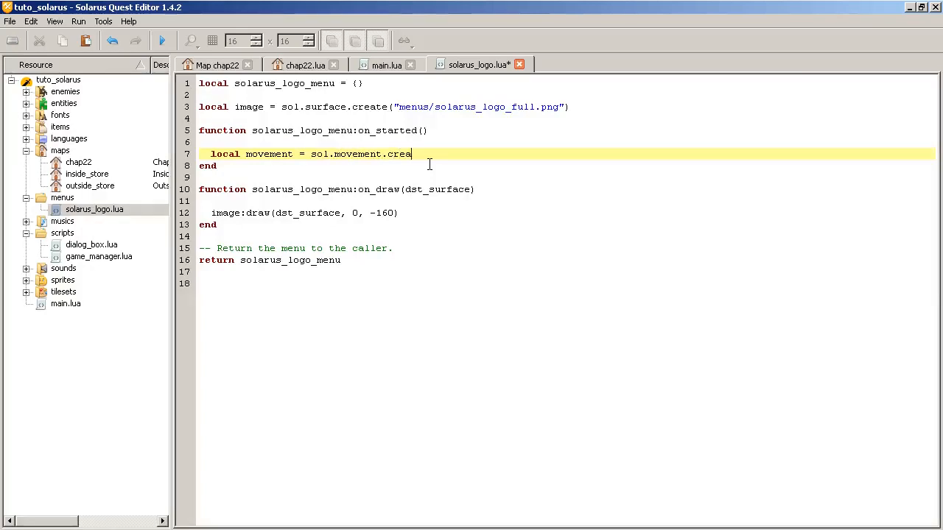
text(te(")
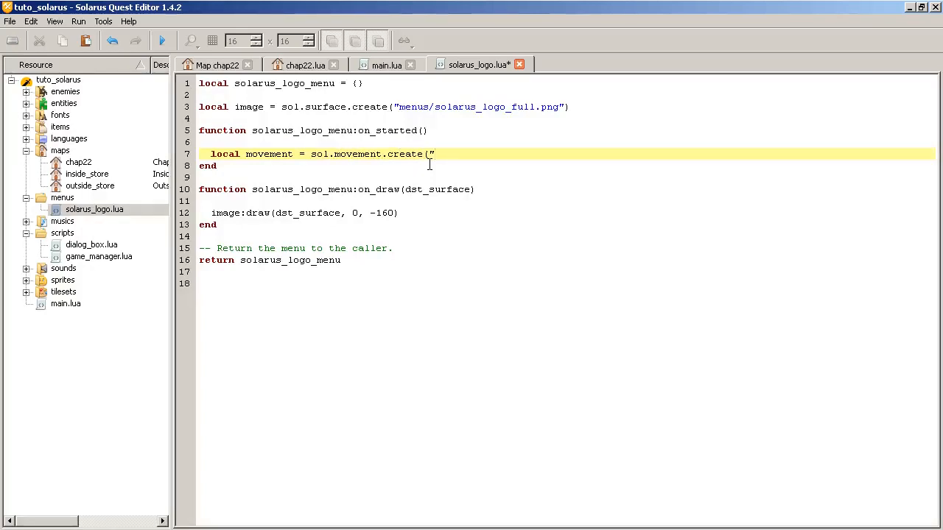
text(straight)
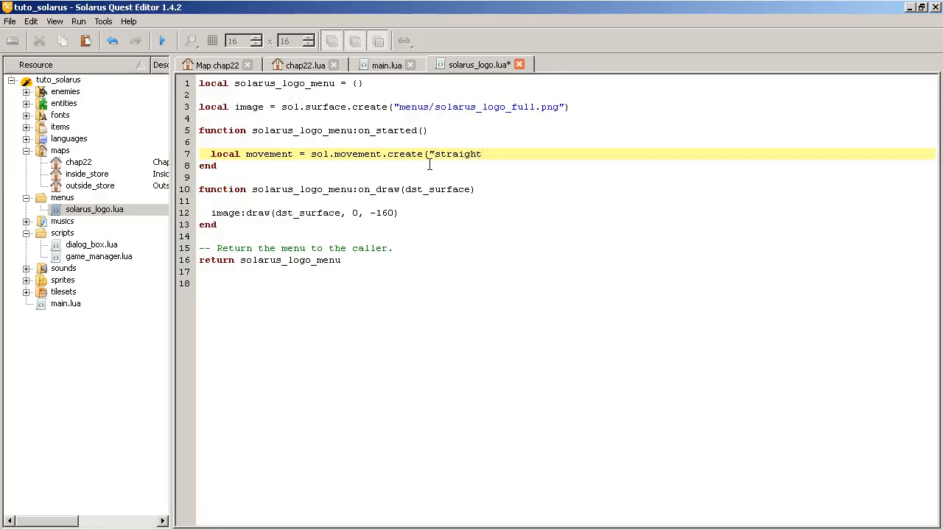
text("))
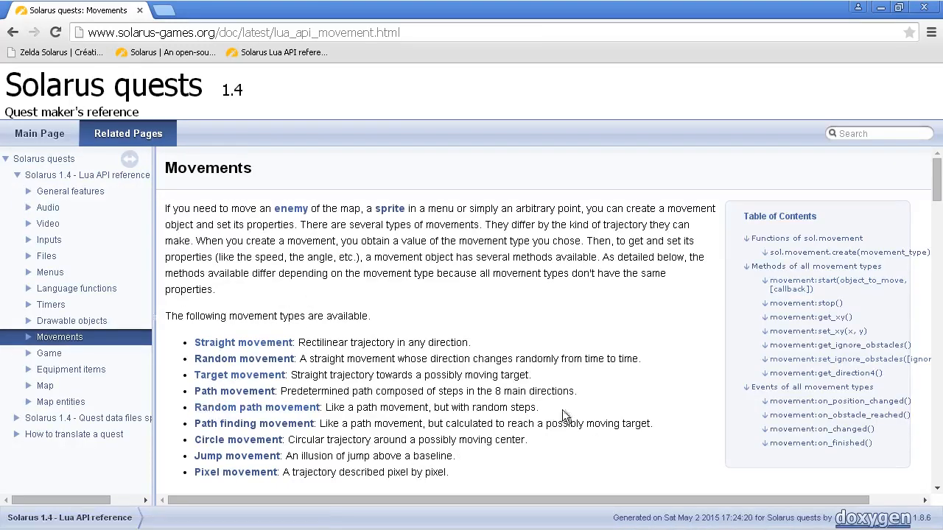
Read the Straight movement documentation page, then return to the logo script
click(243, 342)
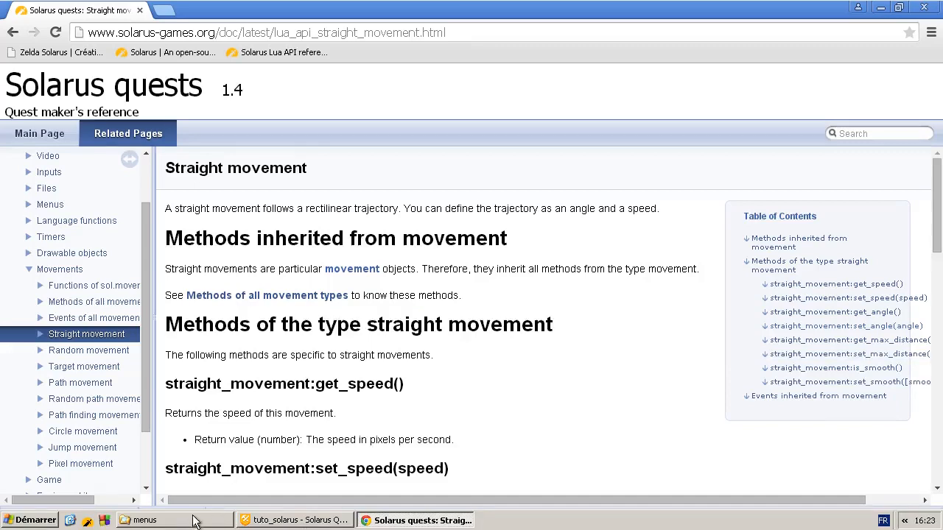
click(298, 520)
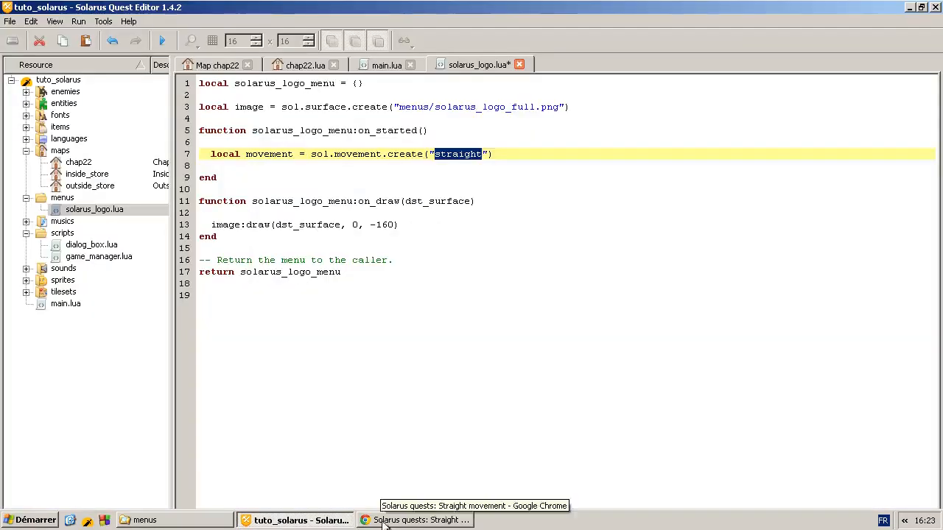
Set the logo movement's speed to 128 and begin a movement:set_angle( call
text(mov)
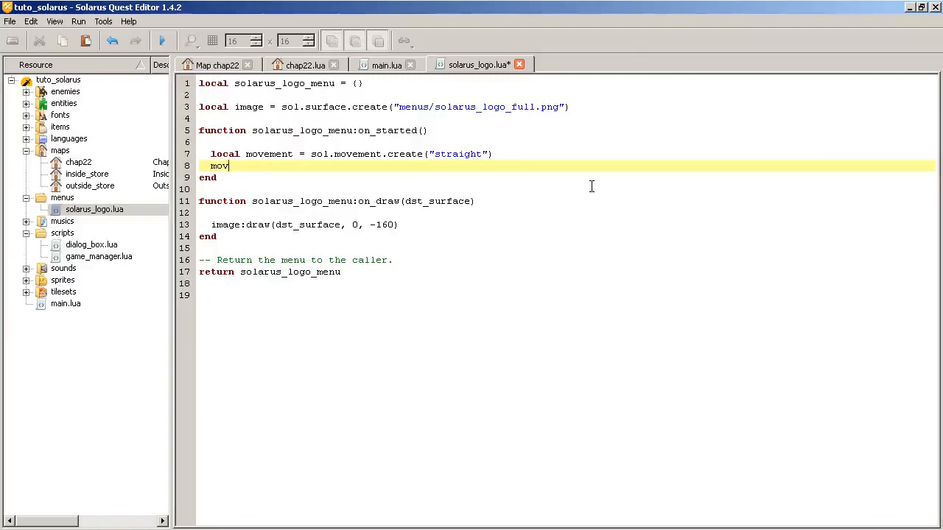
text(ement:set_s)
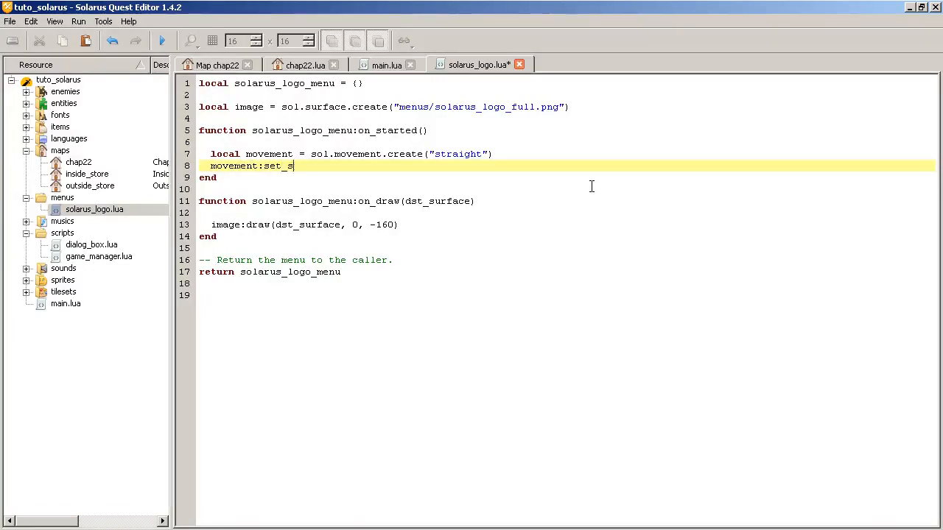
text(peed()
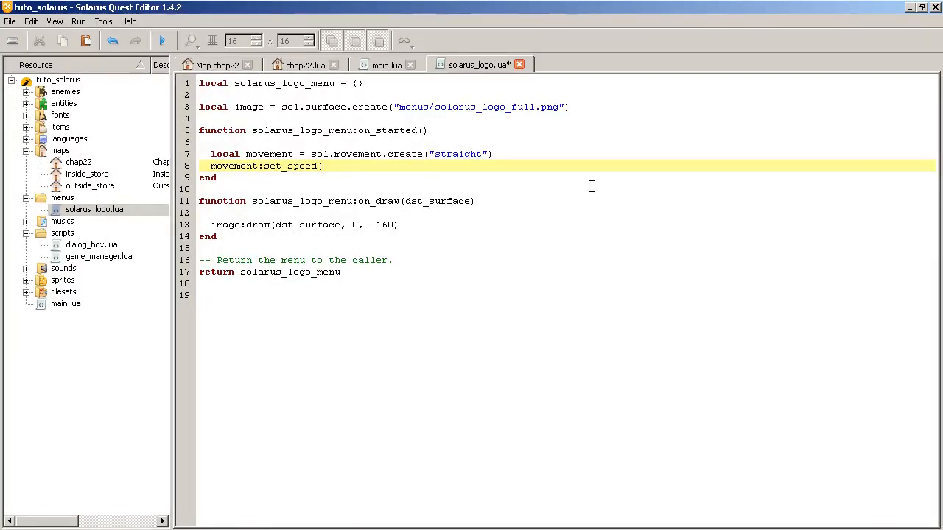
text(128)
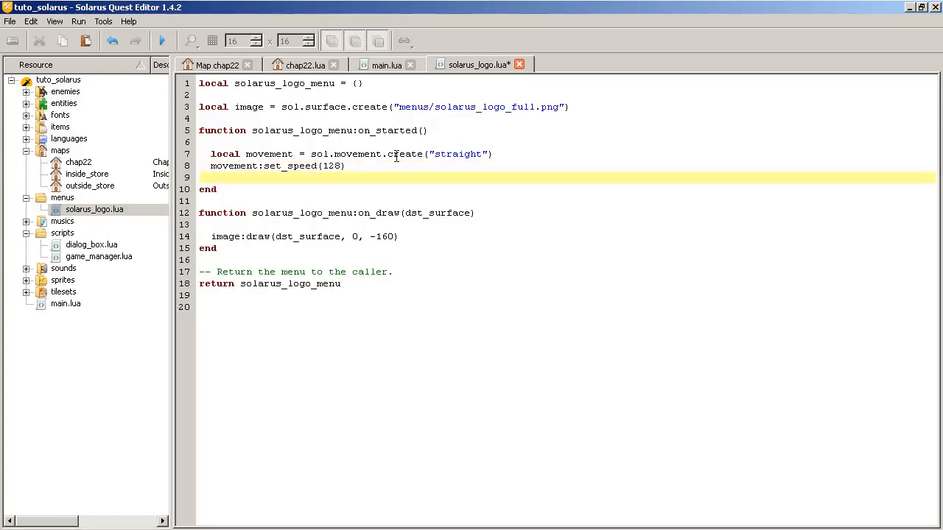
text(movement:set_a)
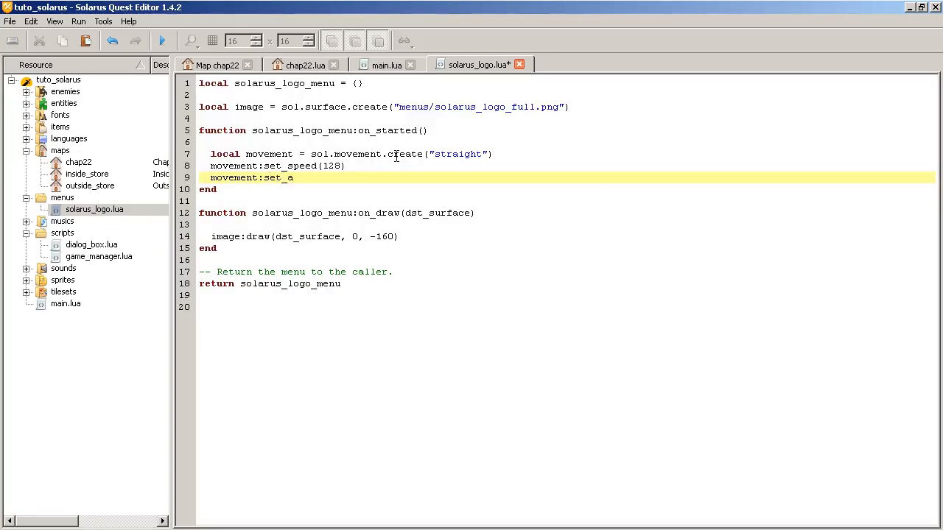
text(ngle()
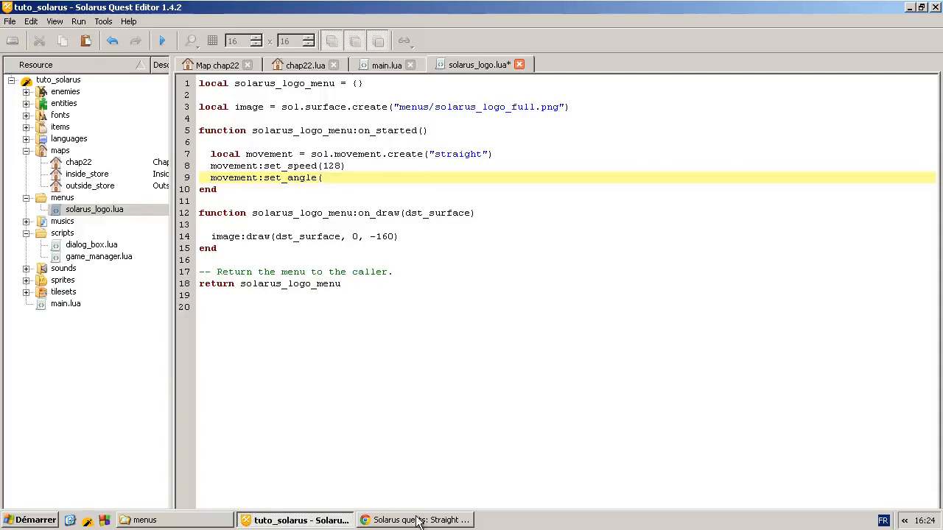
Show the set_angle docs and select the south angle expression 3 * math.pi / 2
click(415, 520)
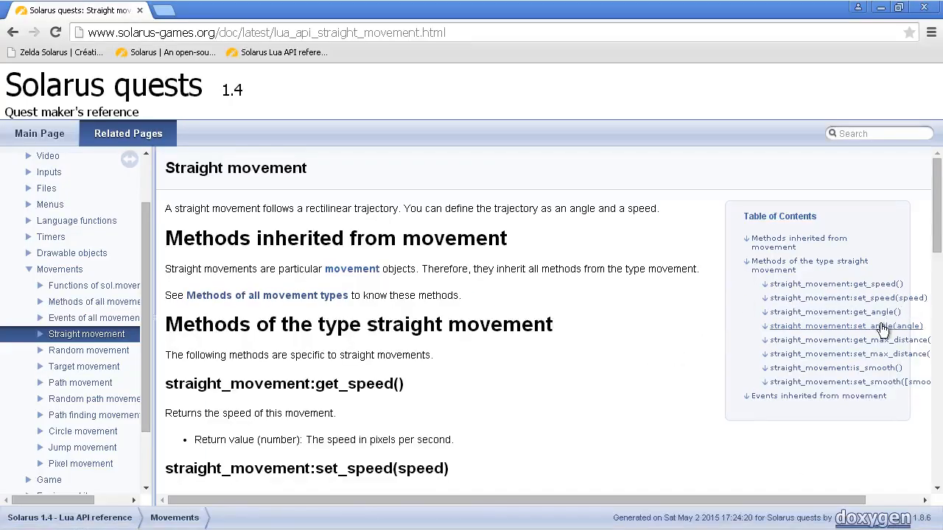
click(845, 326)
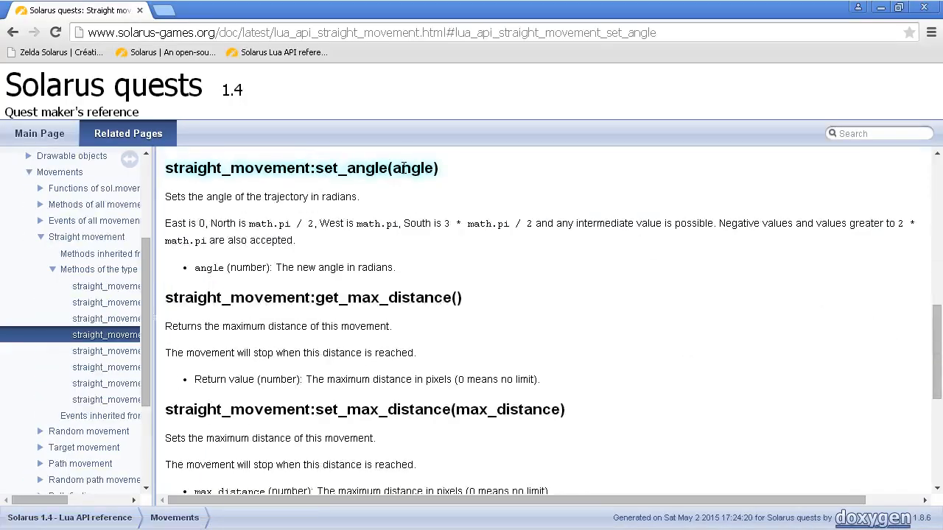
double_click(414, 168)
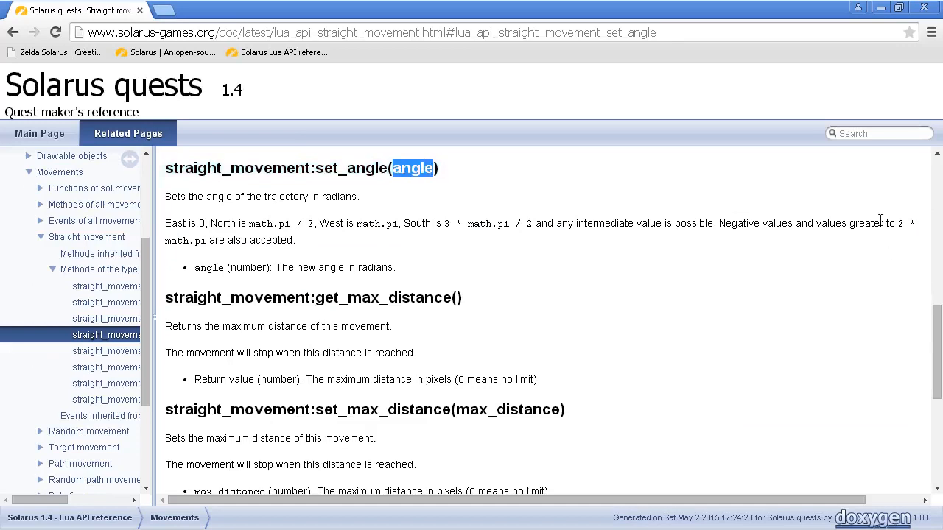
mouse_move(166, 223)
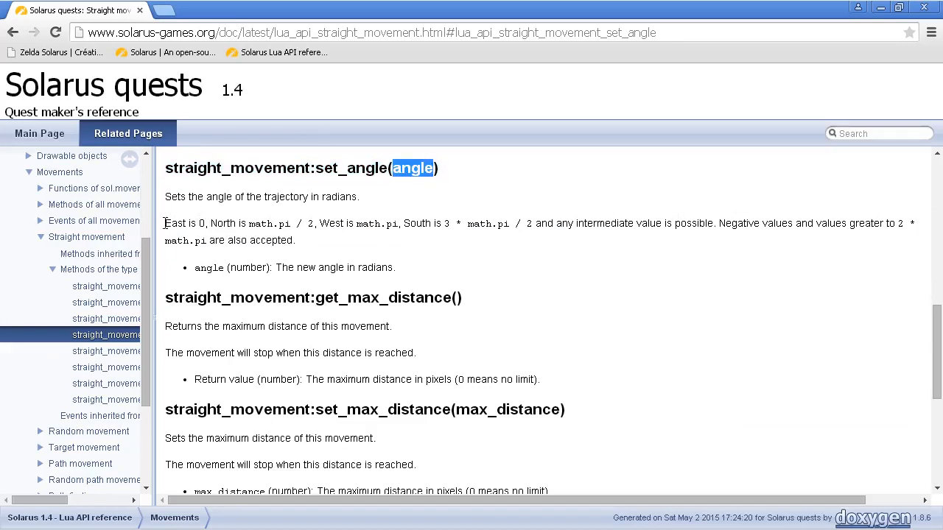
drag(165, 224, 559, 223)
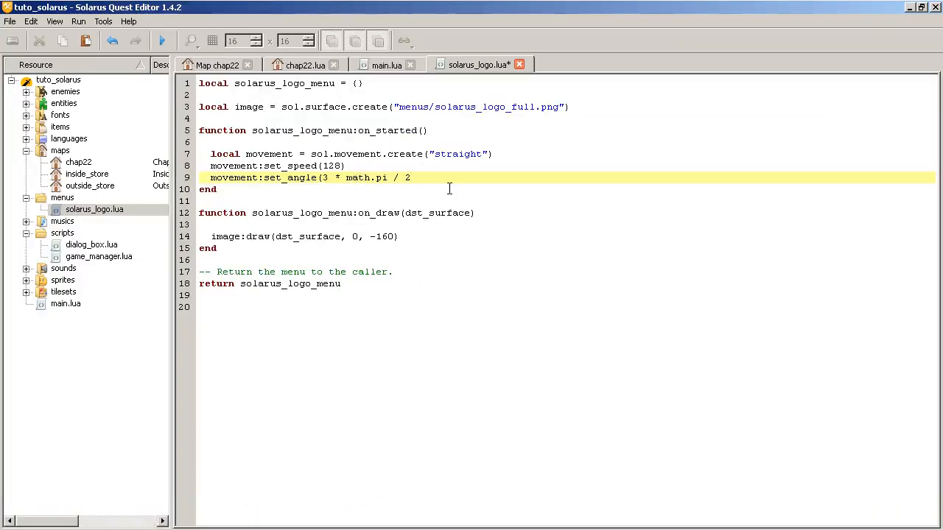
Save the script and add movement:set_max_distance(160)
key(ctrl+s)
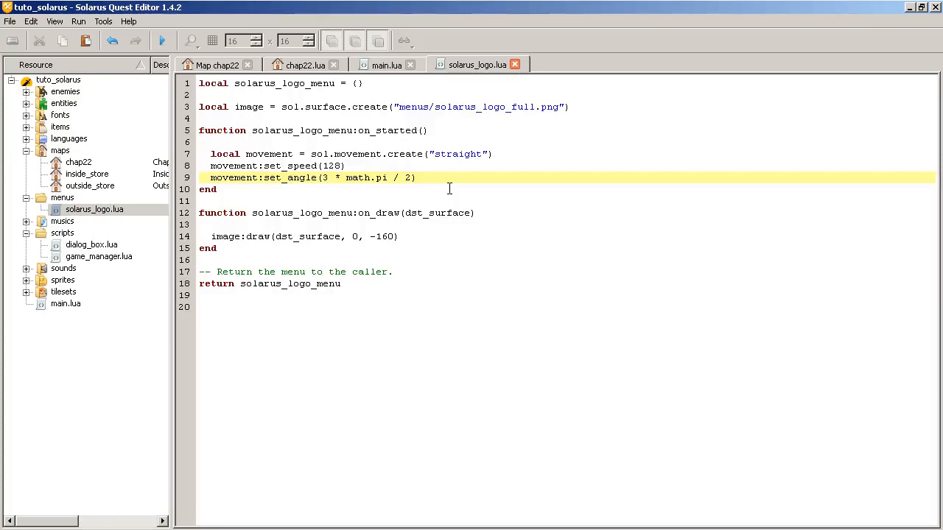
mouse_move(465, 179)
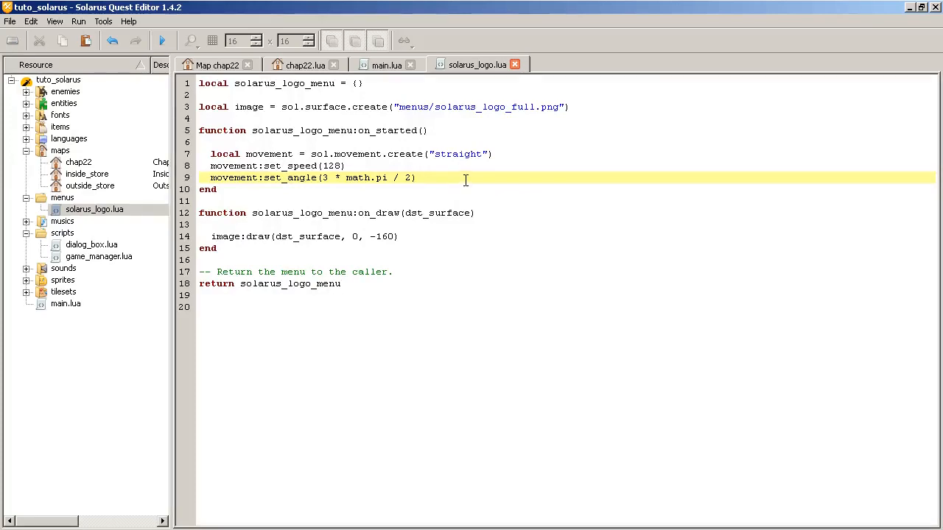
text(movements)
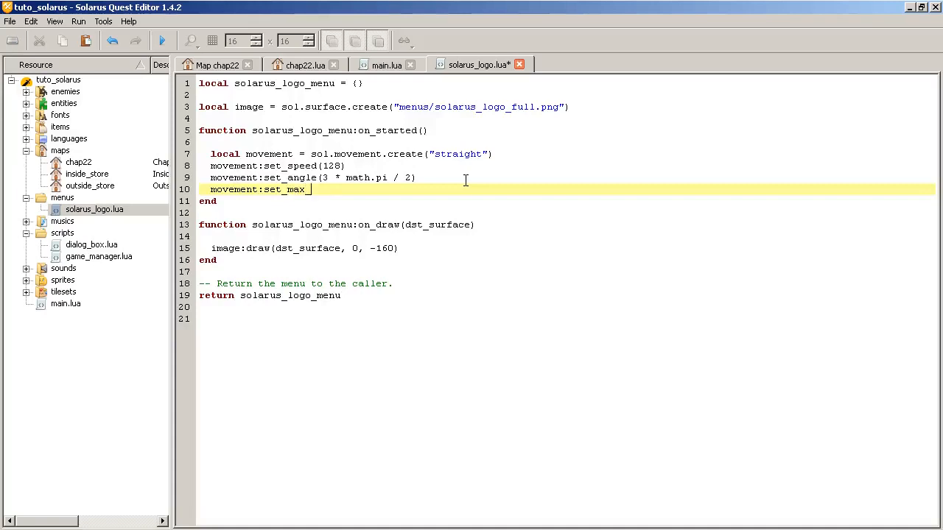
text(distance)
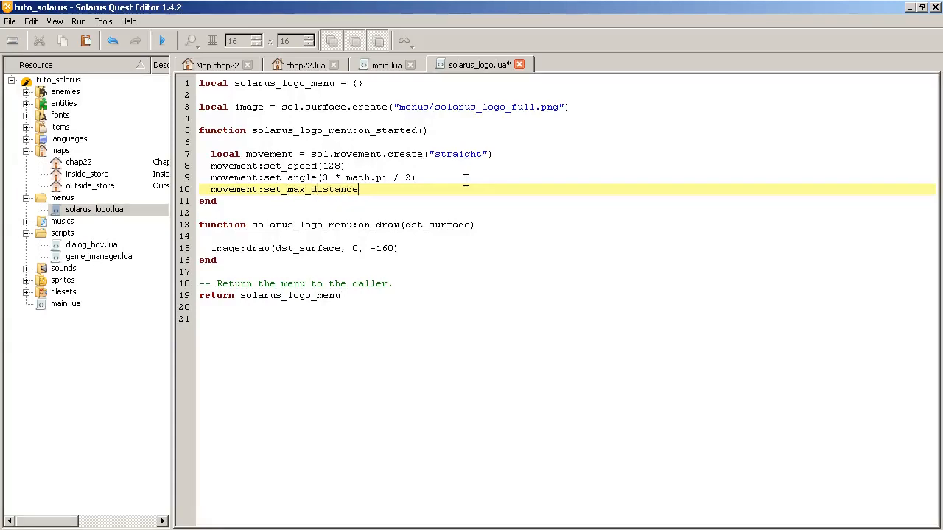
text((16)
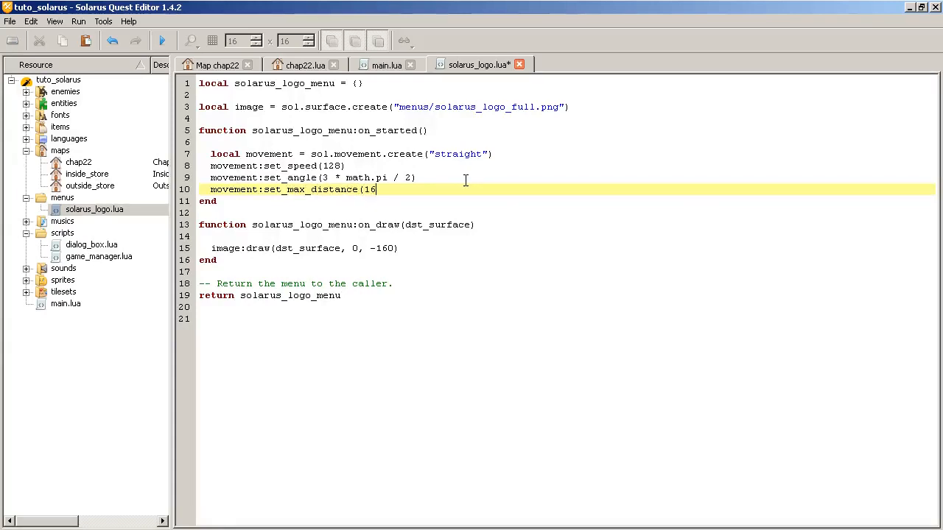
text(0))
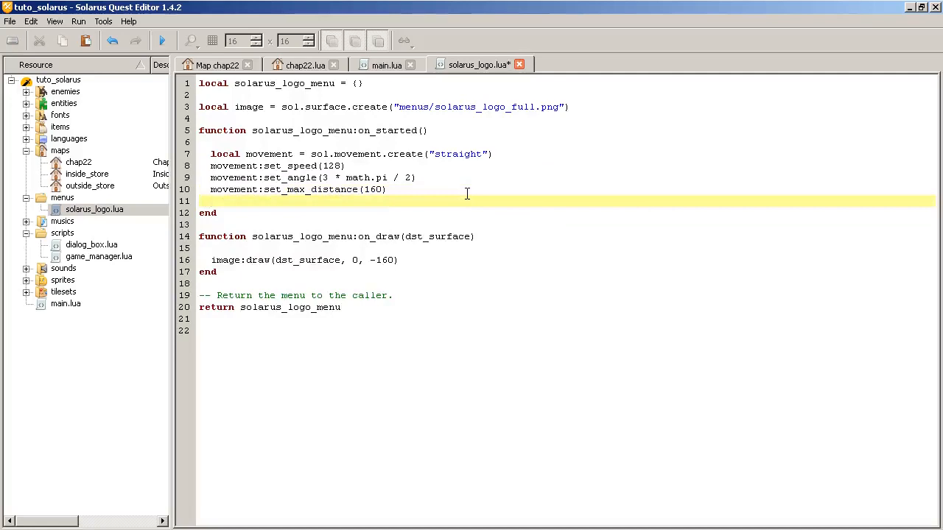
Add movement:start(image) so the movement runs on the logo image
text(movement:star)
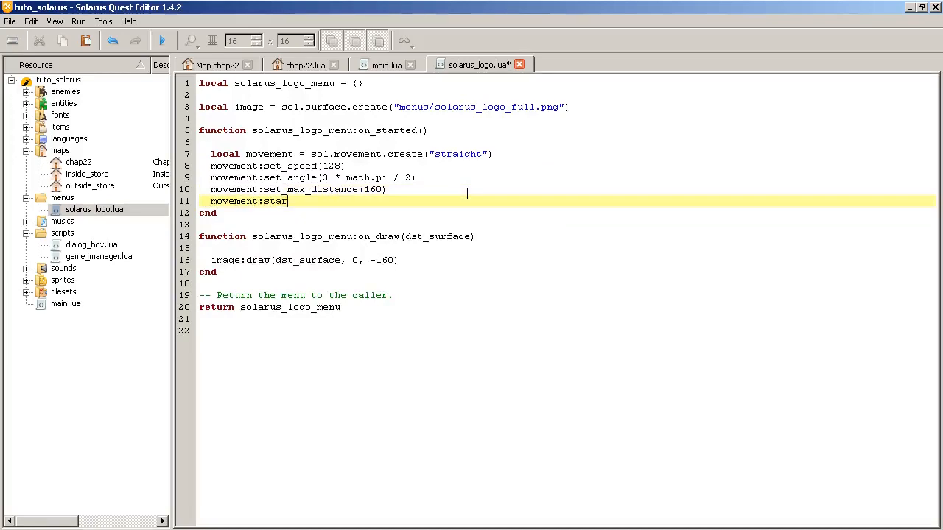
text(t()
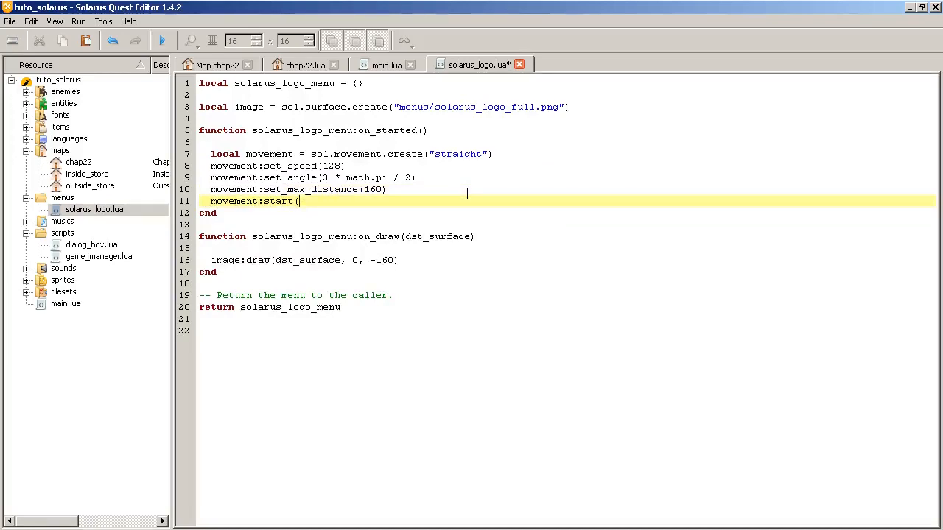
double_click(249, 107)
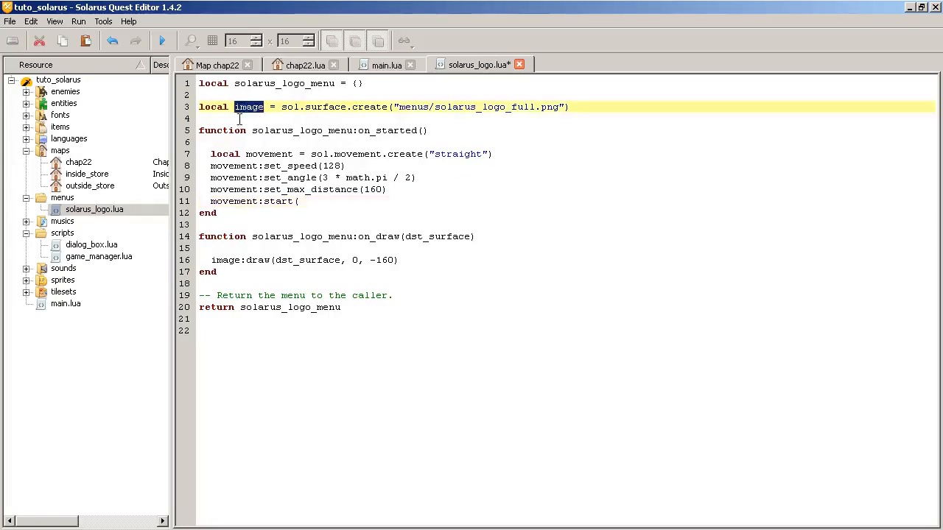
text(image))
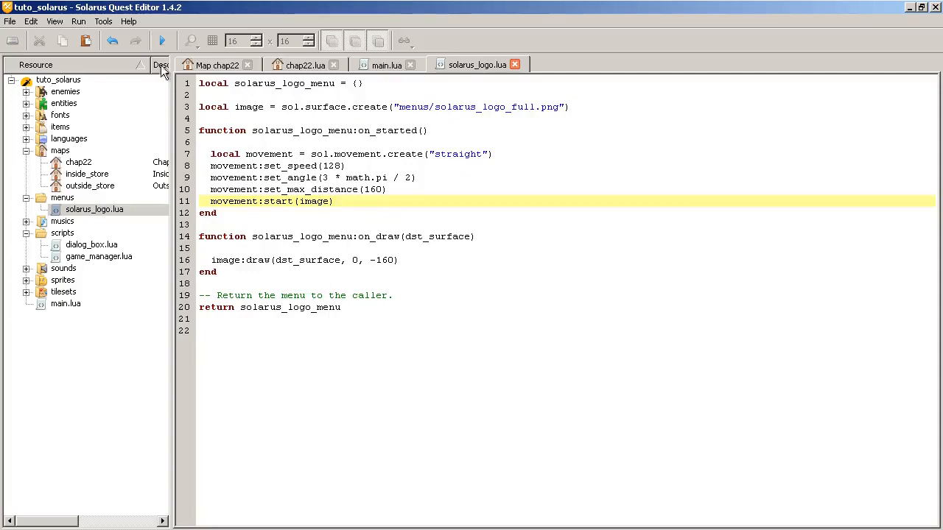
mouse_move(161, 40)
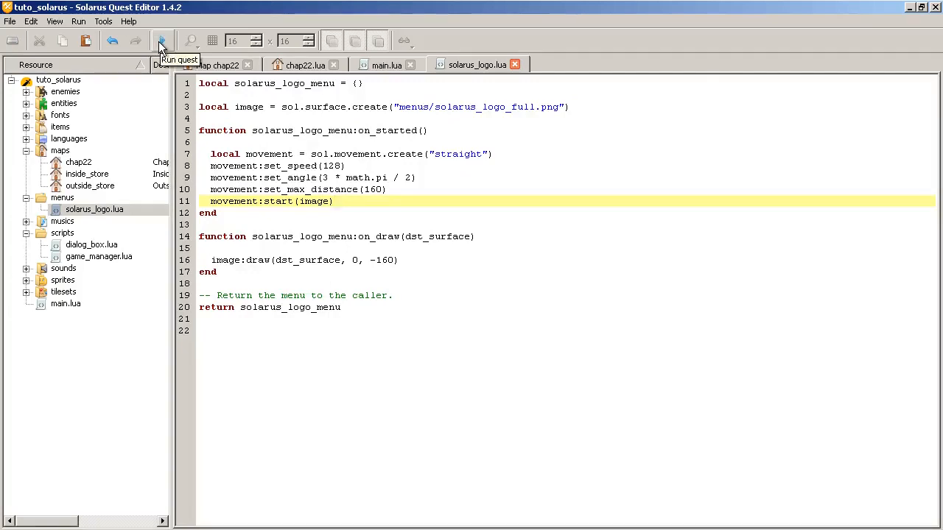
click(161, 40)
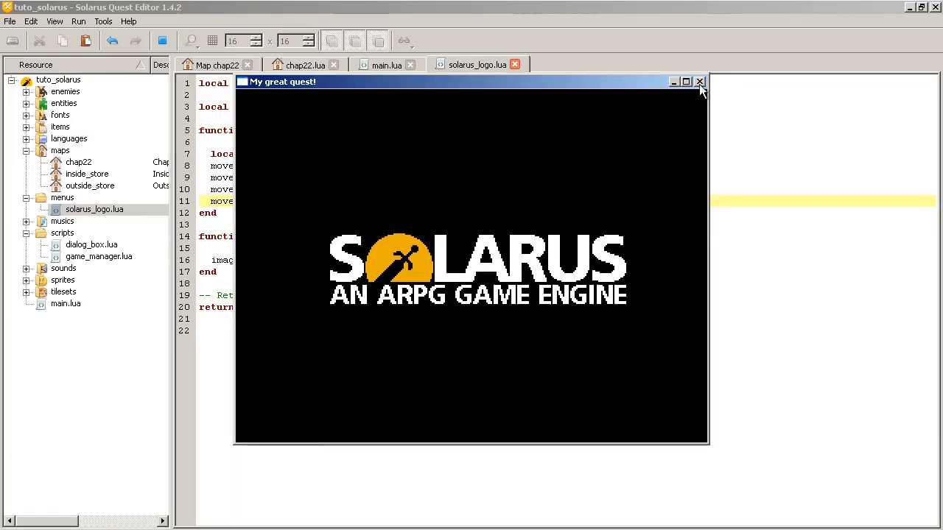
click(699, 81)
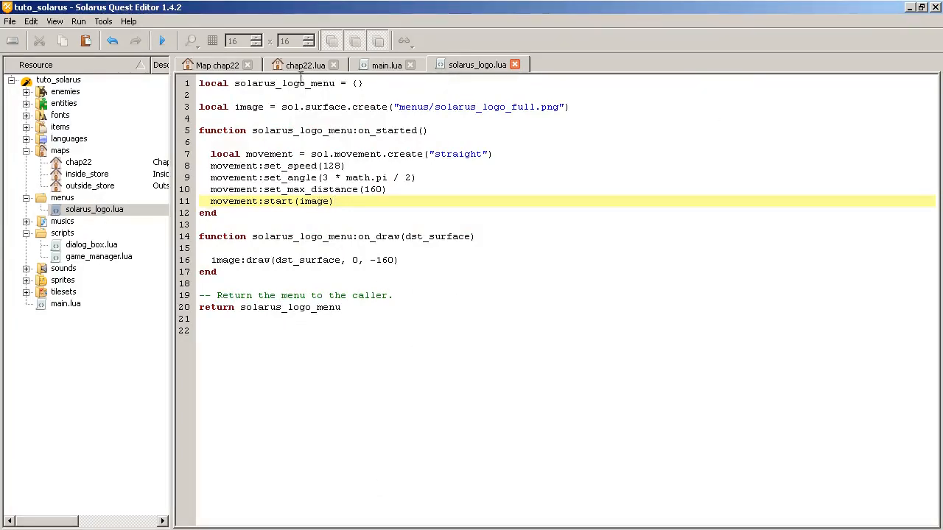
click(304, 65)
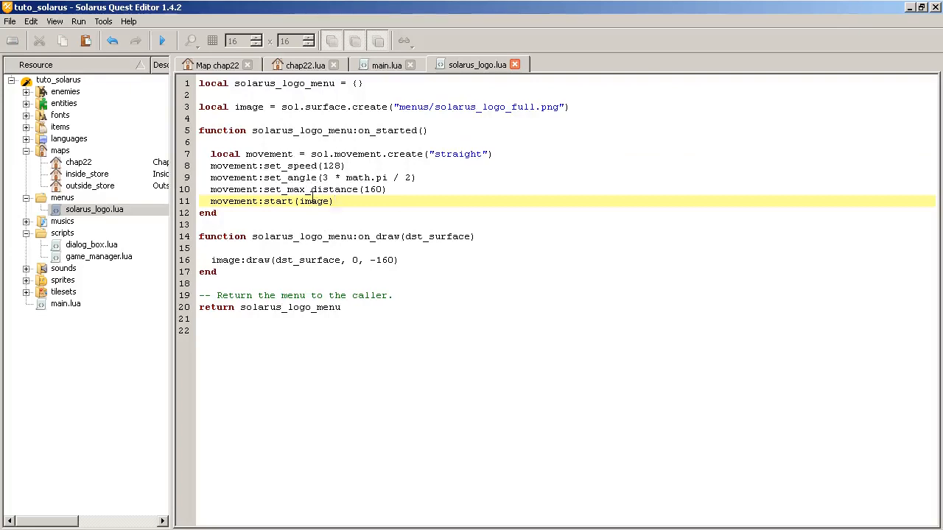
double_click(314, 201)
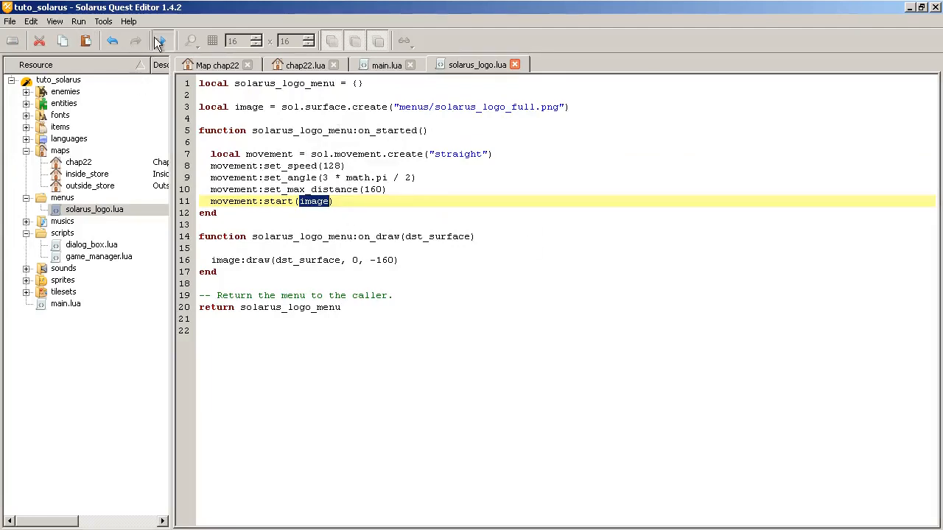
click(162, 41)
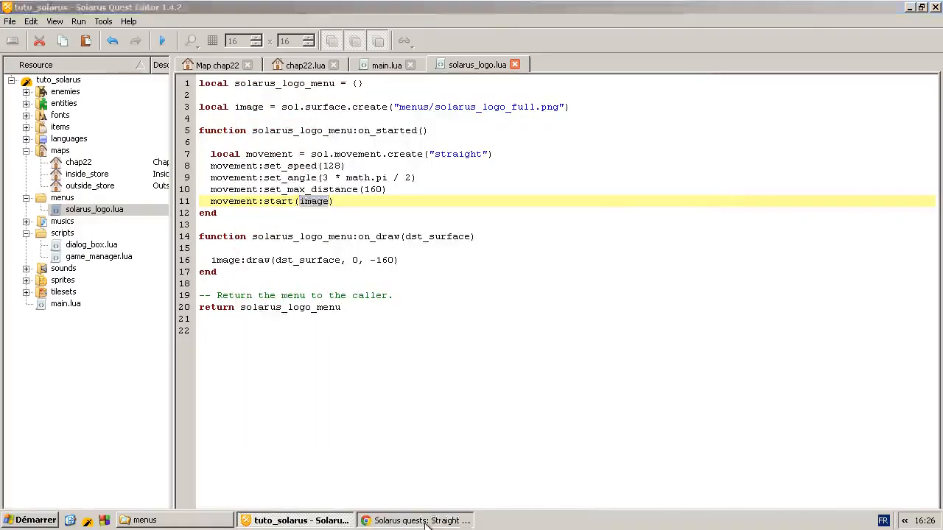
click(415, 520)
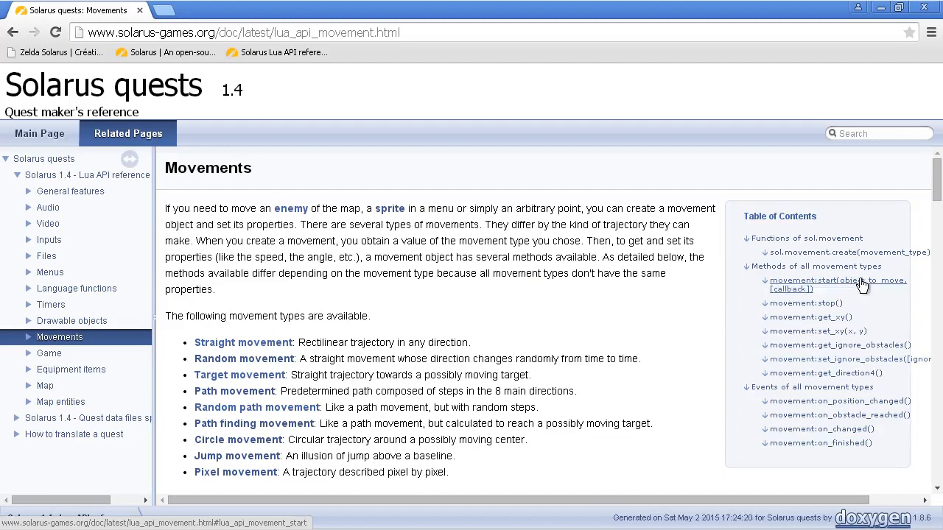
Open the 'drawable object' link from the movement:start docs in a new tab and view it
click(838, 280)
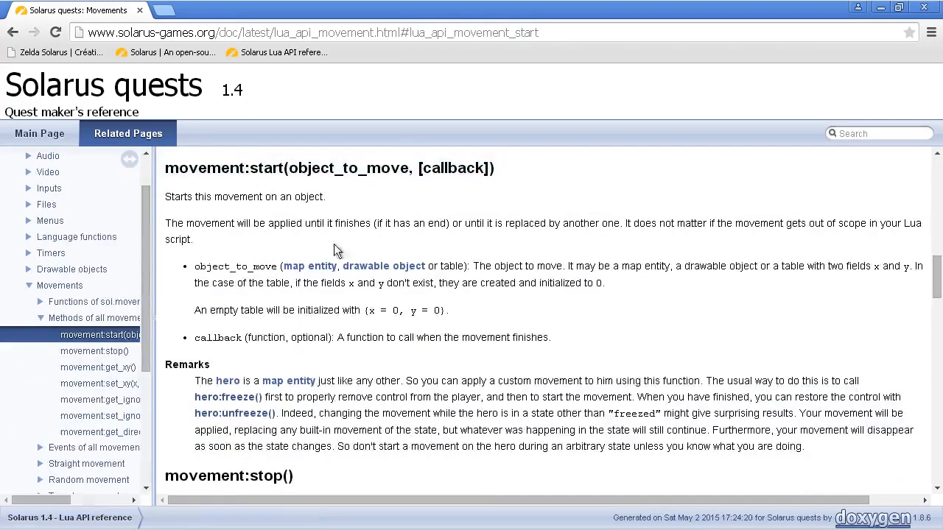
mouse_move(279, 265)
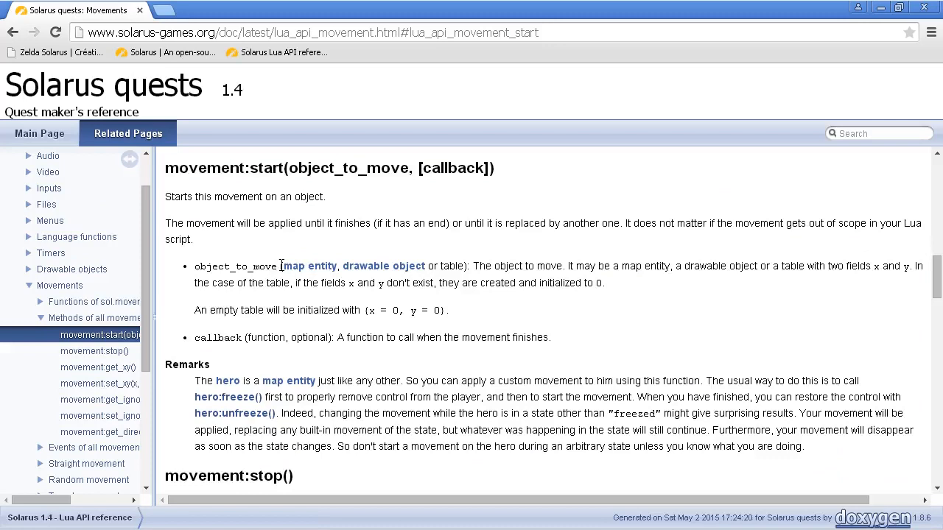
mouse_move(309, 266)
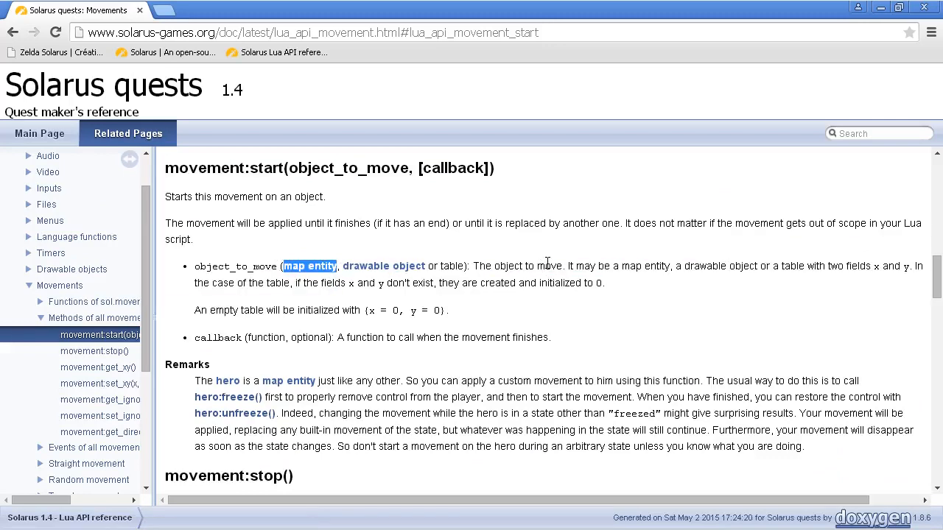
mouse_move(328, 90)
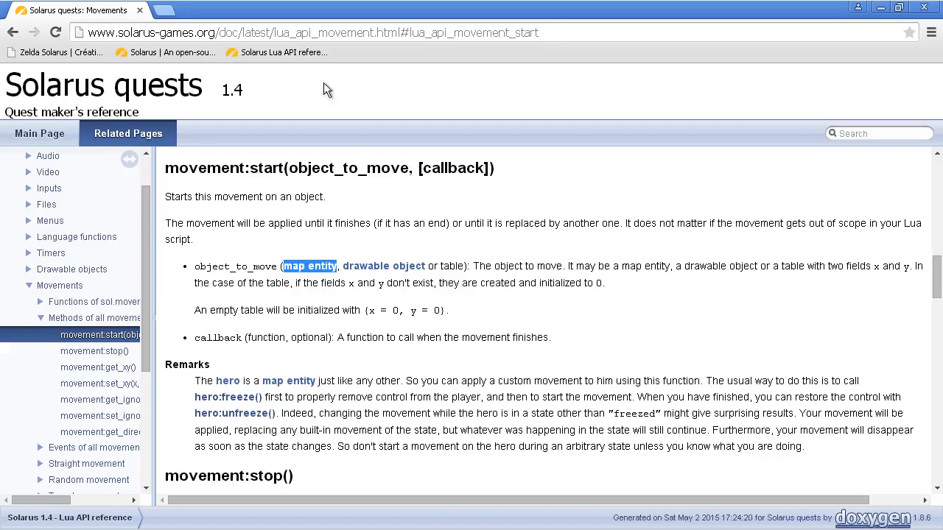
mouse_move(322, 278)
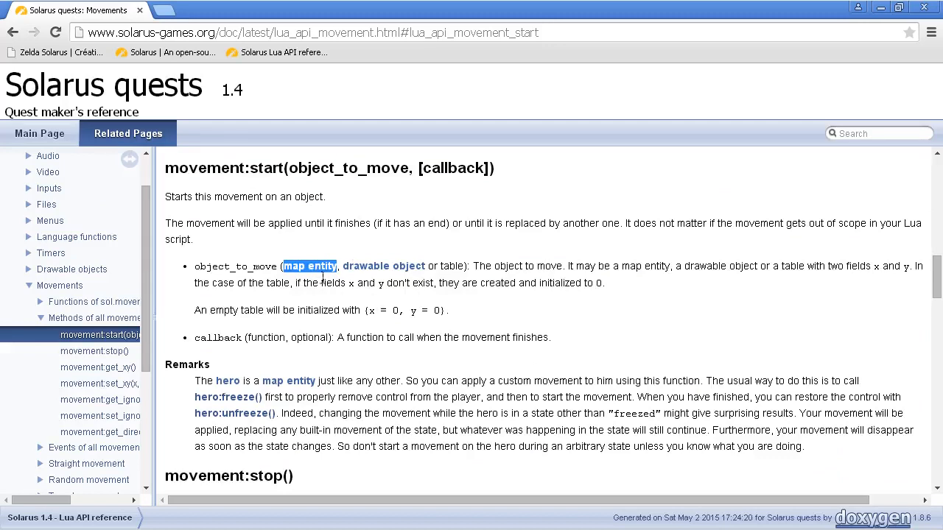
click(383, 266)
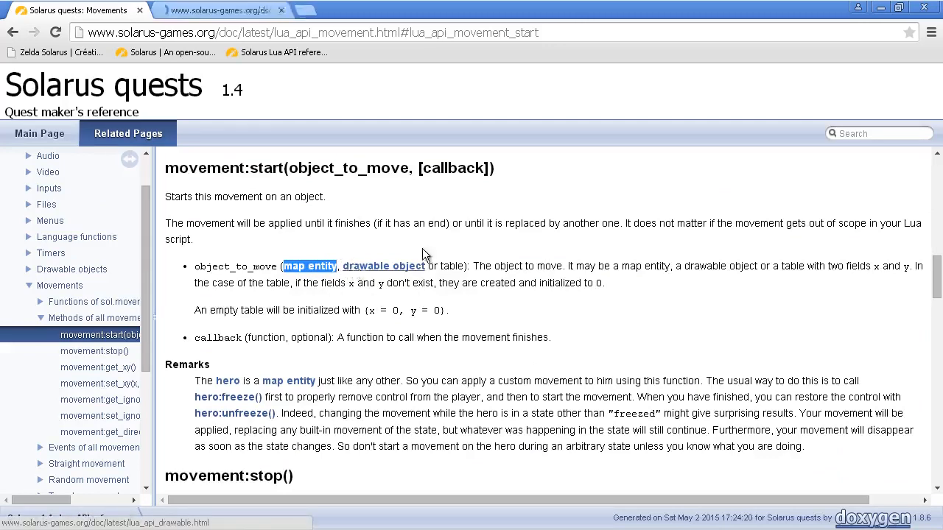
click(383, 266)
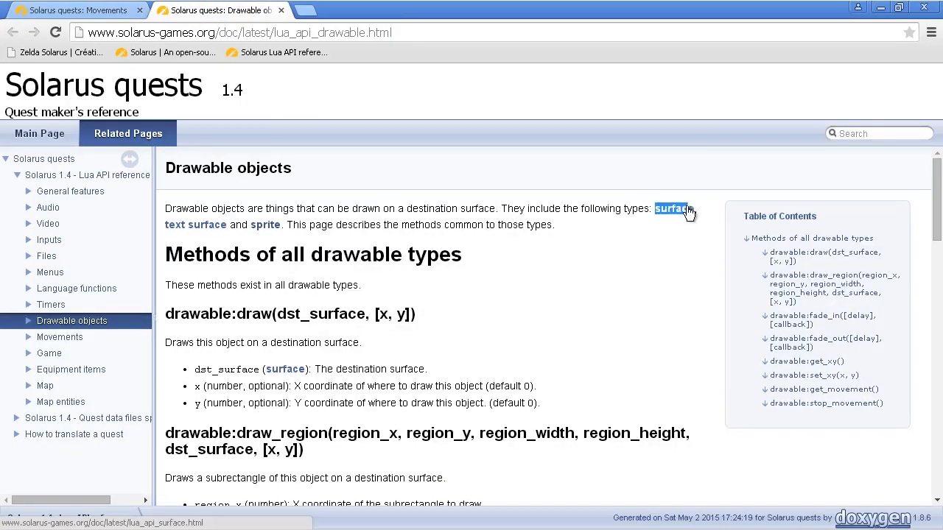
mouse_move(715, 187)
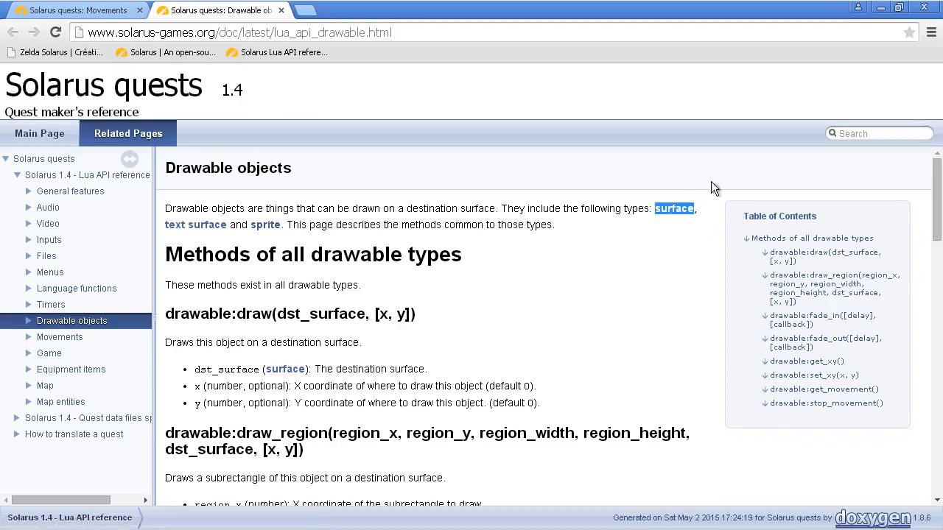
mouse_move(744, 252)
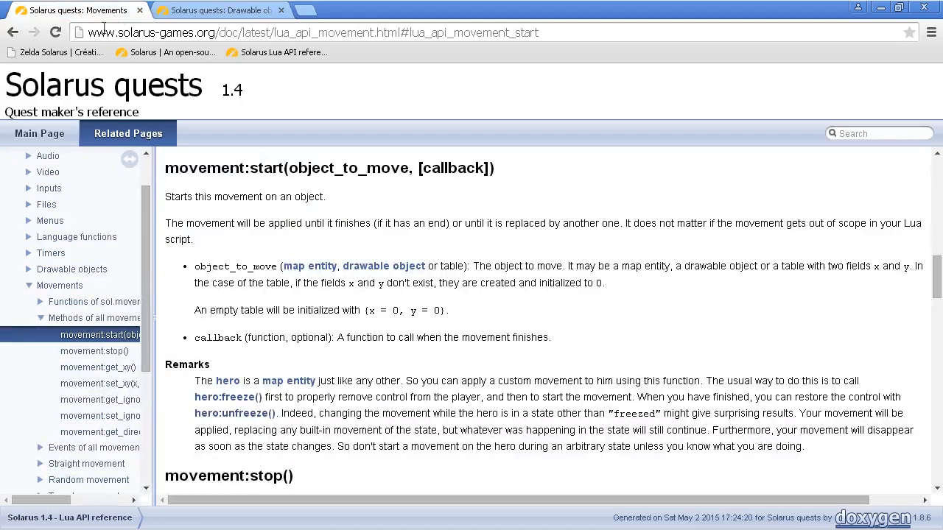
mouse_move(383, 266)
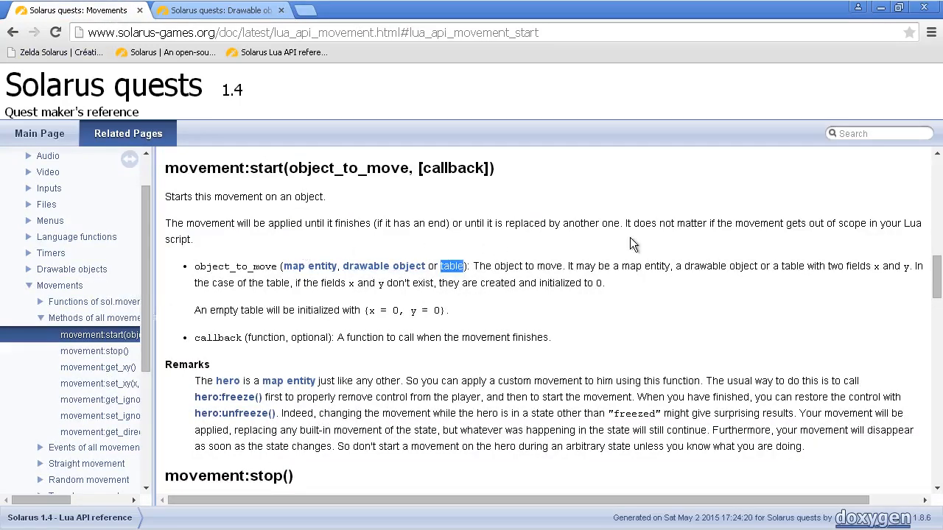
mouse_move(389, 304)
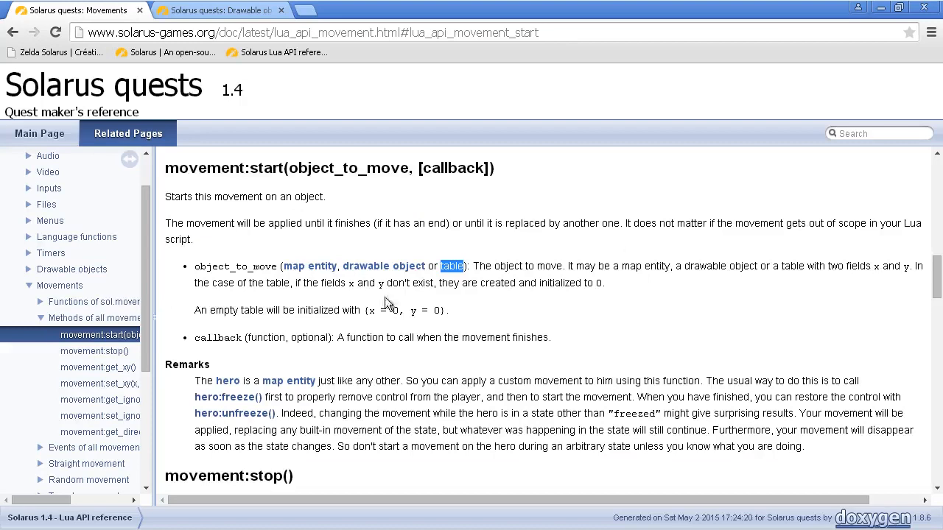
mouse_move(502, 248)
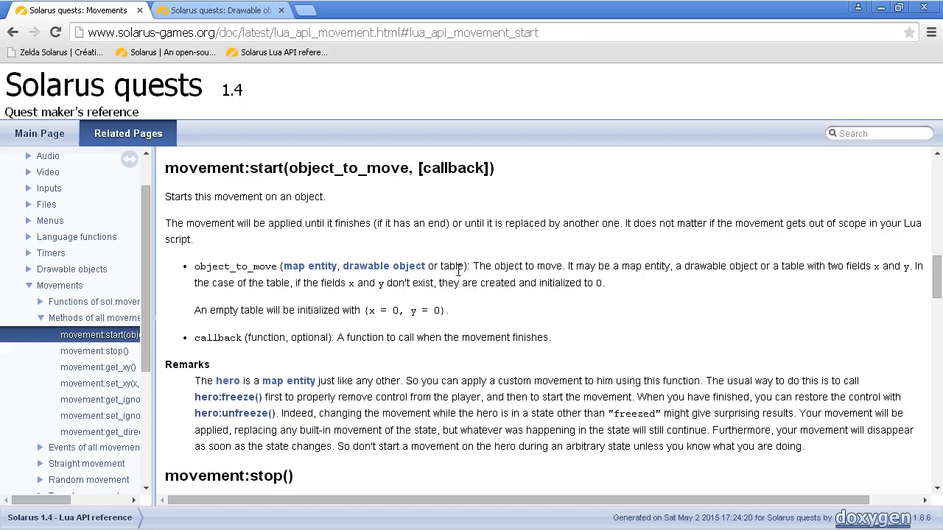
mouse_move(584, 241)
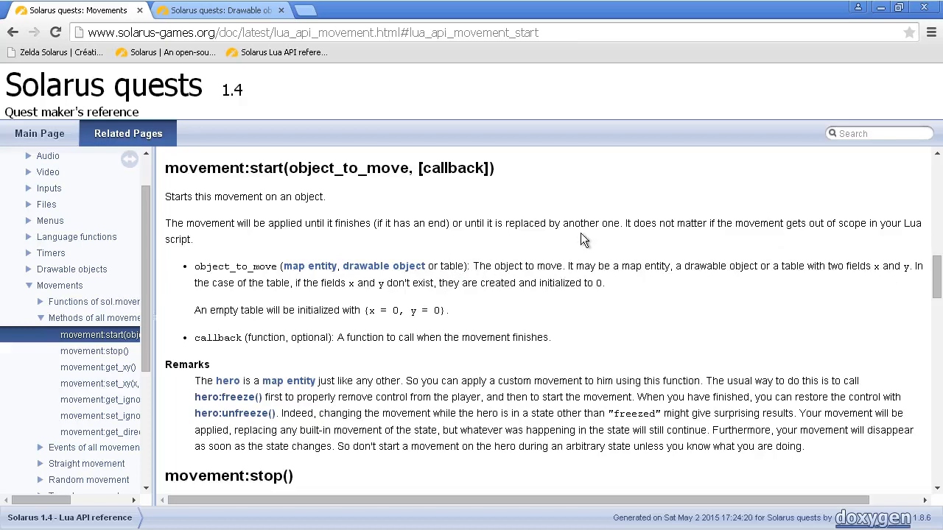
mouse_move(457, 247)
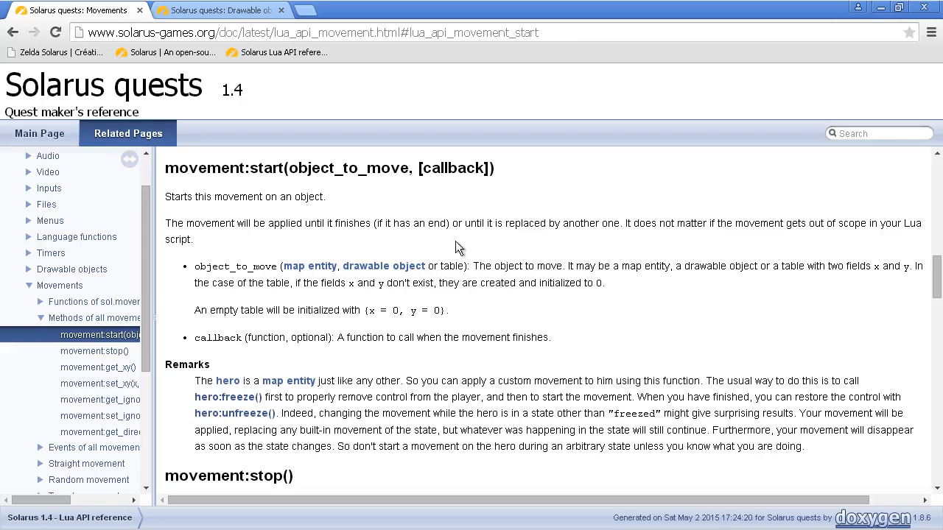
Highlight 'table' in the object_to_move description, then return to Quest Editor
double_click(451, 265)
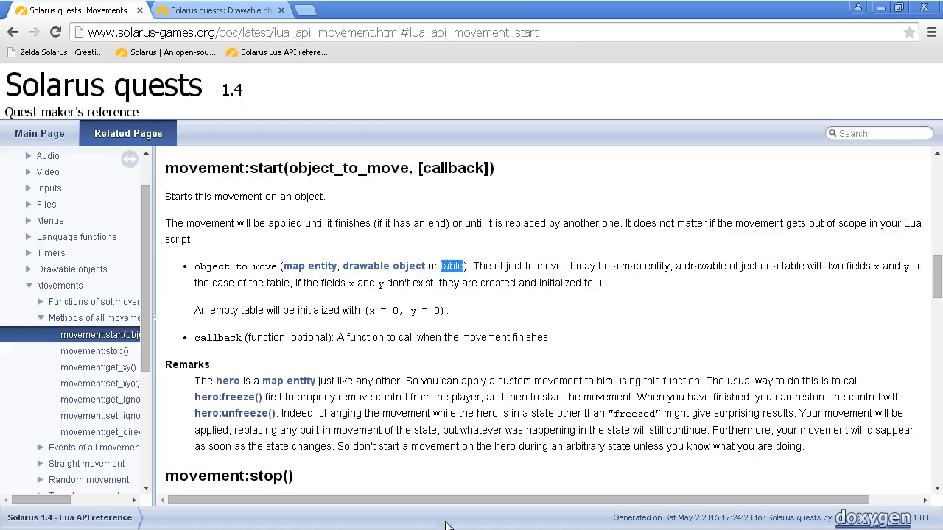
click(294, 520)
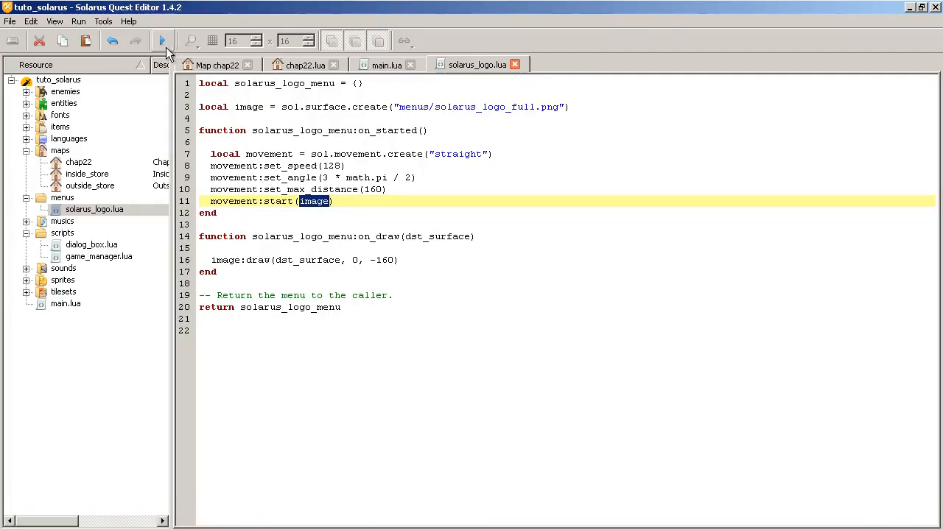
click(162, 41)
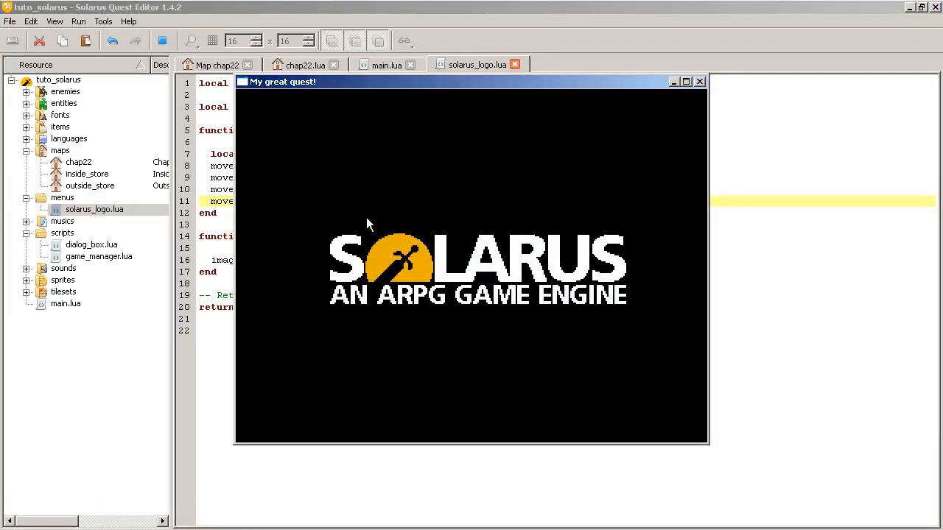
mouse_move(564, 294)
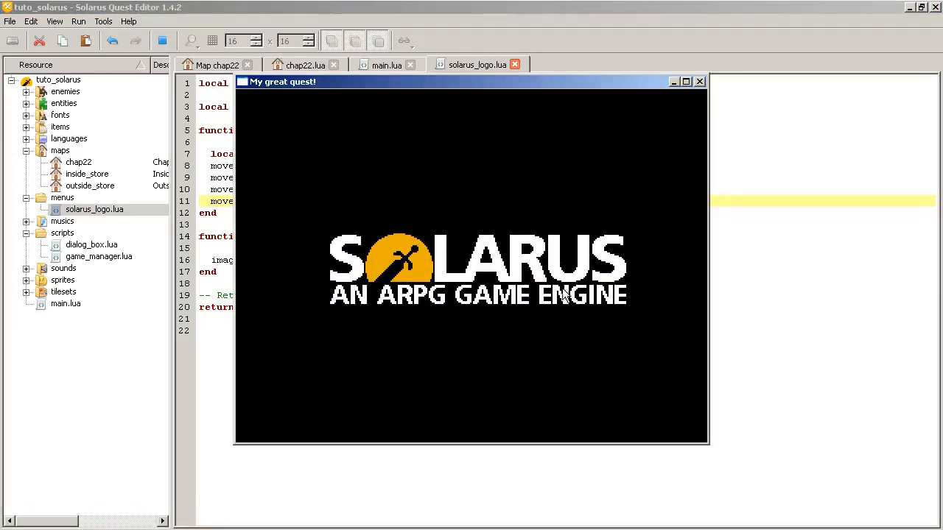
mouse_move(691, 113)
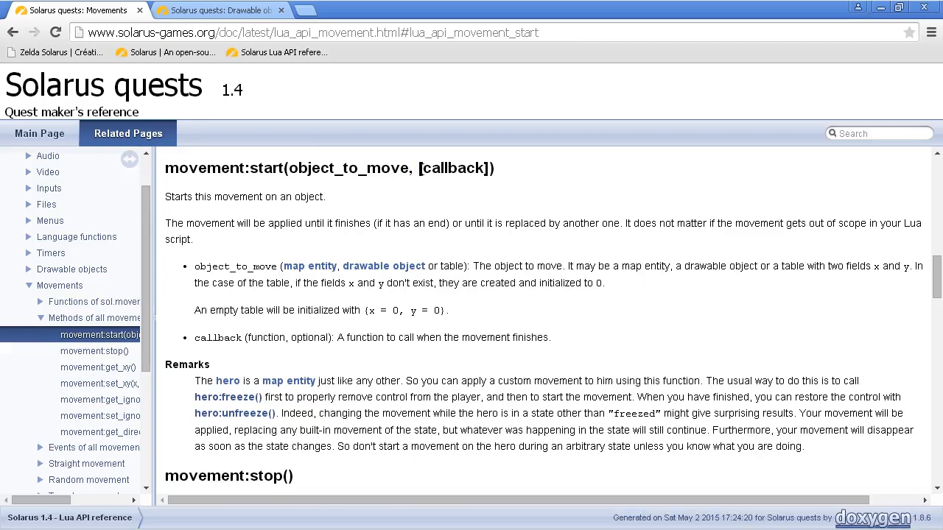
mouse_move(443, 164)
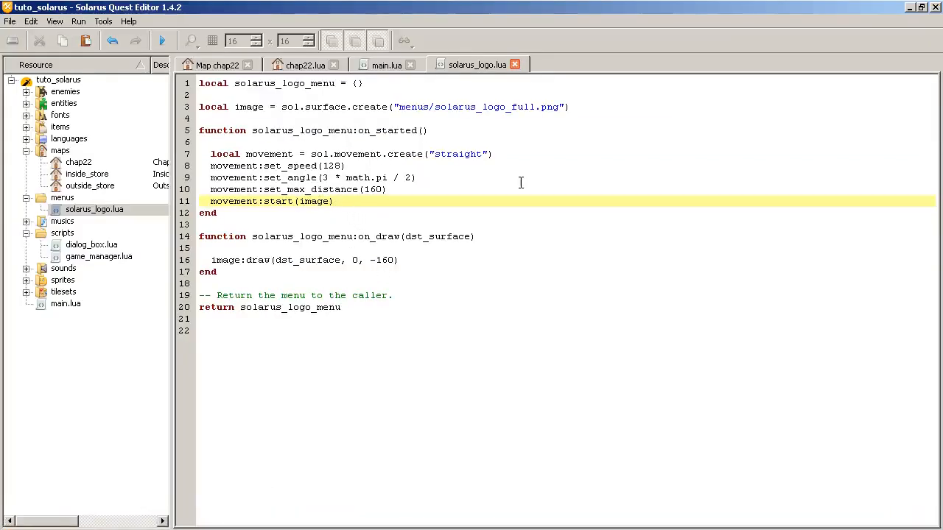
Pass movement:start a callback function that plays a sound via sol.audio.play_sound
text(, function)
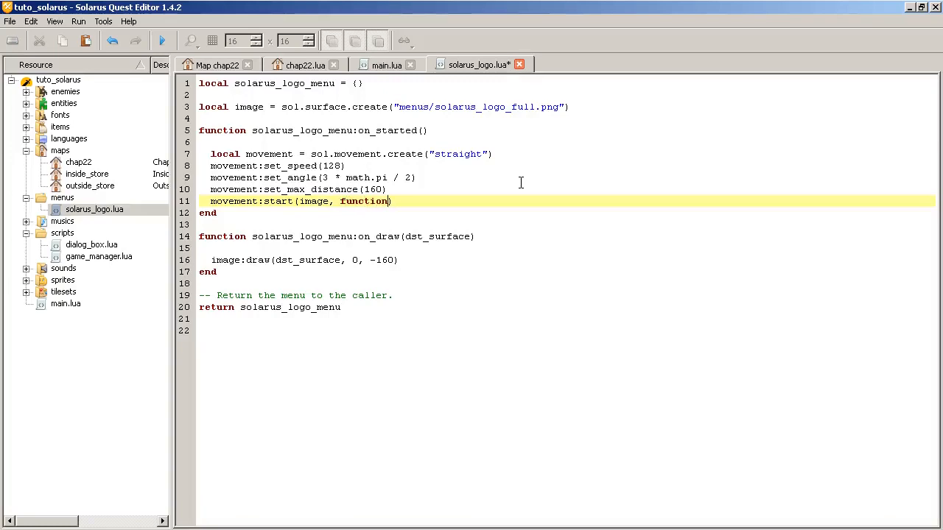
text(())
text(end)
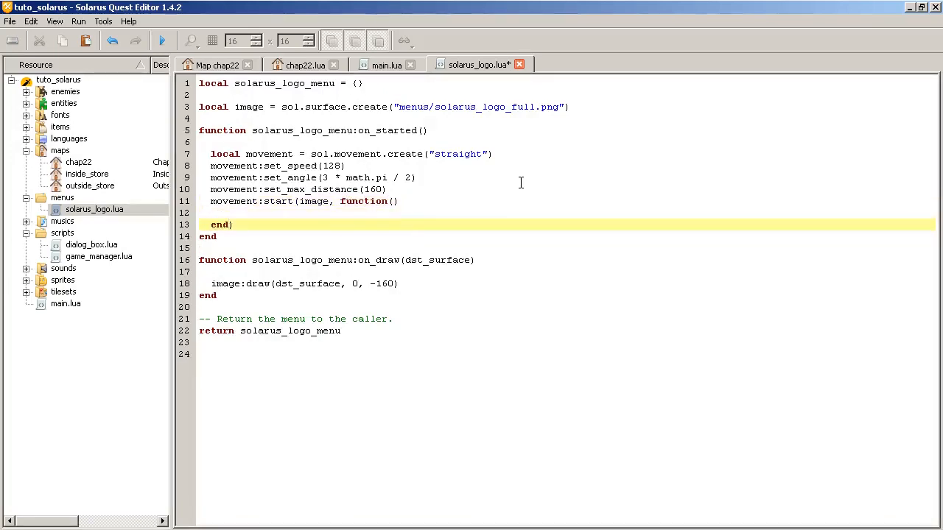
text())
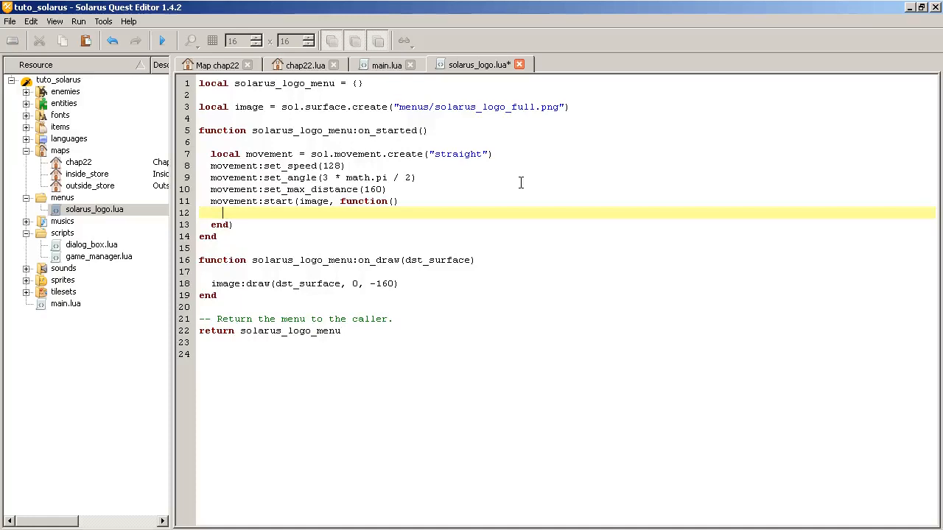
text(sol.a)
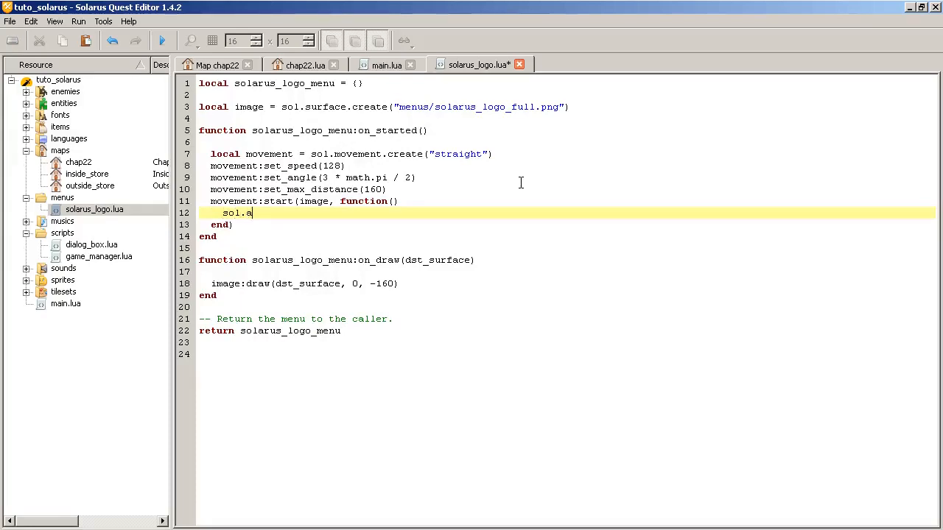
text(udio.play_sound("ok"))
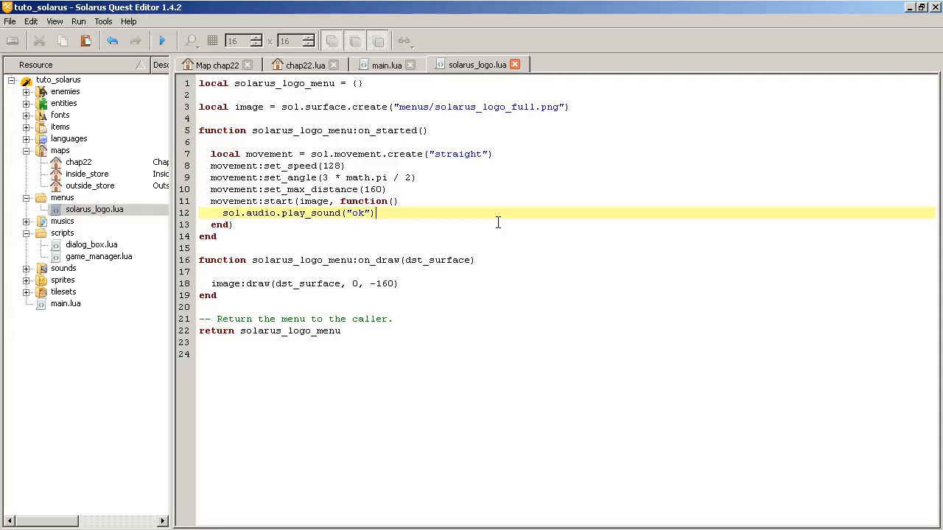
key(enter)
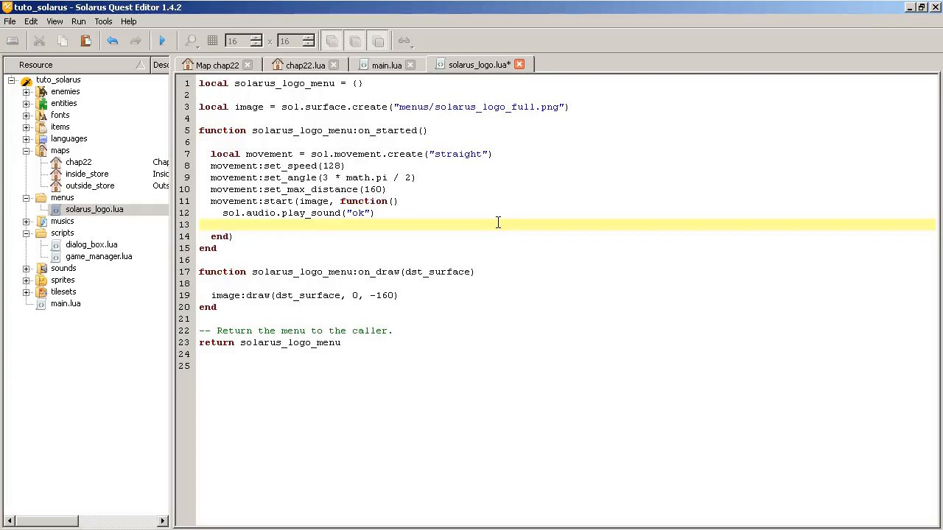
mouse_move(269, 182)
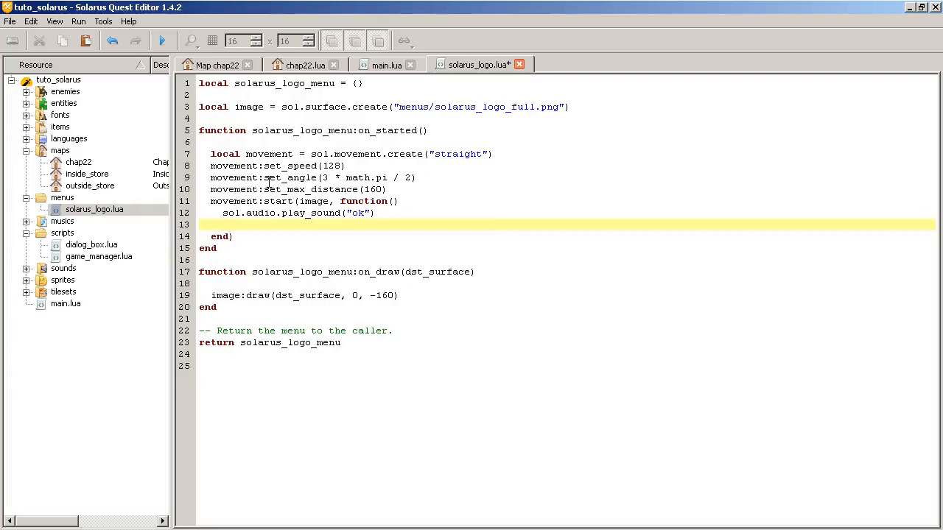
Inside the callback, stop the menu with sol.menu.stop(solarus_logo_menu)
text(sol)
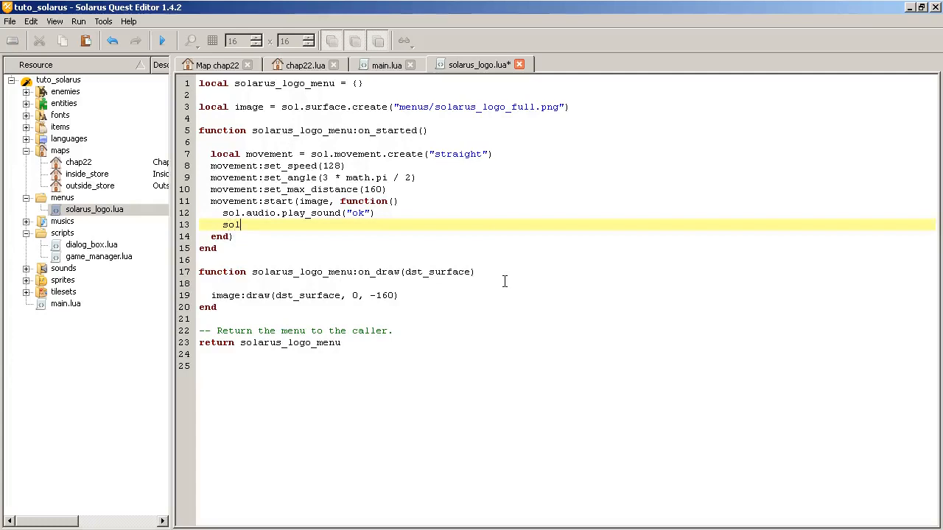
text(.menu.)
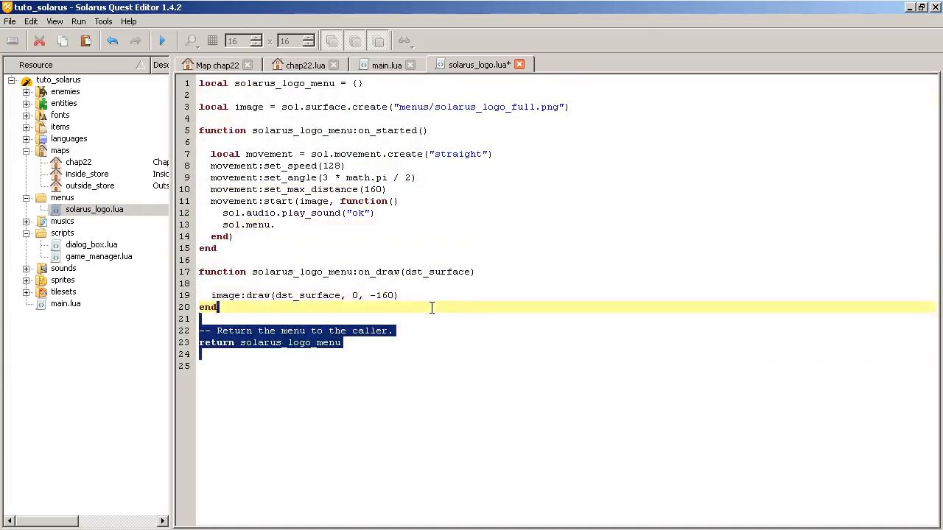
text(stop)
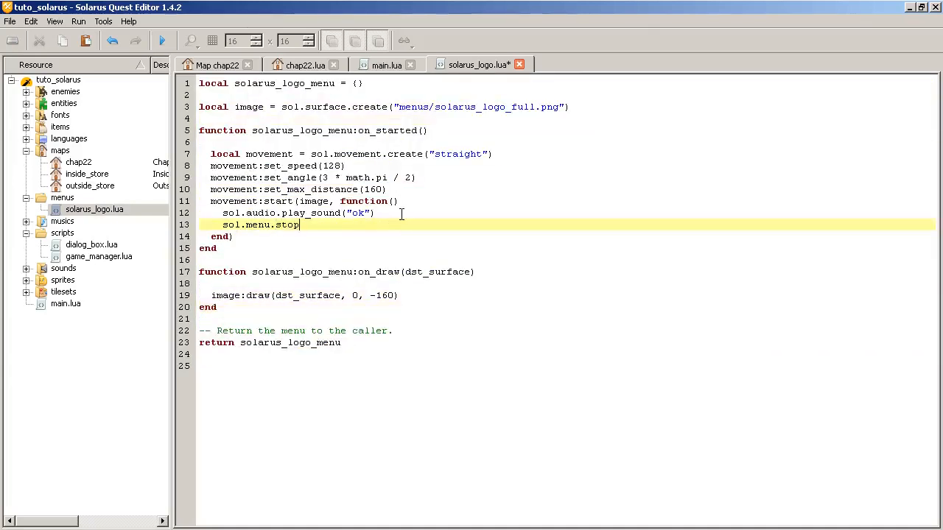
text(()
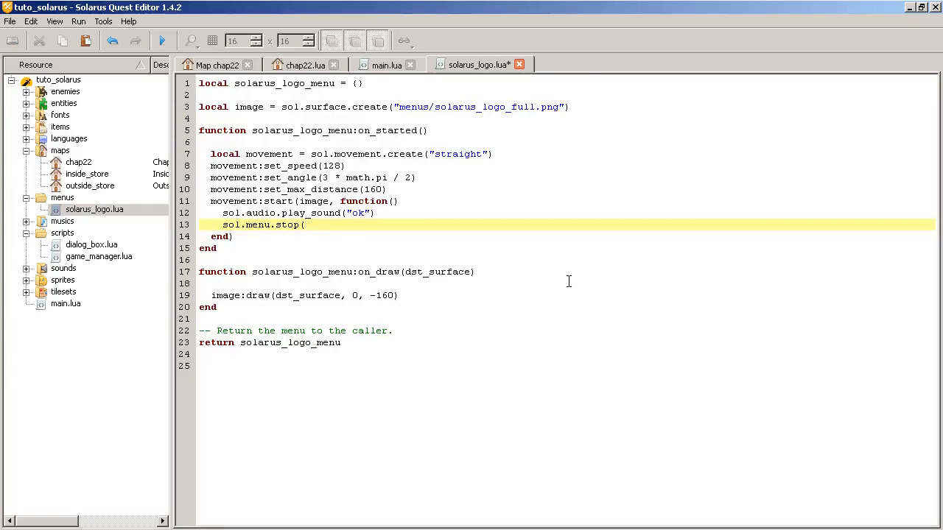
text(solarus_logo_men)
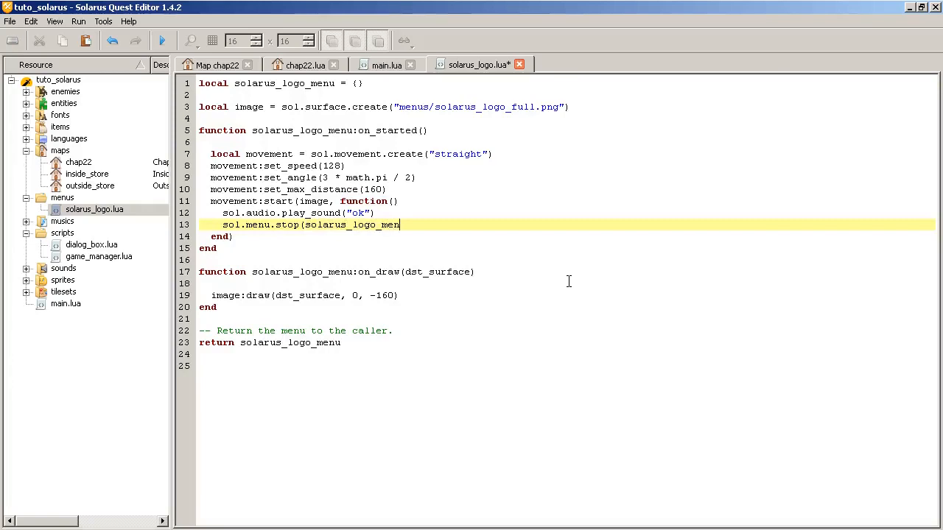
text(u))
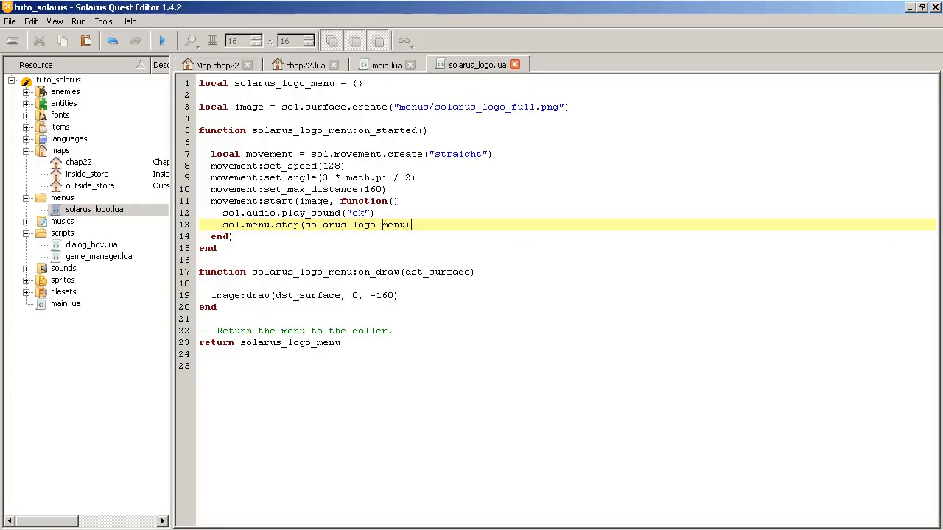
click(387, 65)
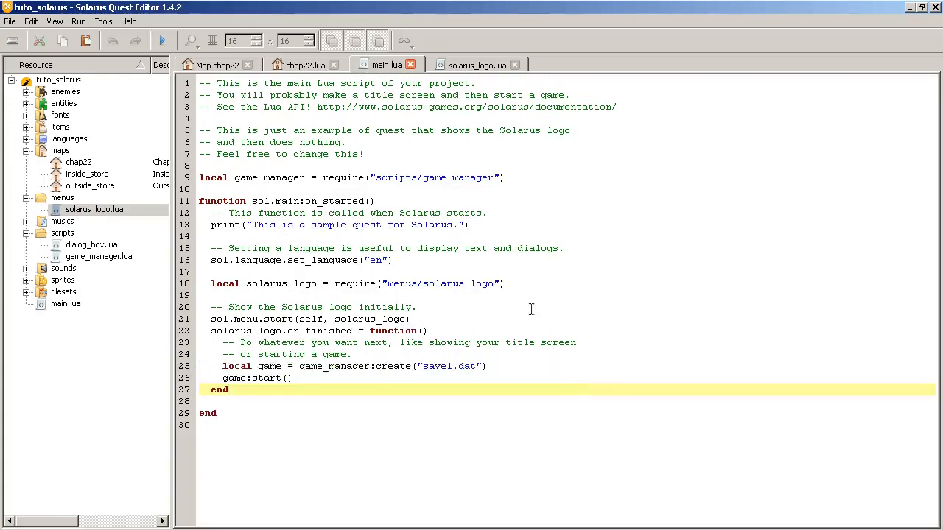
mouse_move(478, 65)
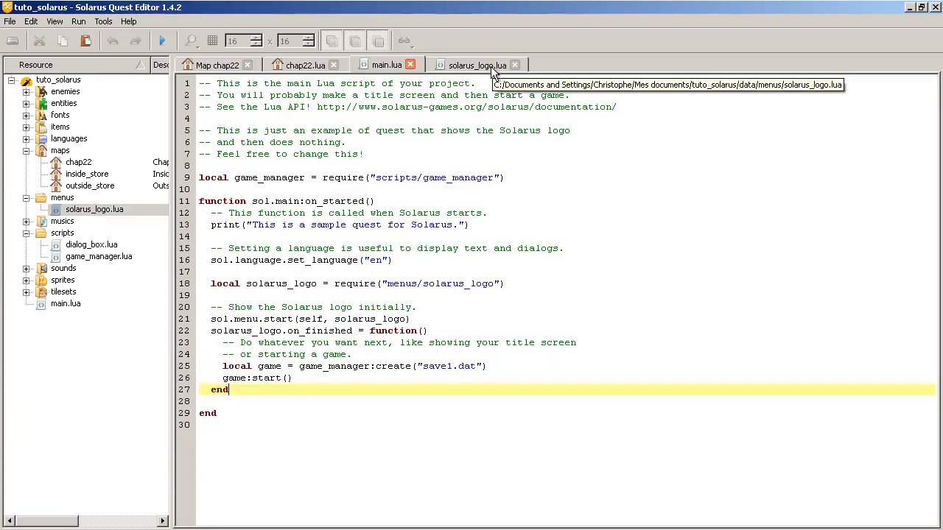
Compare solarus_logo.lua's line 13 with main.lua's on_finished handler, then return to the logo script
click(475, 65)
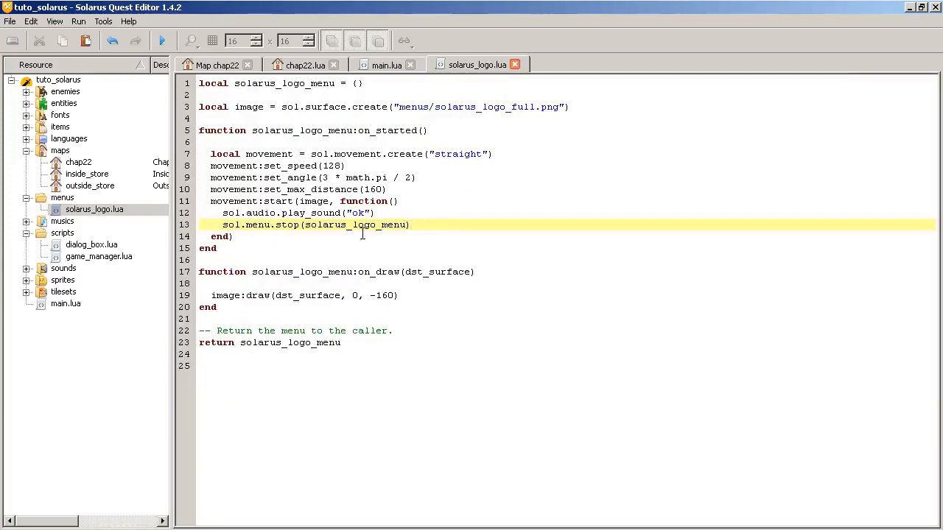
click(410, 225)
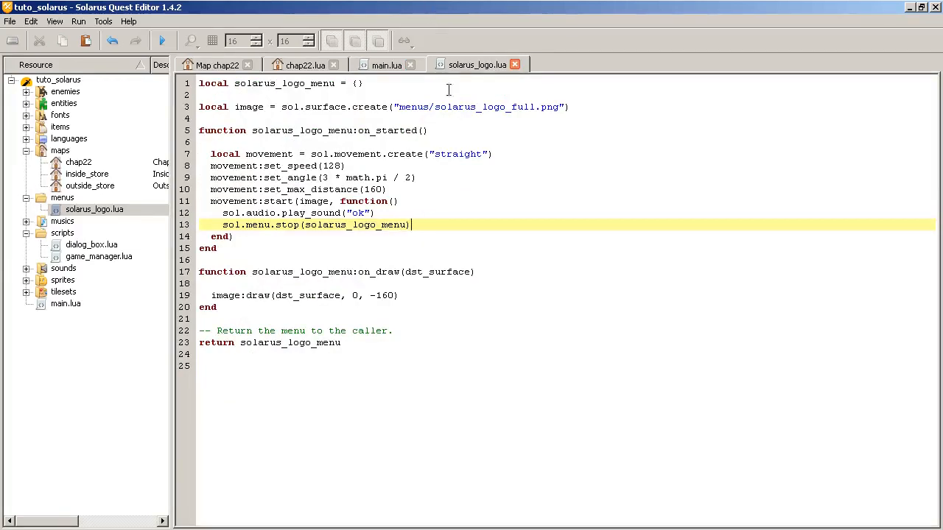
key(ctrl+a)
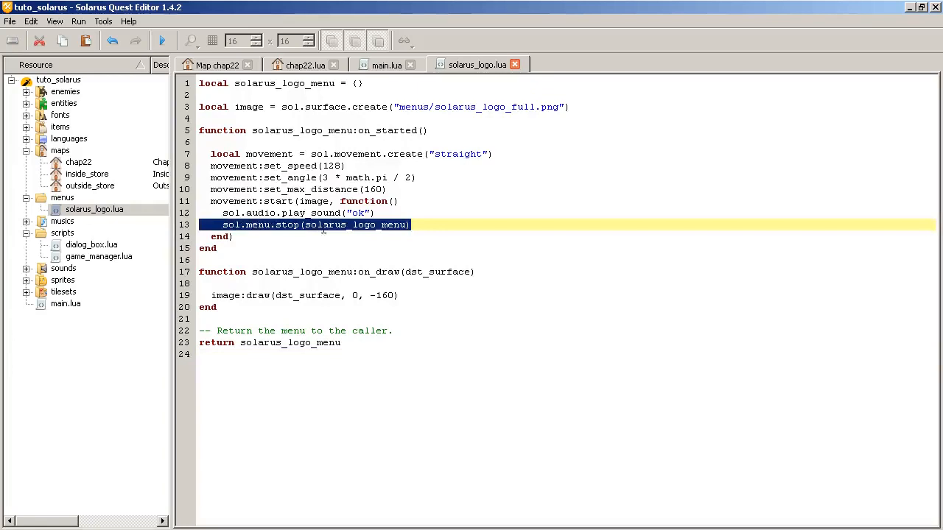
click(386, 65)
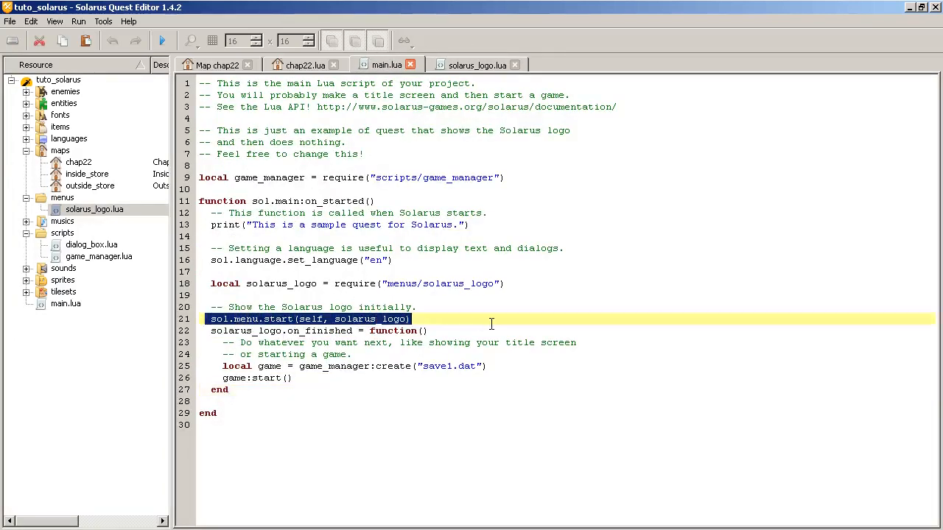
drag(211, 331, 381, 366)
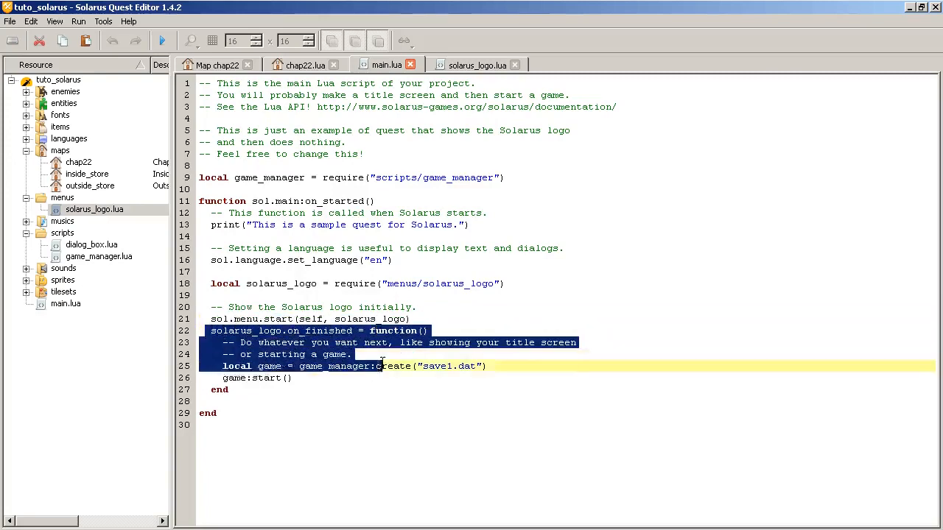
click(478, 64)
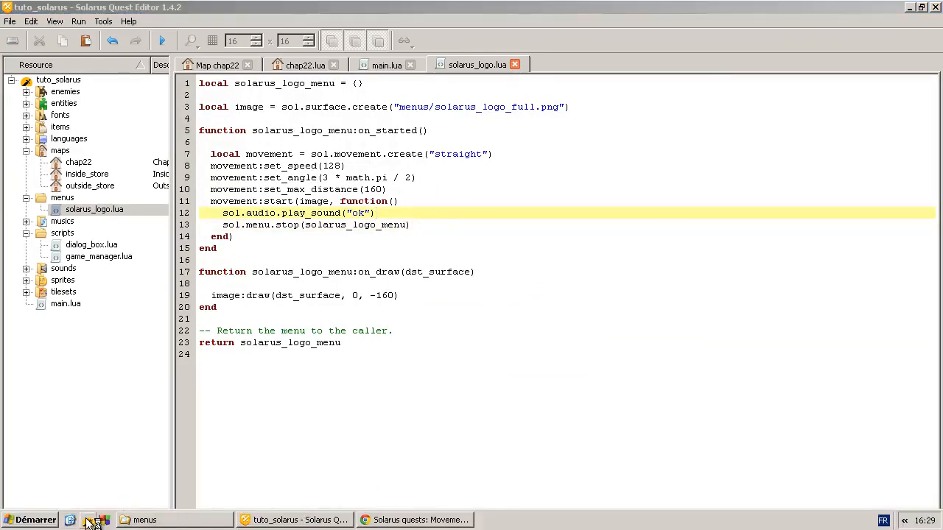
click(161, 41)
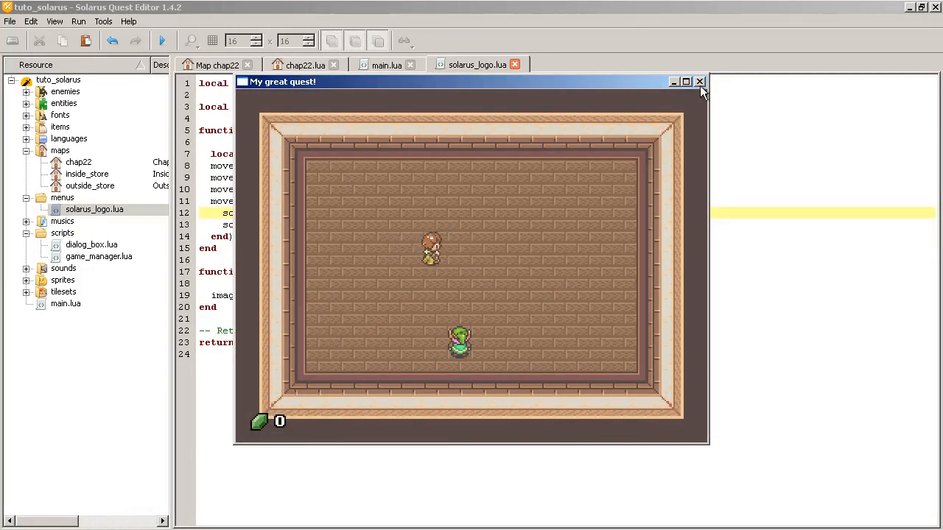
click(699, 81)
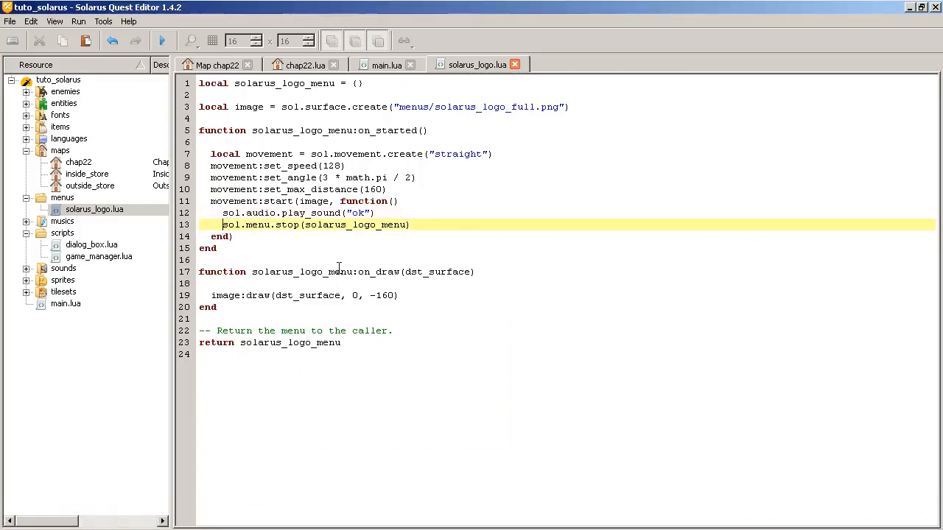
Wrap the menu stop in sol.timer.start(500, function() … end)
text(sol.timer.start()
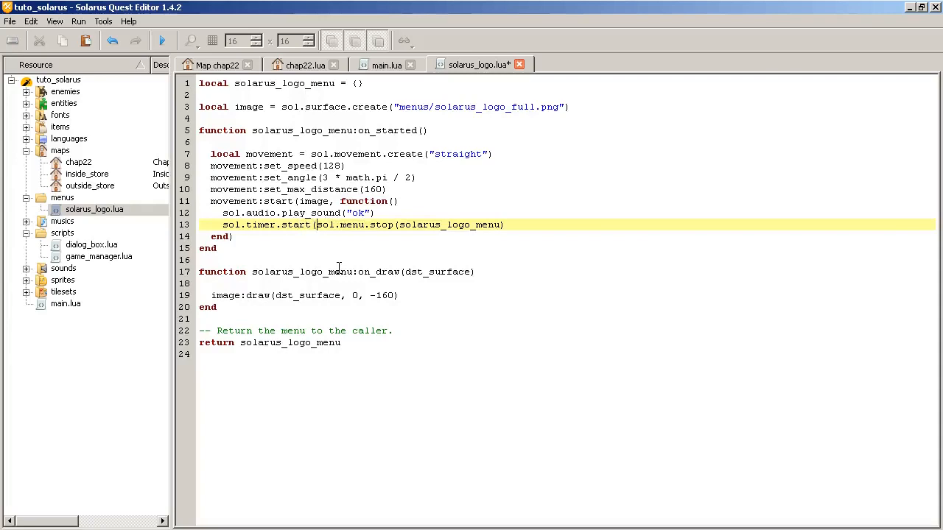
text(500,)
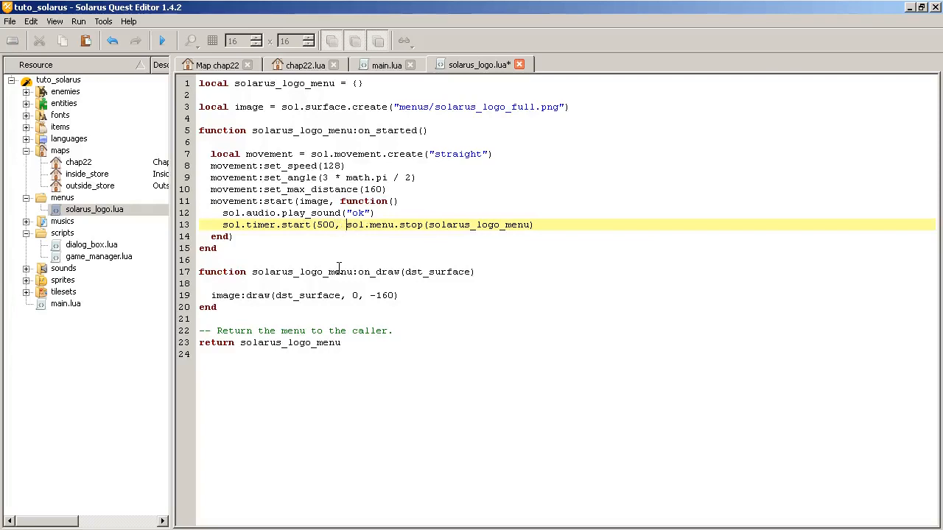
text(function()
text(end))
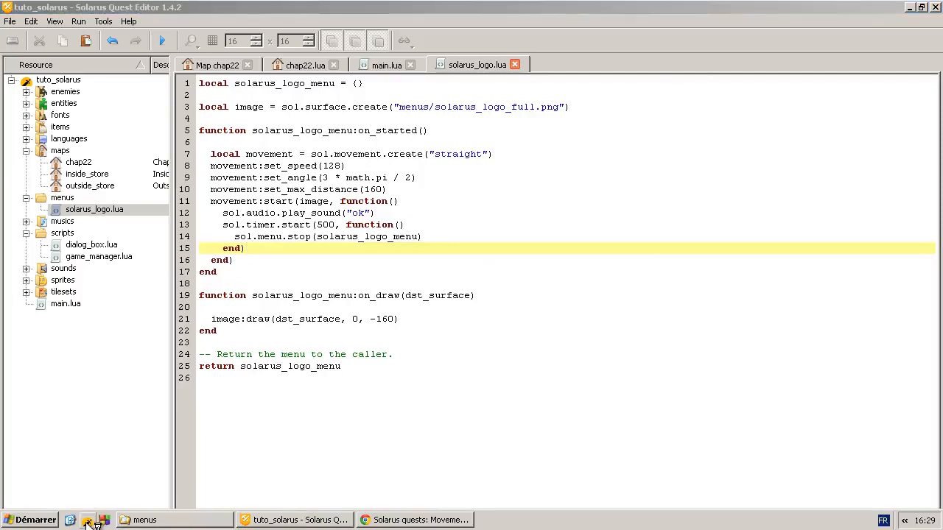
click(162, 41)
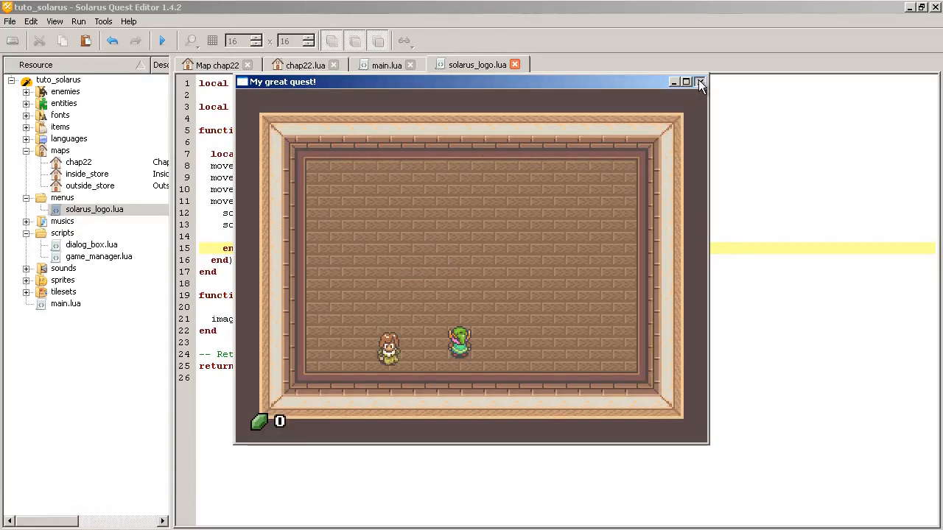
click(699, 82)
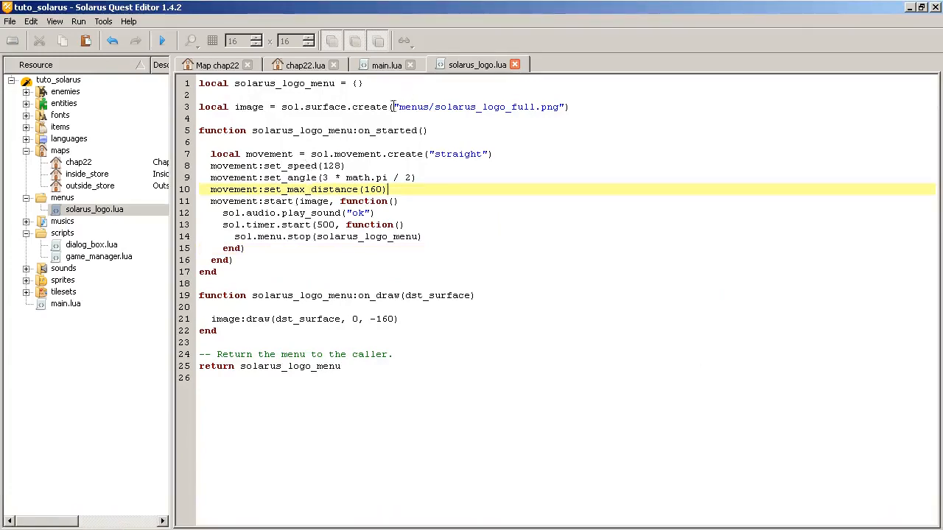
Look over chap22.lua and the Movements reference, then bring up the chap22 map
click(305, 64)
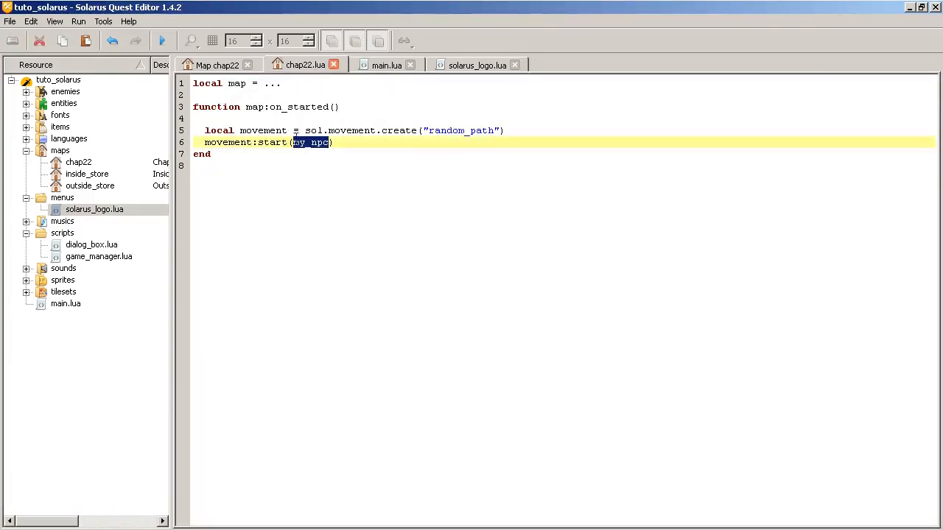
click(478, 65)
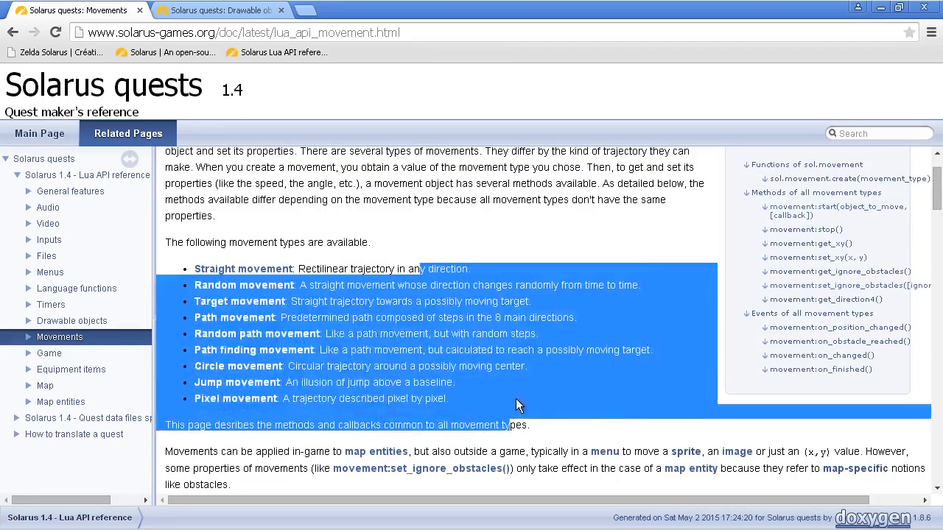
click(748, 225)
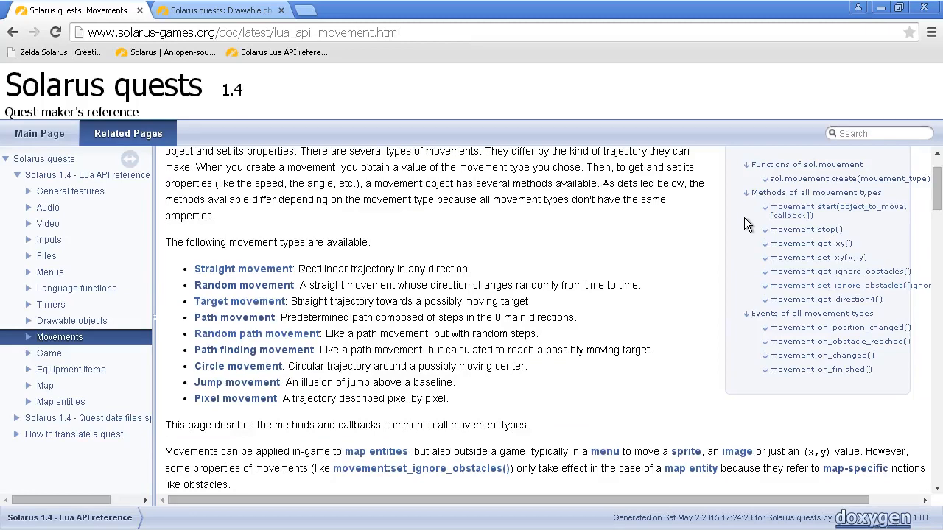
mouse_move(658, 228)
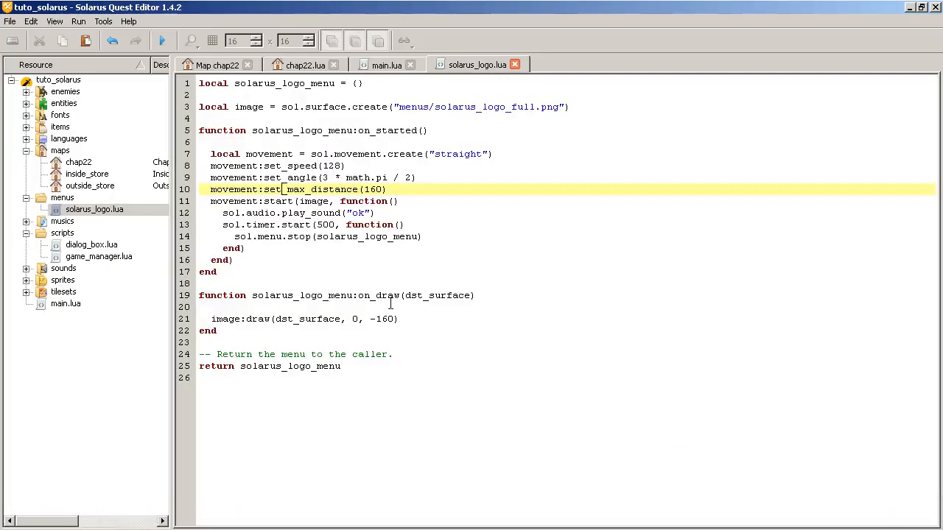
click(216, 65)
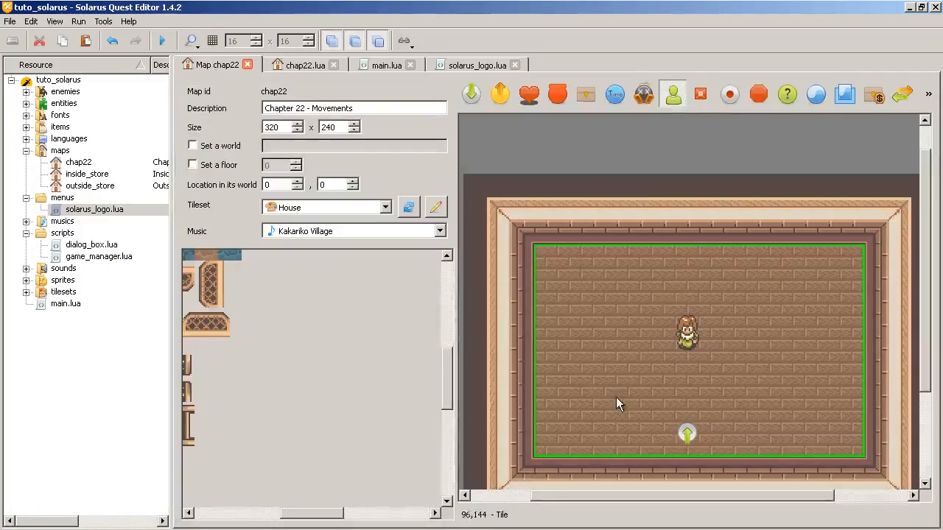